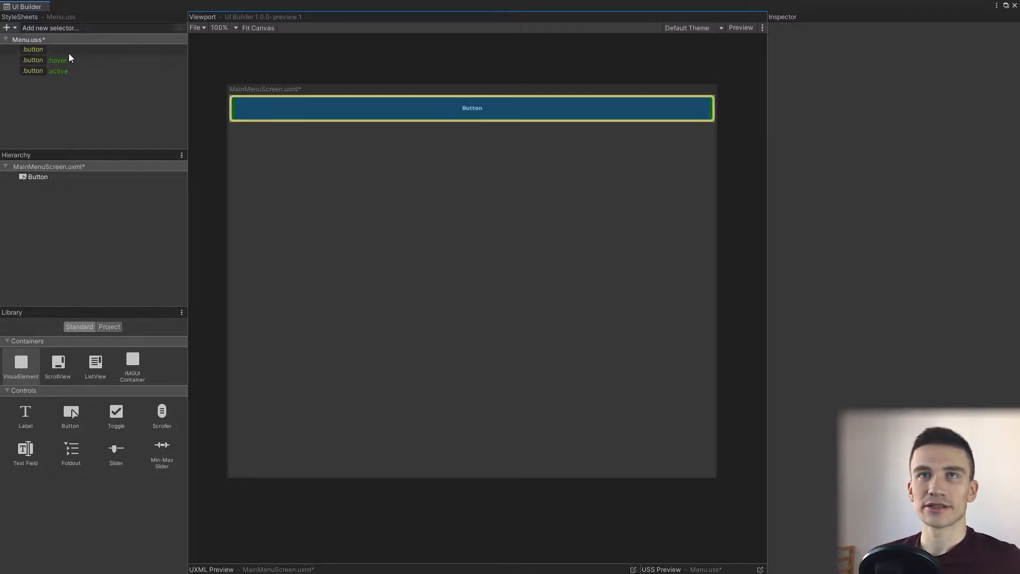
Give the .button rule text size 20, white colour and centred alignment, then save with Ctrl+S.
{"action": "left_click", "coordinate": [32, 48]}
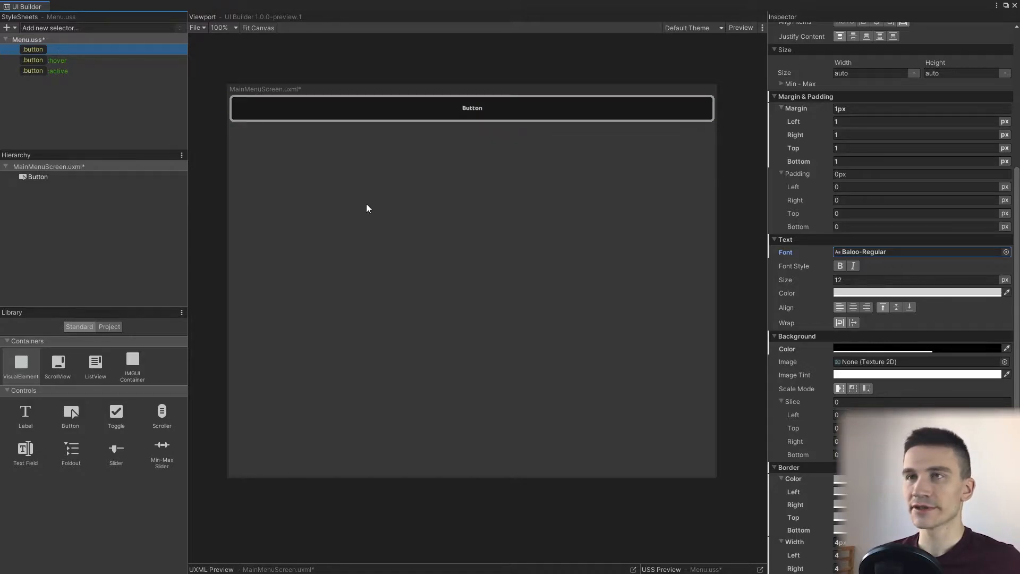
{"action": "mouse_move", "coordinate": [581, 236]}
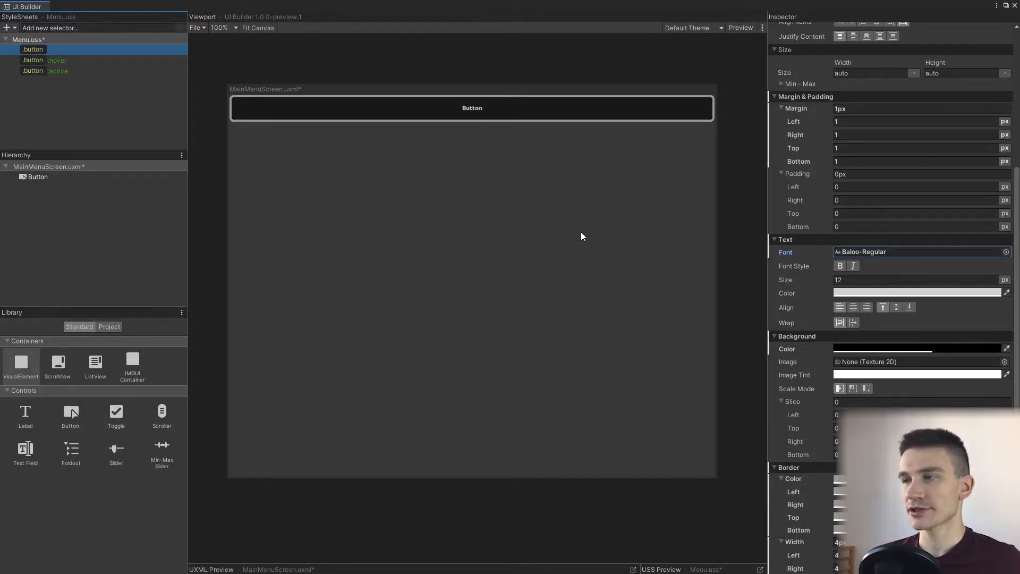
{"action": "left_click", "coordinate": [864, 279]}
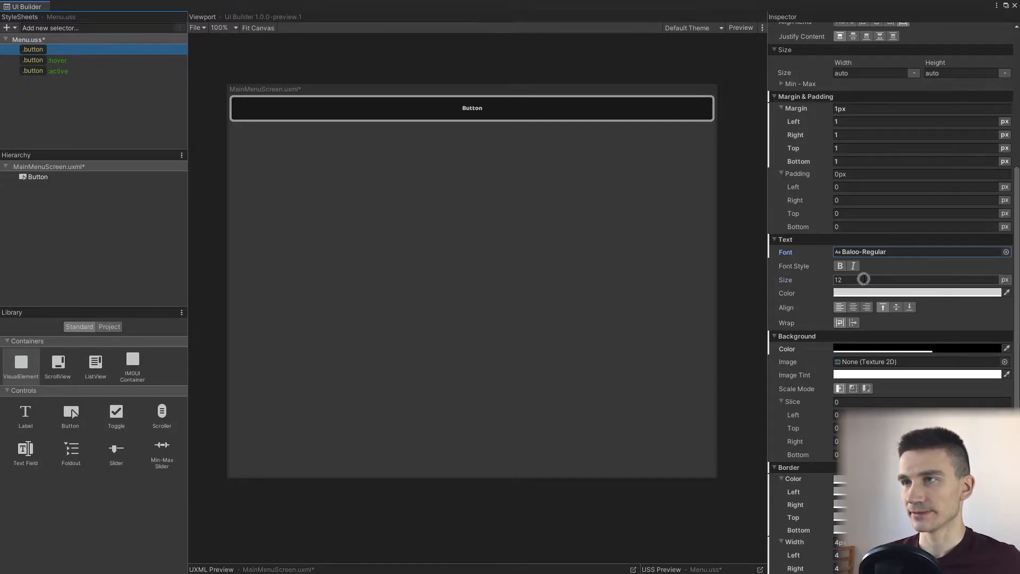
{"action": "type", "text": "20"}
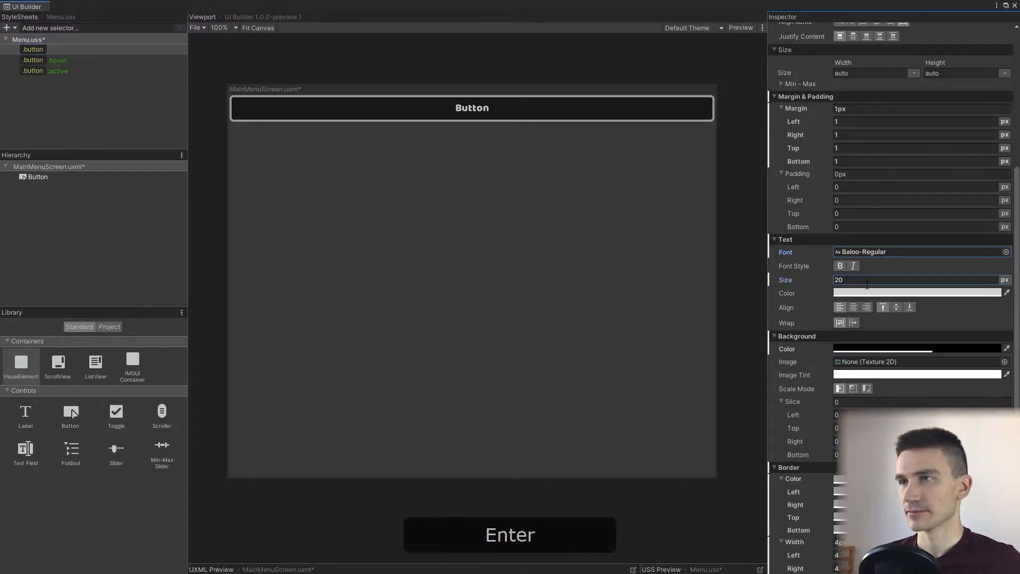
{"action": "left_click", "coordinate": [917, 293]}
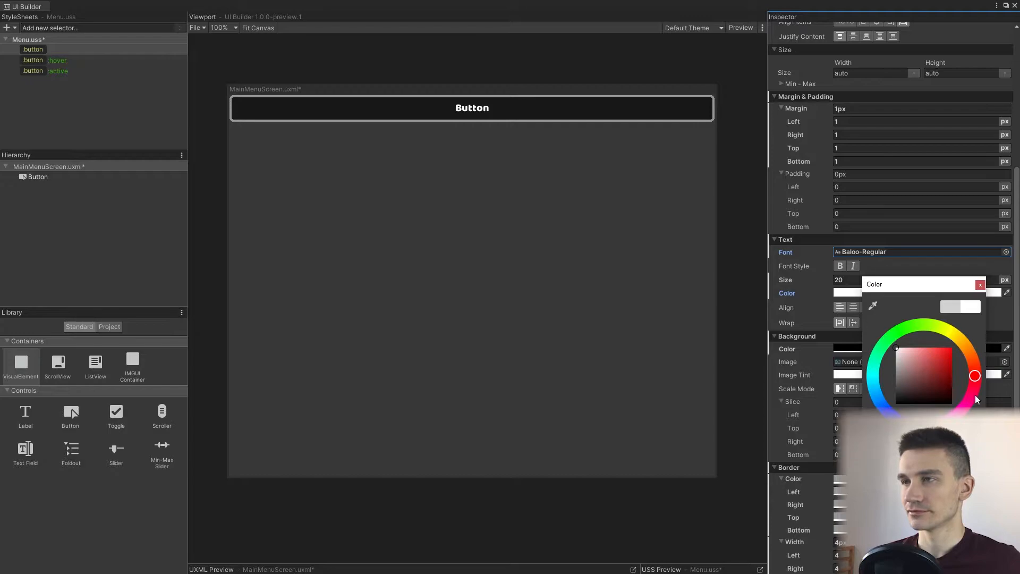
{"action": "left_click", "coordinate": [980, 285]}
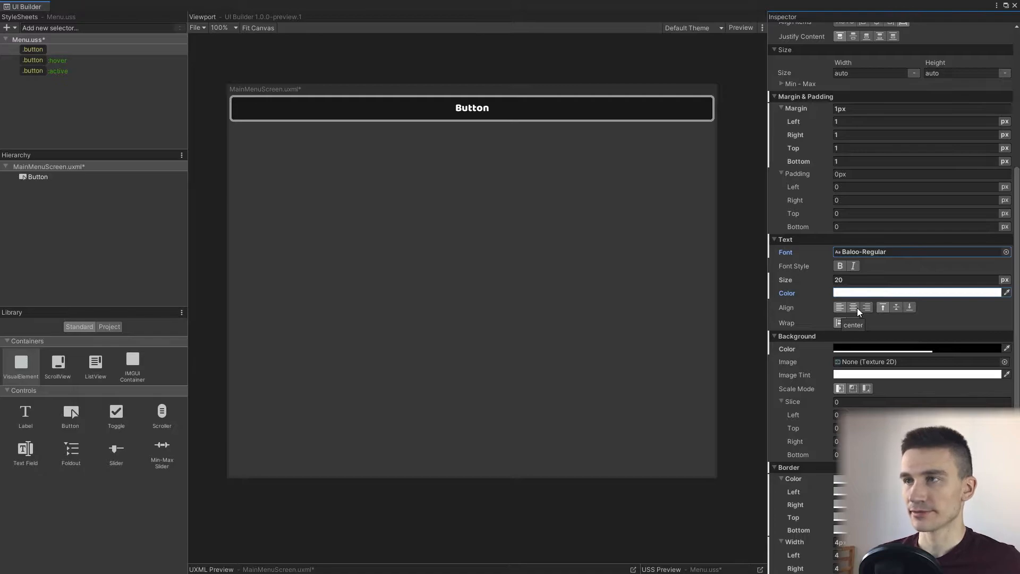
{"action": "left_click", "coordinate": [839, 306]}
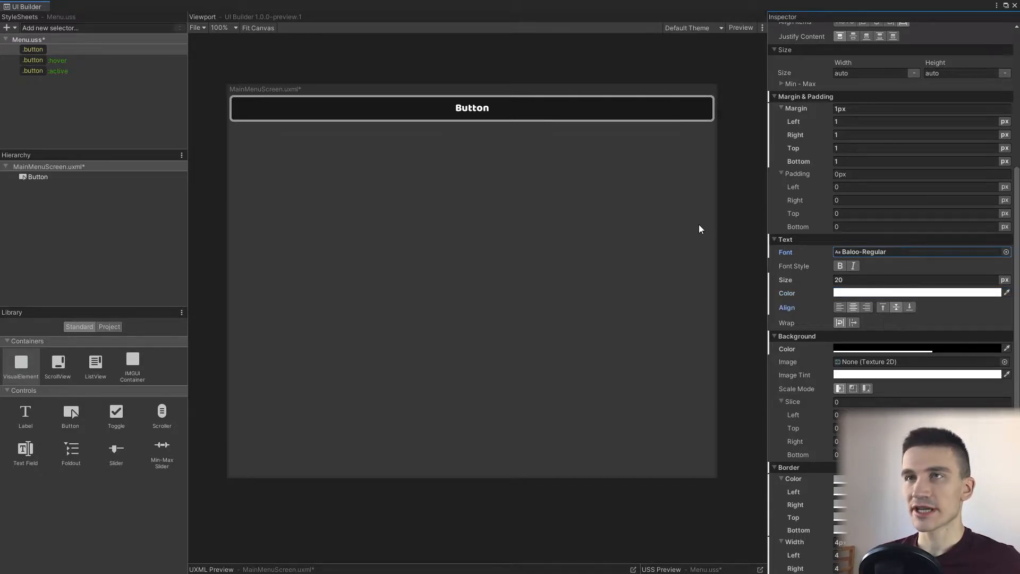
{"action": "mouse_move", "coordinate": [541, 135]}
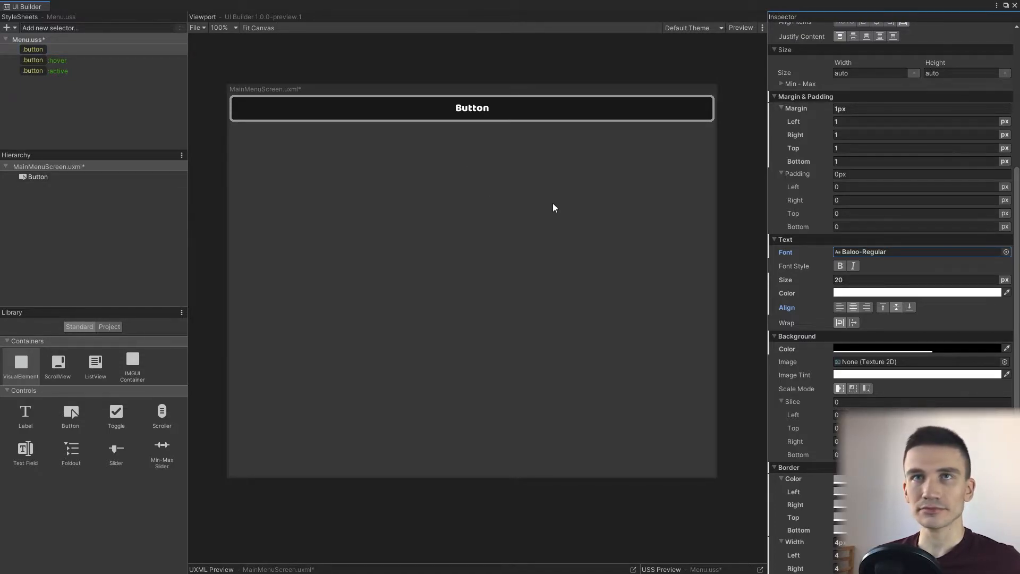
{"action": "key", "text": "ctrl+s"}
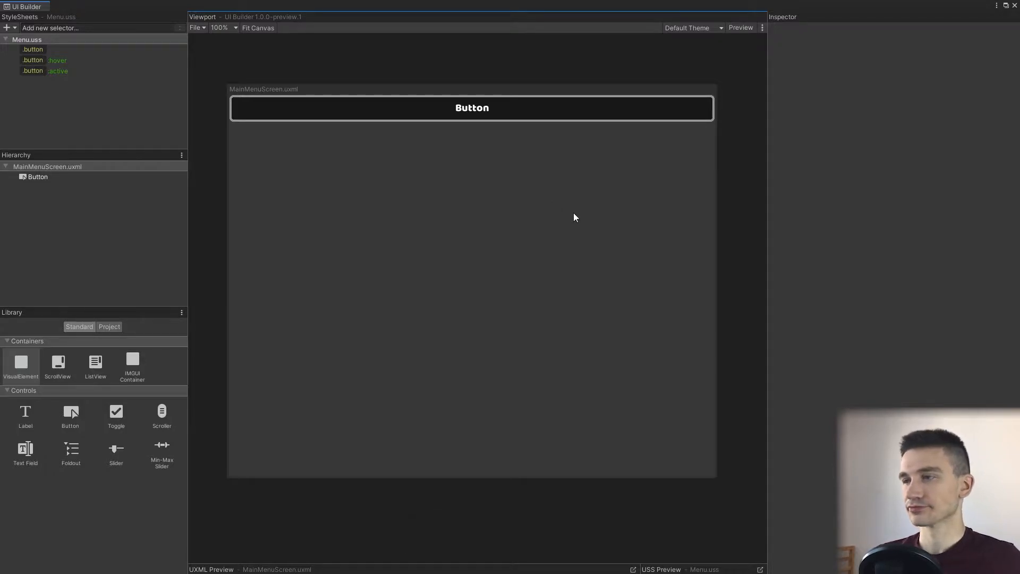
{"action": "mouse_move", "coordinate": [508, 188]}
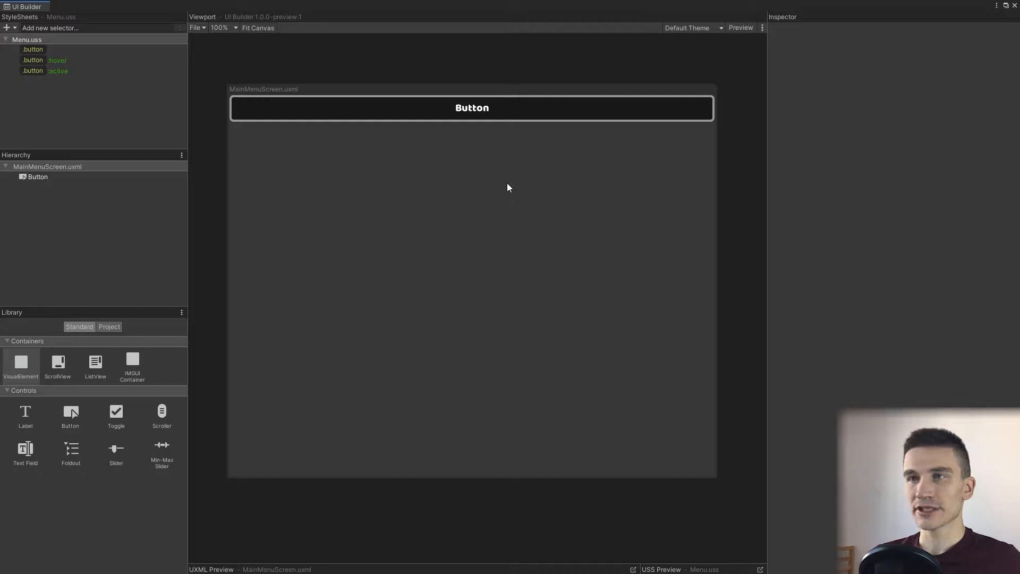
{"action": "mouse_move", "coordinate": [458, 246]}
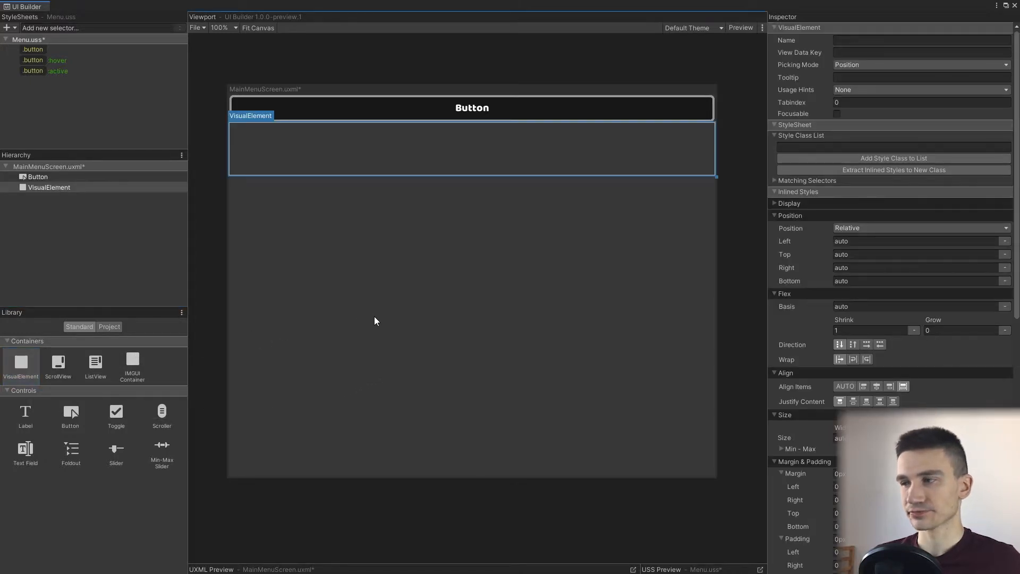
Select the new VisualElement container and rename it main-menu-screen in the Inspector.
{"action": "left_click", "coordinate": [49, 187]}
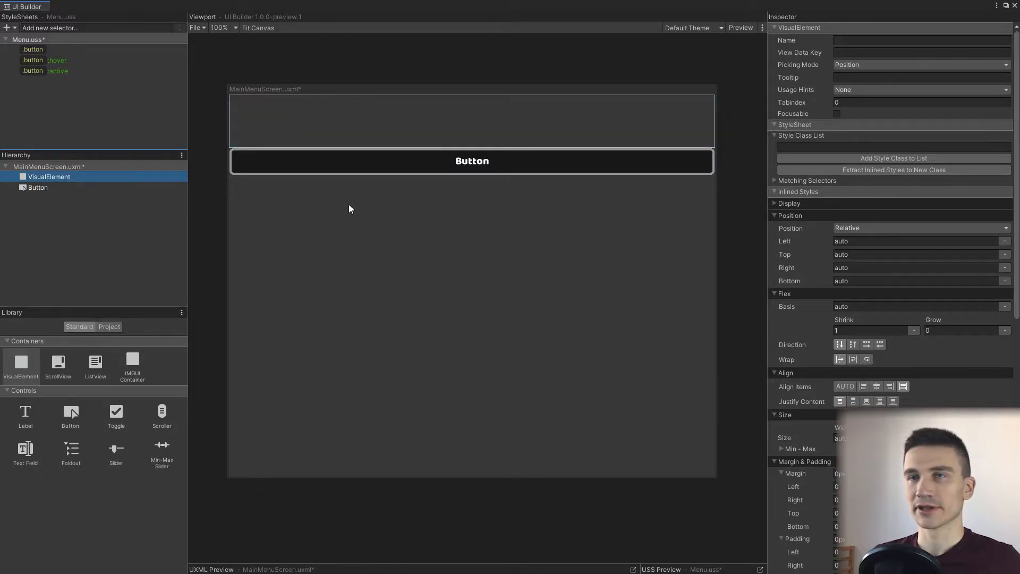
{"action": "mouse_move", "coordinate": [795, 137]}
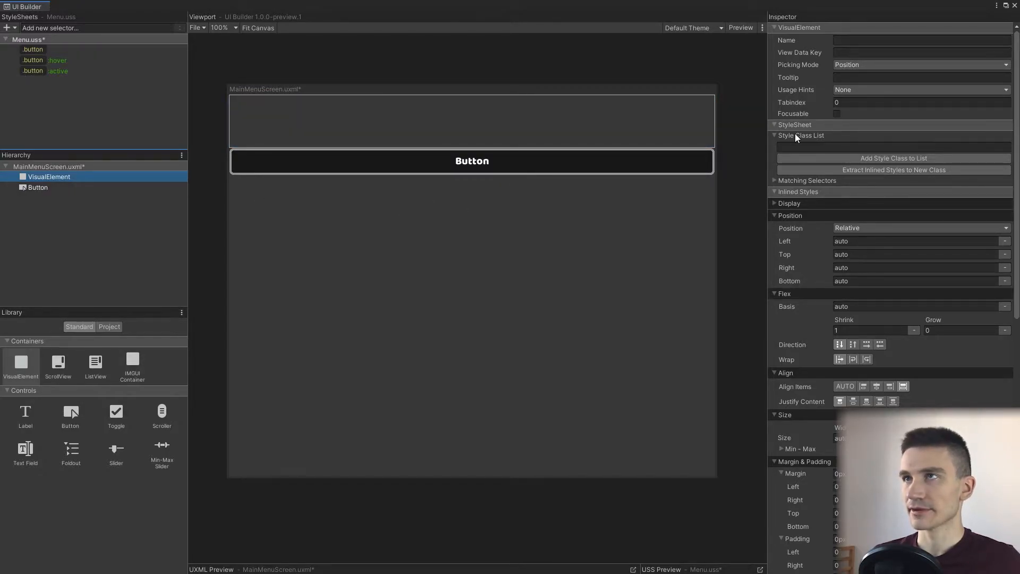
{"action": "left_click", "coordinate": [920, 39]}
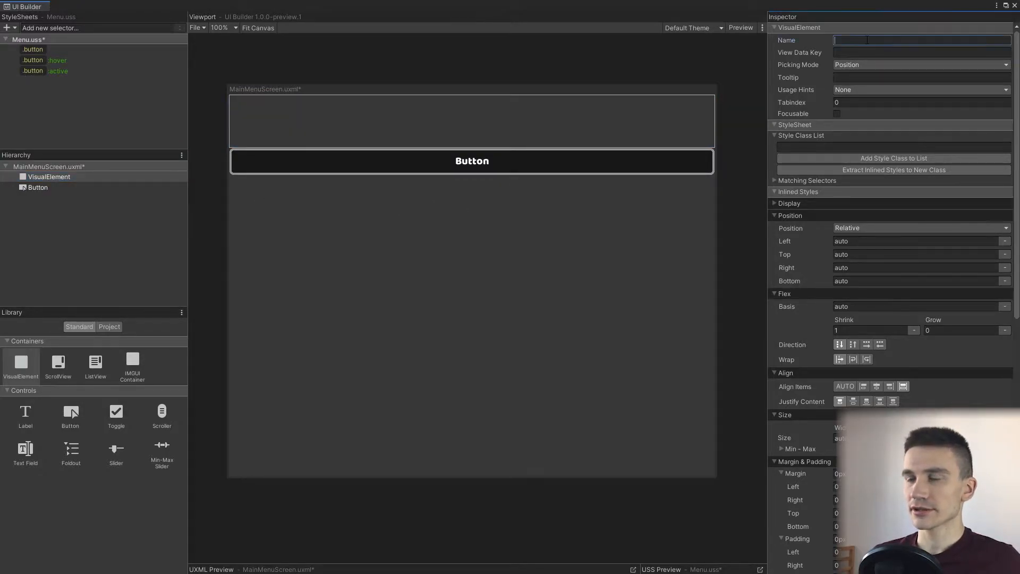
{"action": "type", "text": "main-menu-screen"}
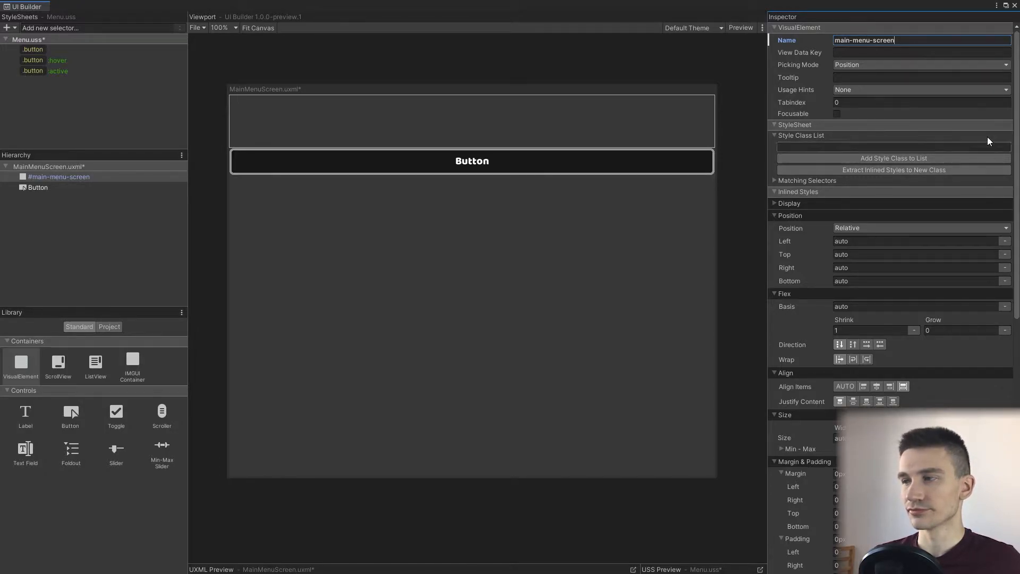
{"action": "mouse_move", "coordinate": [903, 355]}
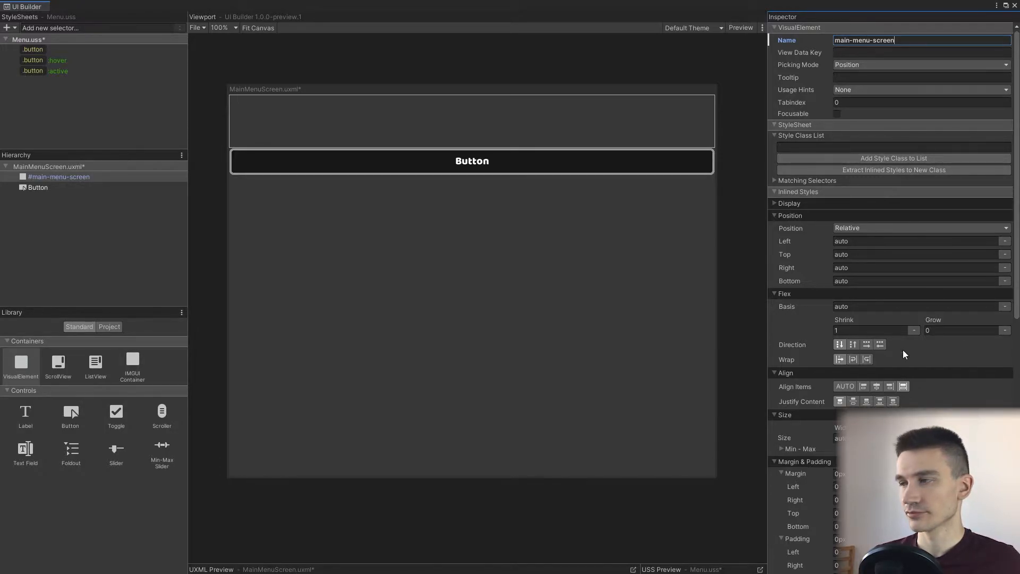
{"action": "mouse_move", "coordinate": [842, 358]}
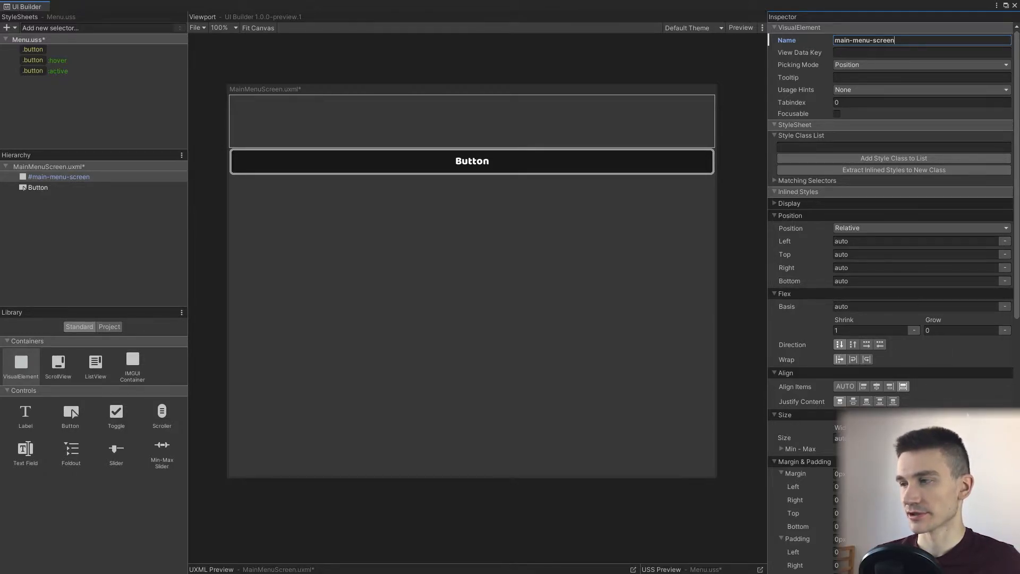
{"action": "mouse_move", "coordinate": [865, 317]}
{"action": "type", "text": "1"}
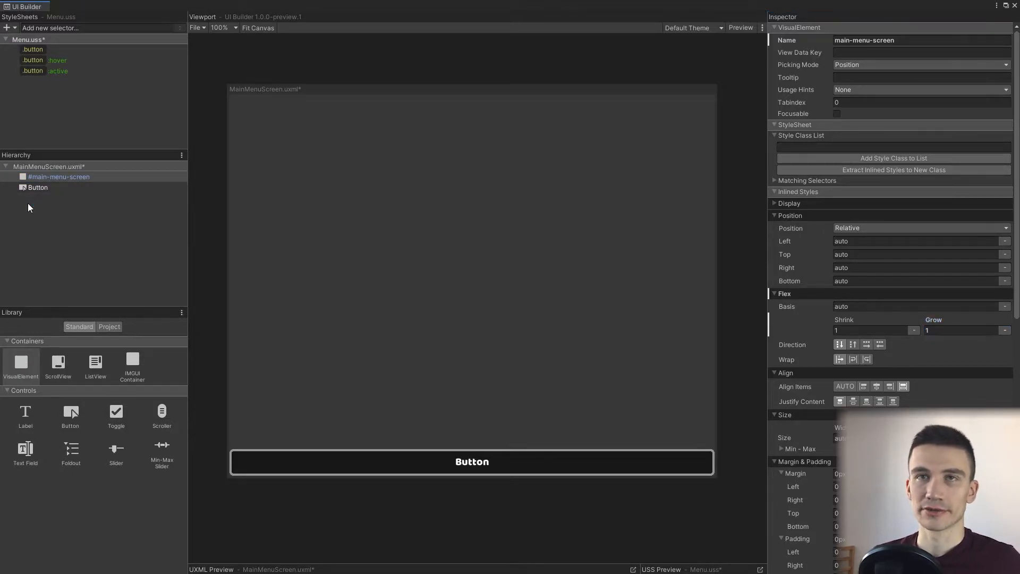
Nest the Button as a child of main-menu-screen in the Hierarchy and reselect the container.
{"action": "left_click", "coordinate": [59, 177]}
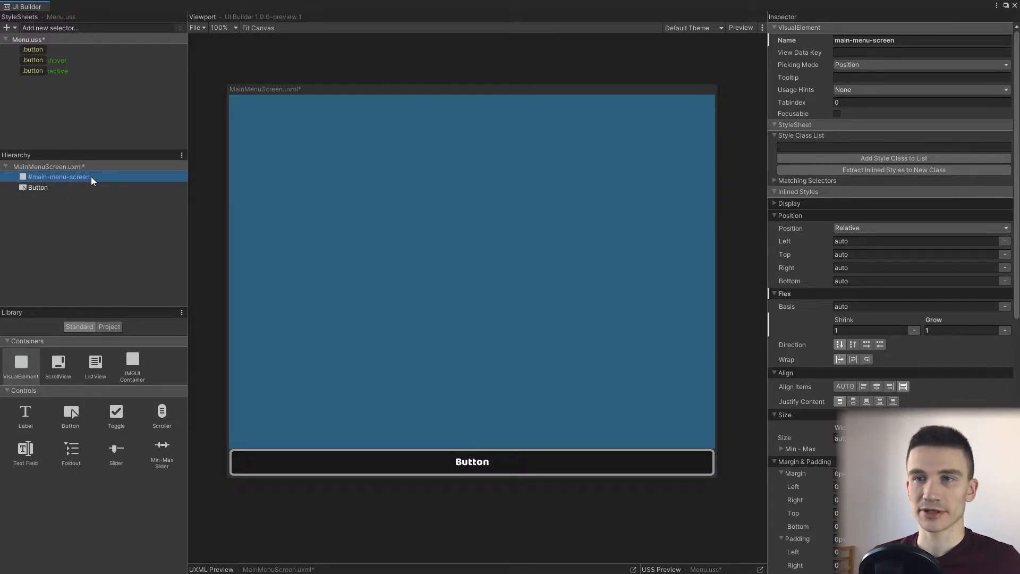
{"action": "left_click", "coordinate": [37, 187]}
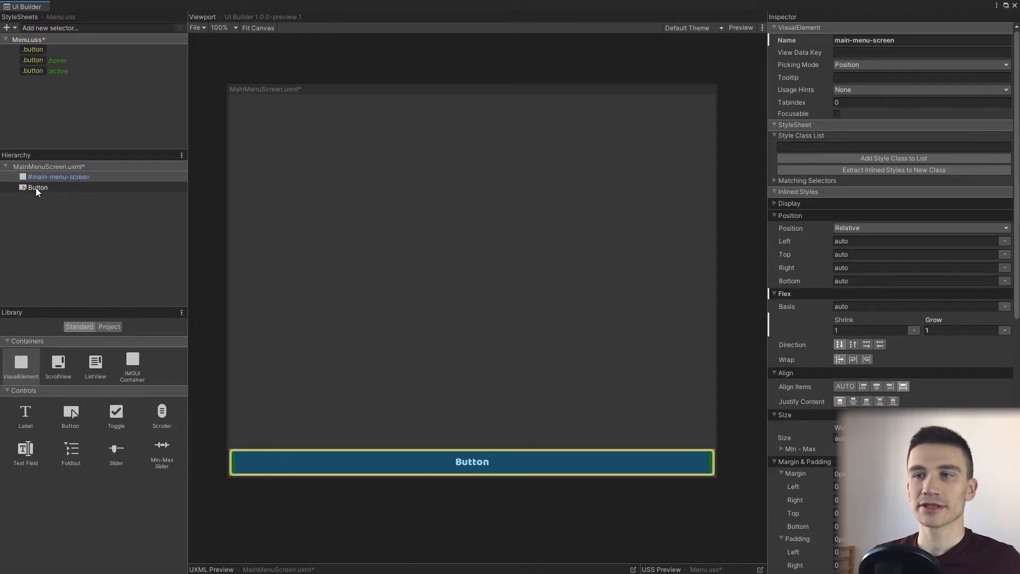
{"action": "left_click", "coordinate": [38, 187]}
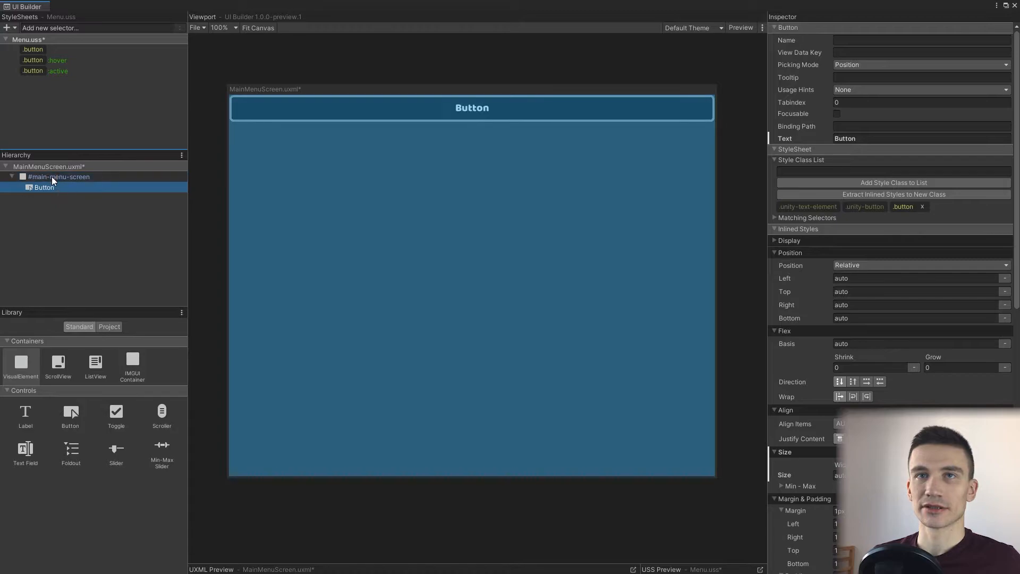
{"action": "left_click", "coordinate": [57, 176]}
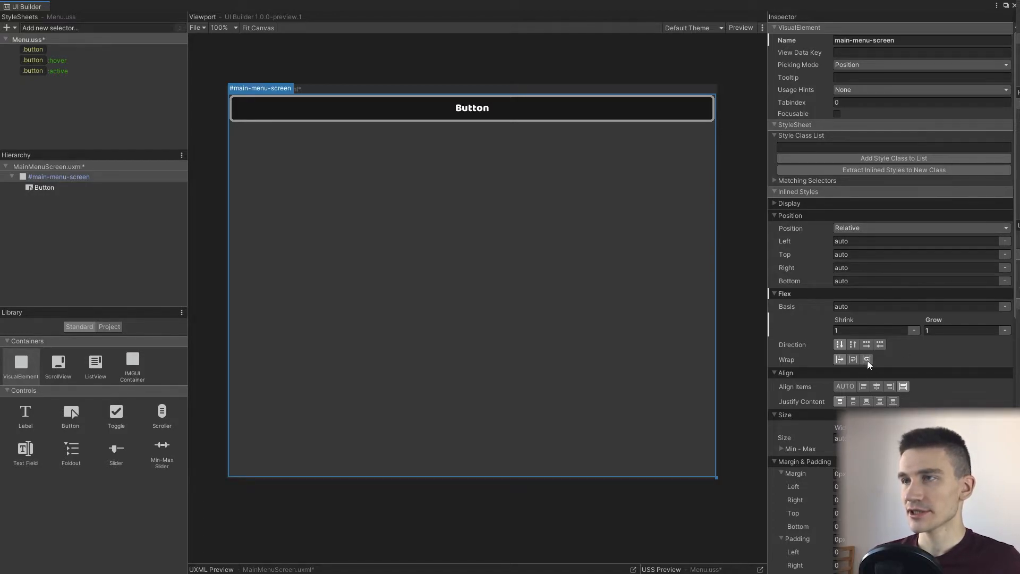
{"action": "mouse_move", "coordinate": [867, 359]}
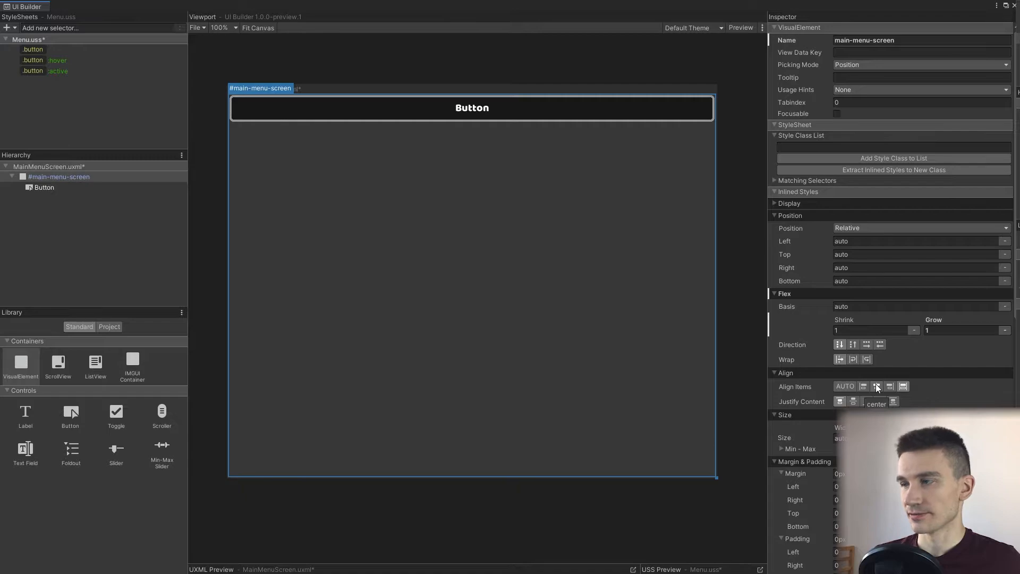
{"action": "left_click", "coordinate": [876, 386]}
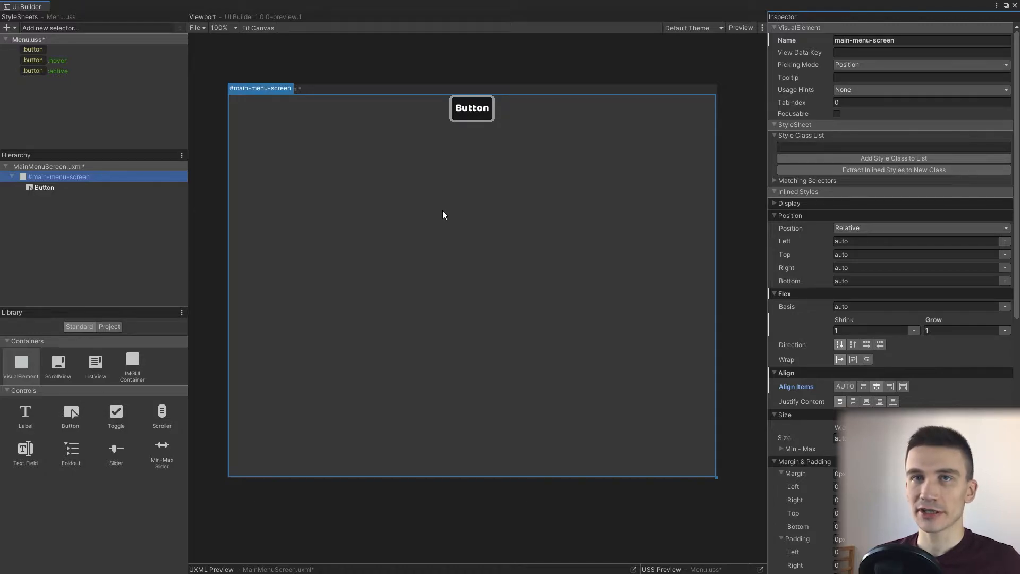
{"action": "mouse_move", "coordinate": [348, 239]}
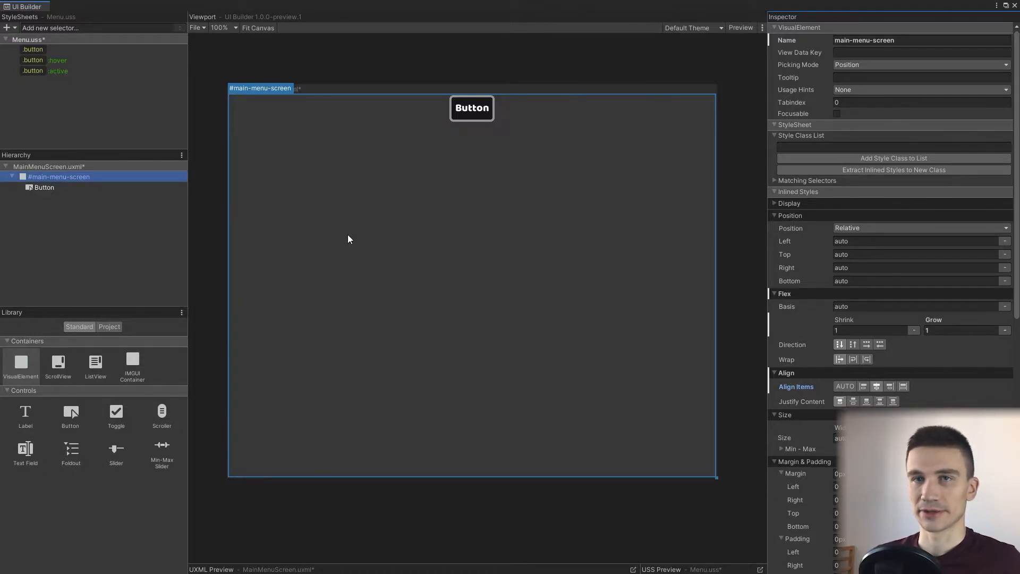
{"action": "mouse_move", "coordinate": [472, 139]}
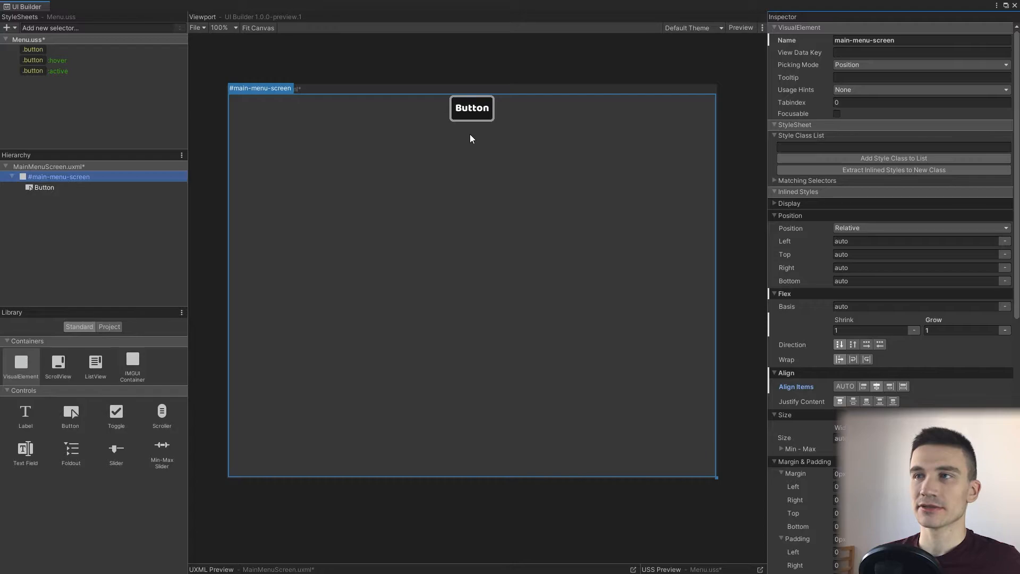
{"action": "mouse_move", "coordinate": [525, 254]}
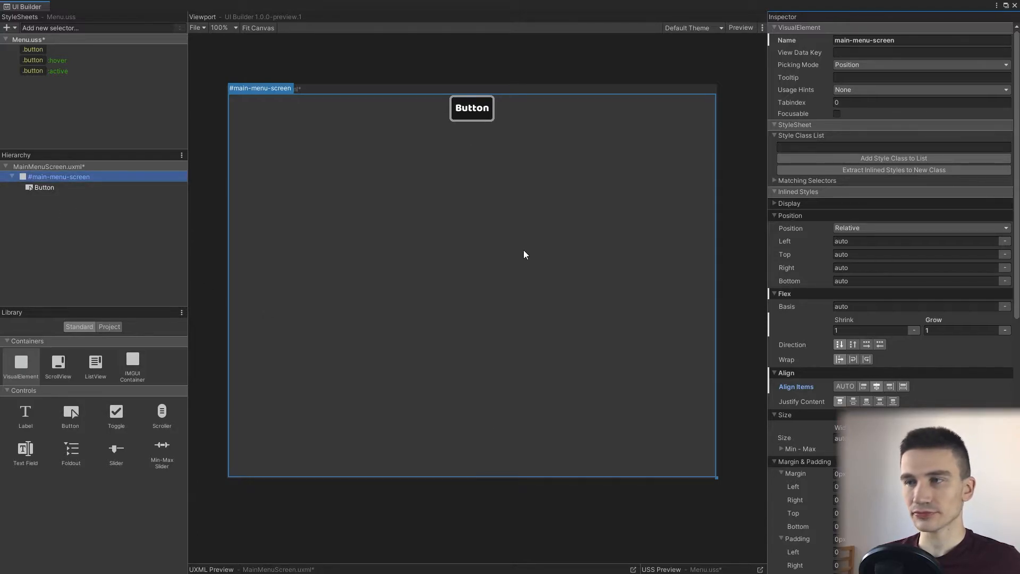
{"action": "mouse_move", "coordinate": [526, 224]}
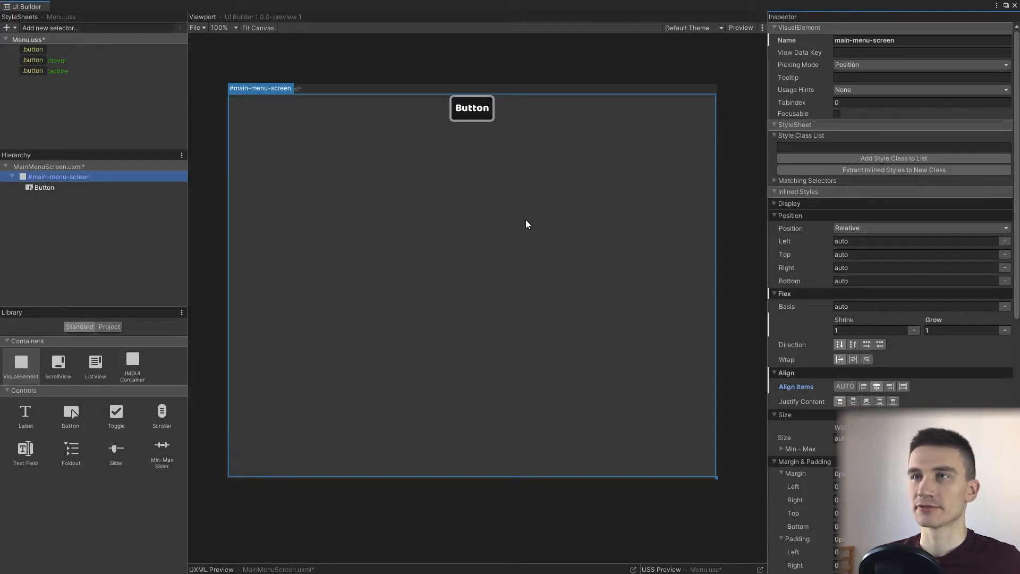
{"action": "mouse_move", "coordinate": [368, 181]}
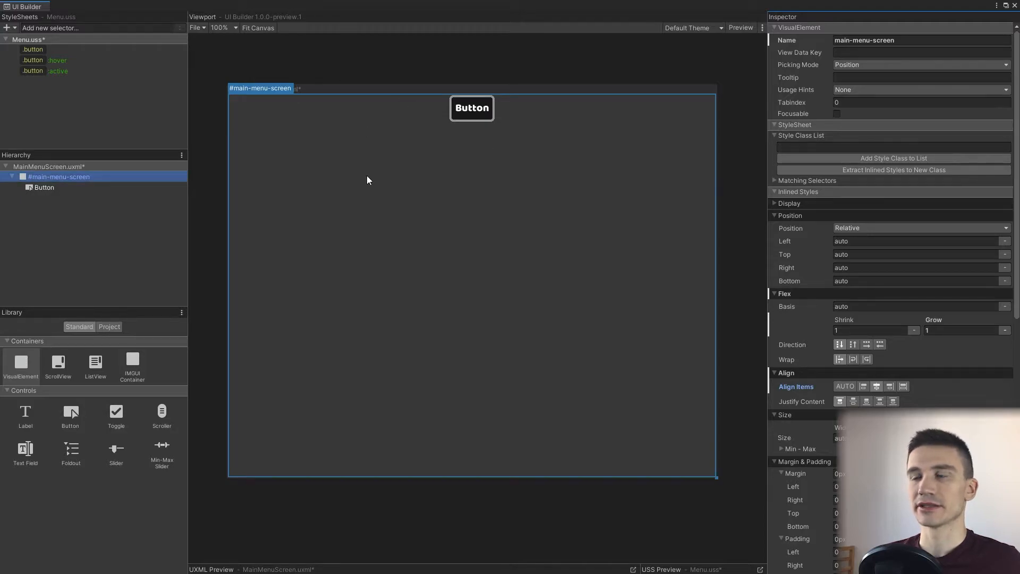
{"action": "mouse_move", "coordinate": [552, 281]}
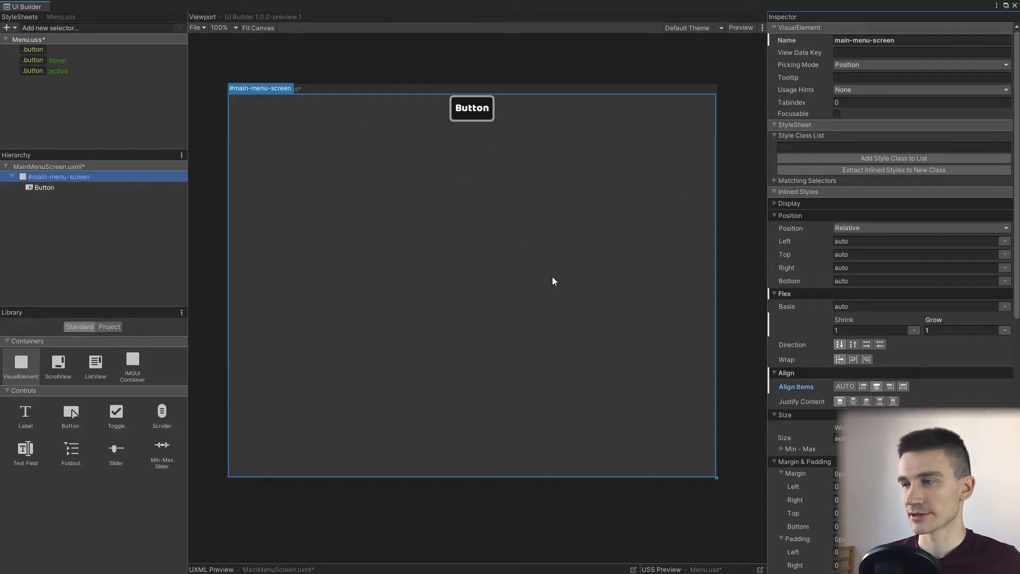
{"action": "mouse_move", "coordinate": [194, 249]}
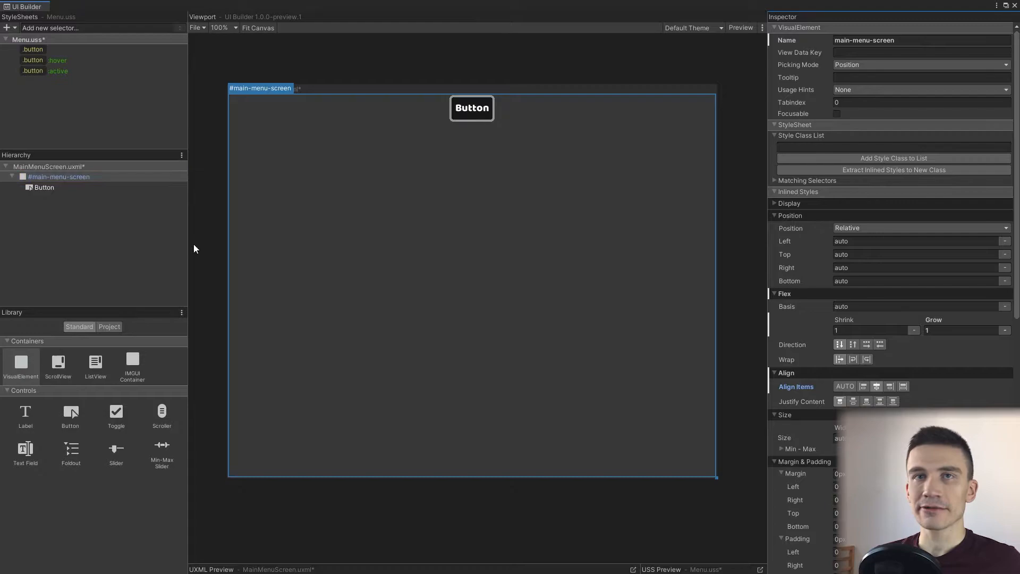
{"action": "mouse_move", "coordinate": [921, 251]}
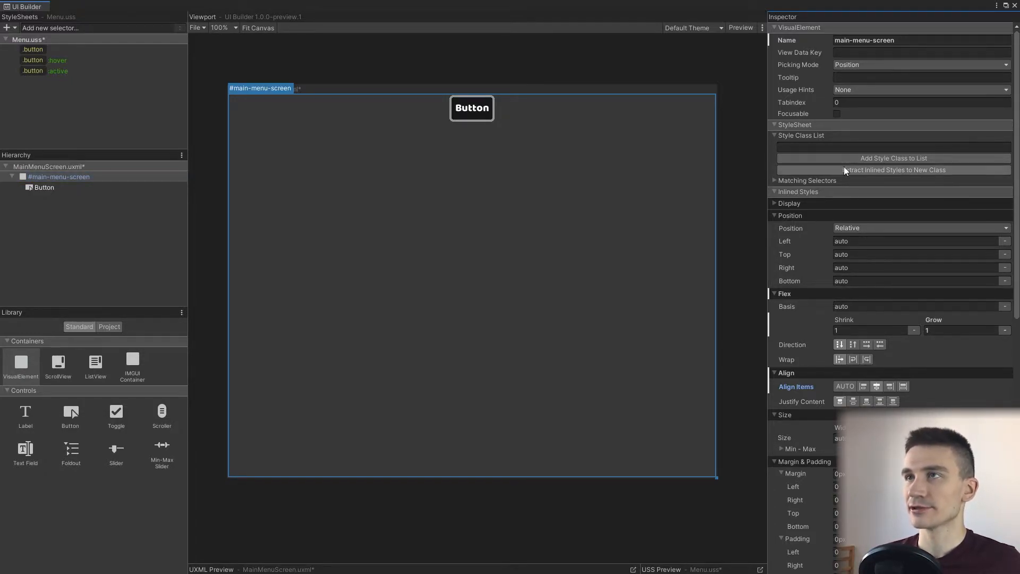
Extract main-menu-screen's inline styles into a new .screen class applied to it.
{"action": "left_click", "coordinate": [892, 146]}
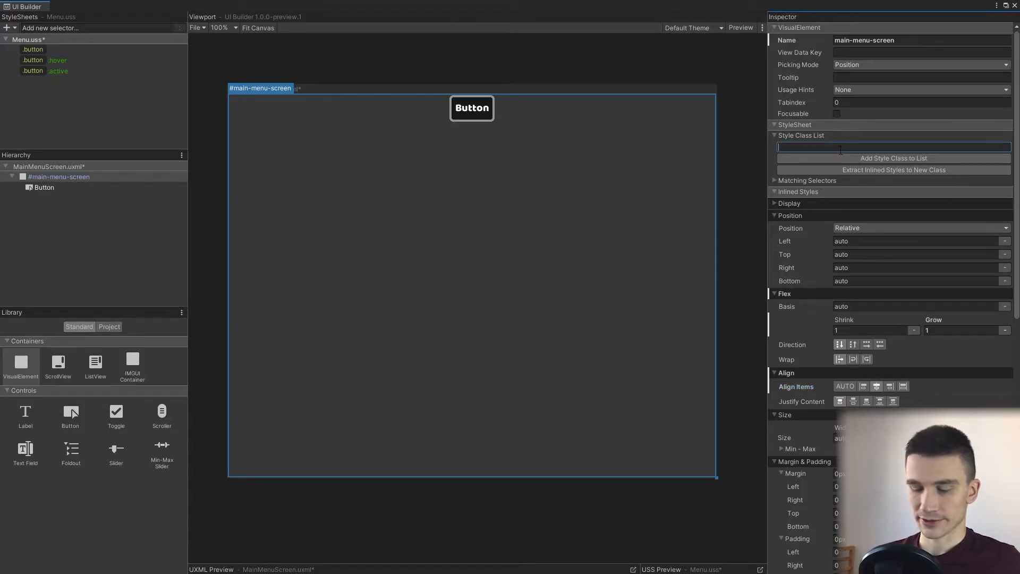
{"action": "type", "text": ".scree"}
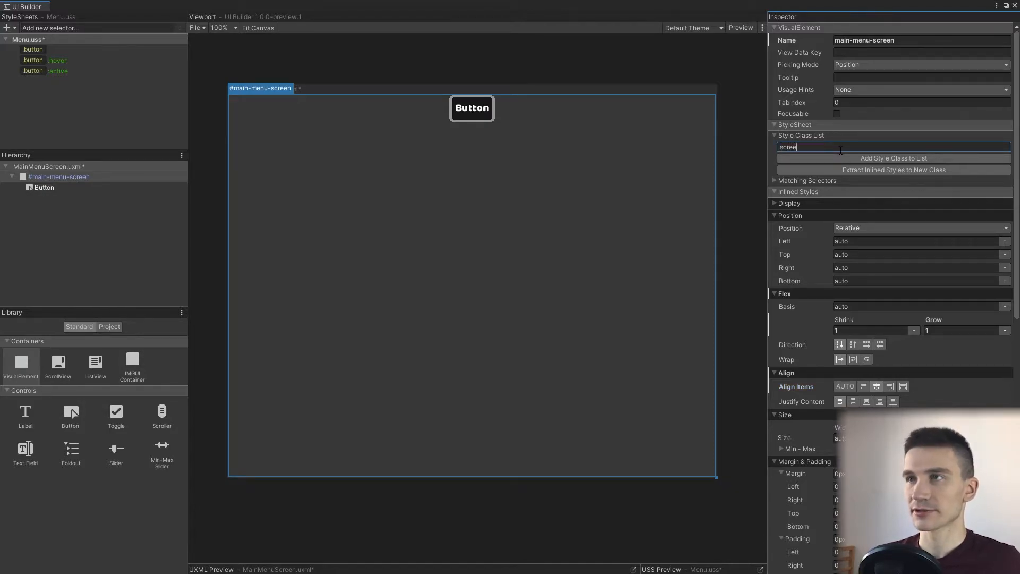
{"action": "type", "text": "n"}
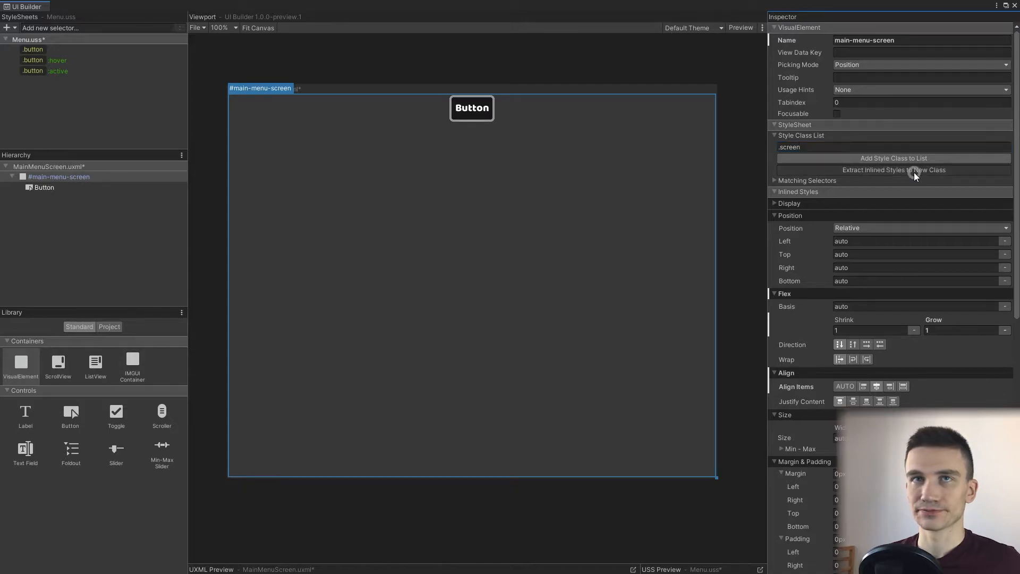
{"action": "left_click", "coordinate": [893, 170]}
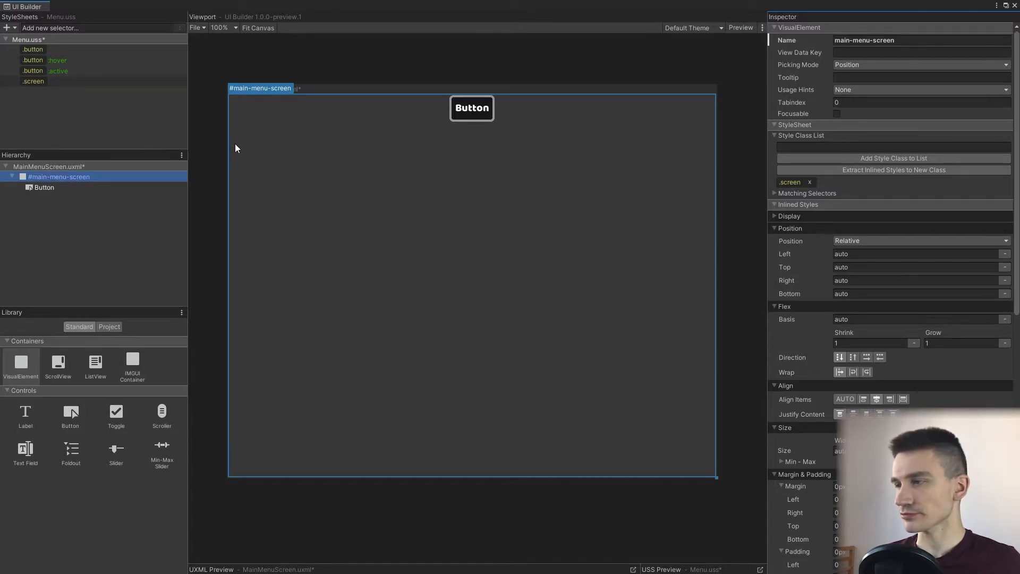
{"action": "mouse_move", "coordinate": [515, 235]}
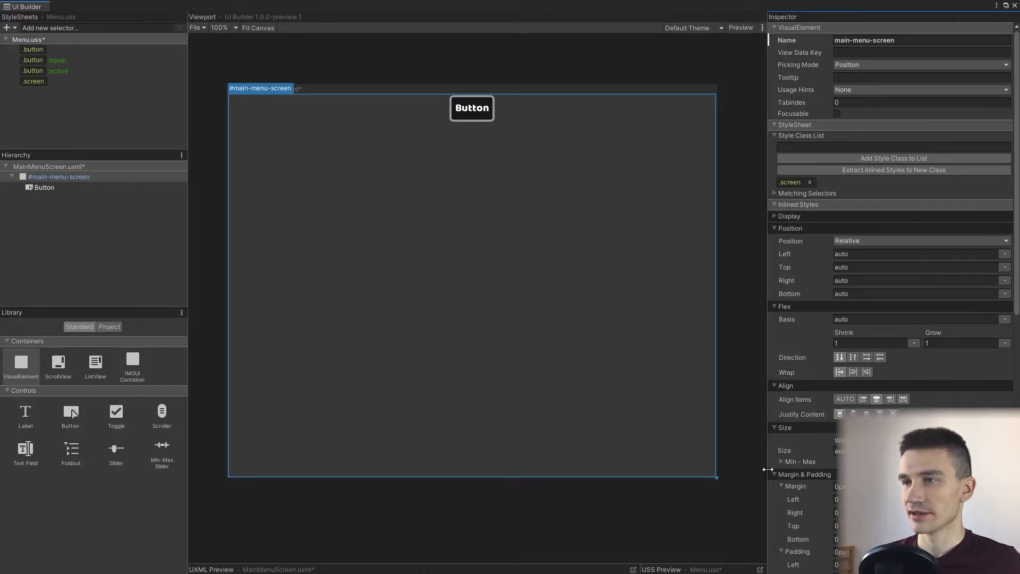
{"action": "scroll", "scroll_direction": "down", "scroll_amount": 3}
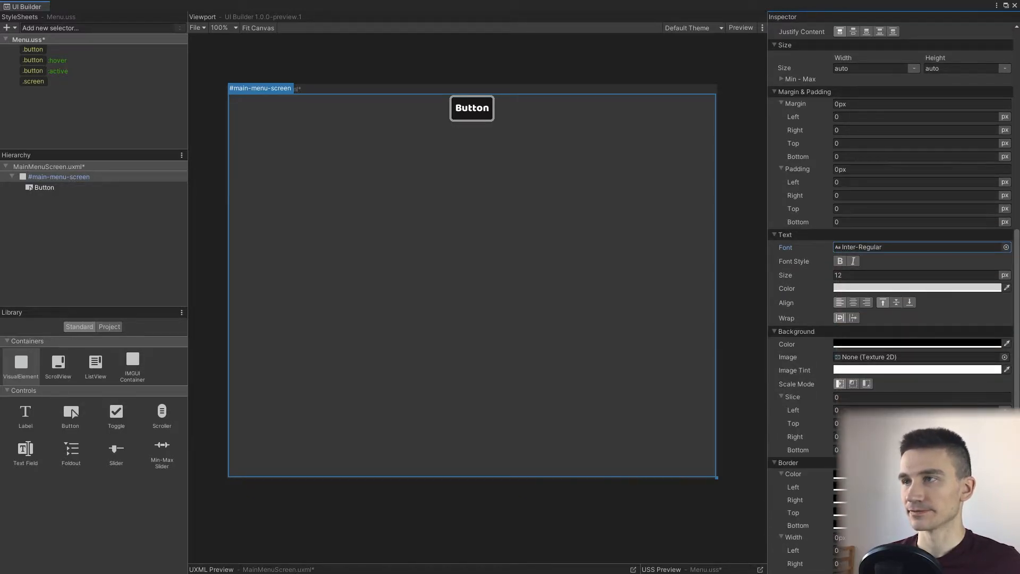
Assign the zombie city Background texture to main-menu-screen and resize the canvas to preview scaling.
{"action": "left_click", "coordinate": [1005, 357]}
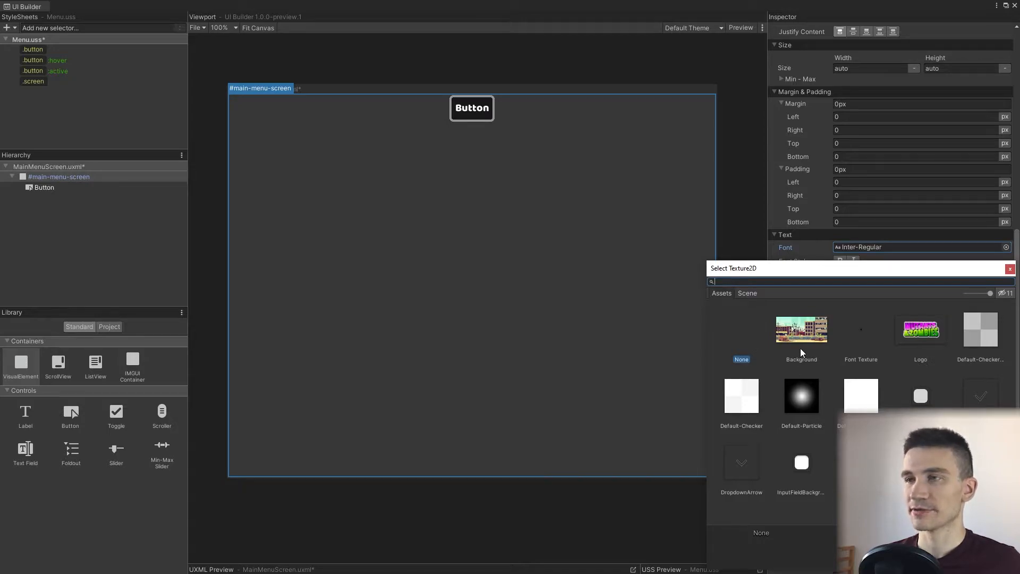
{"action": "mouse_move", "coordinate": [802, 332]}
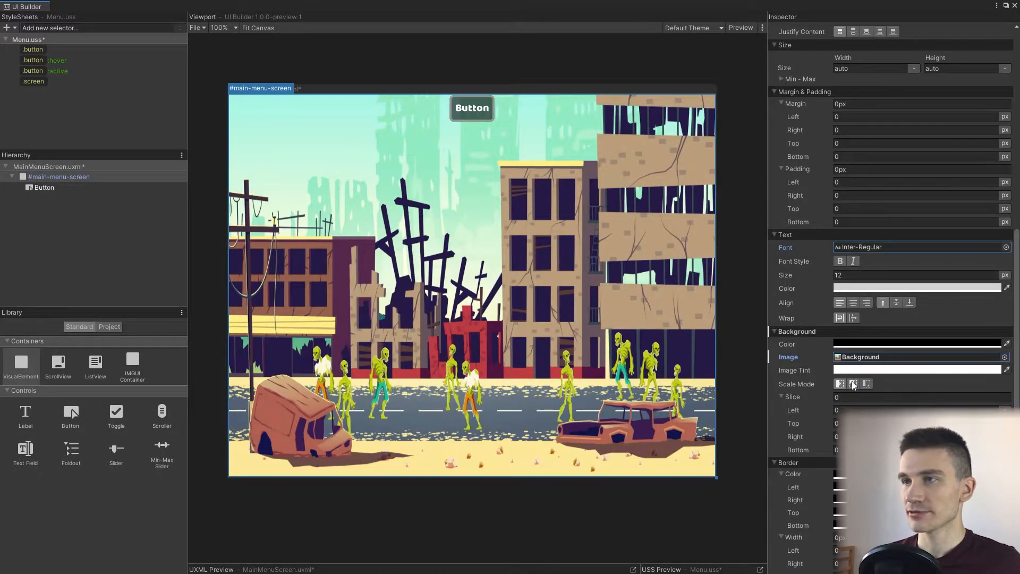
{"action": "mouse_move", "coordinate": [853, 384]}
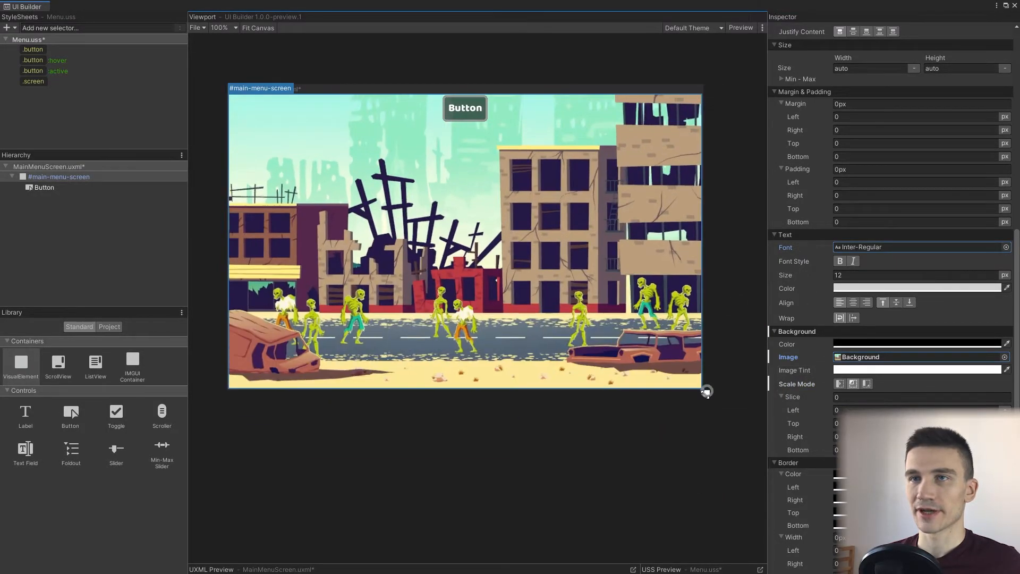
{"action": "left_click_drag", "start_coordinate": [706, 390], "coordinate": [659, 395]}
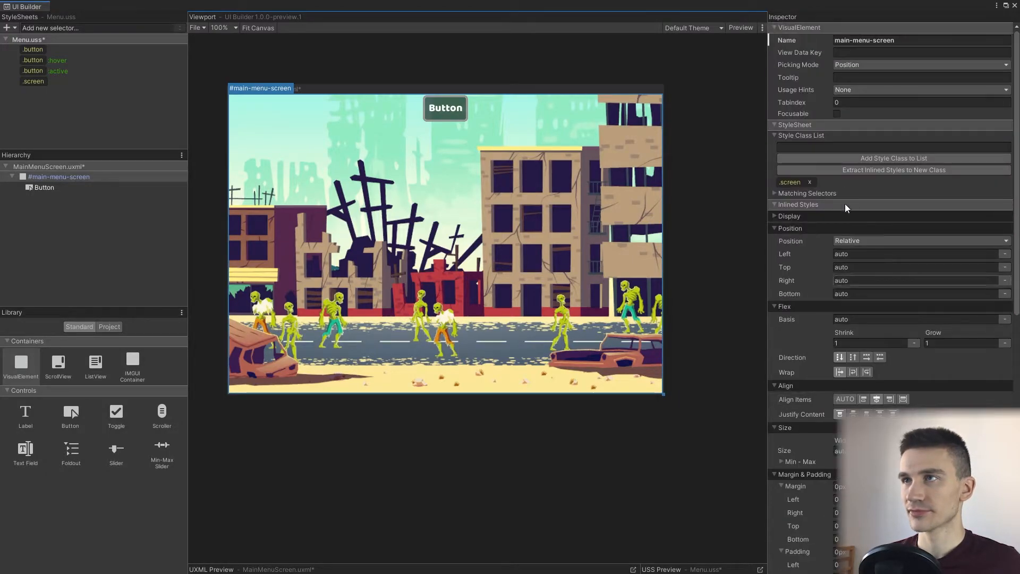
Extract the background image styling into a new .screen-background class on main-menu-screen.
{"action": "left_click", "coordinate": [893, 147]}
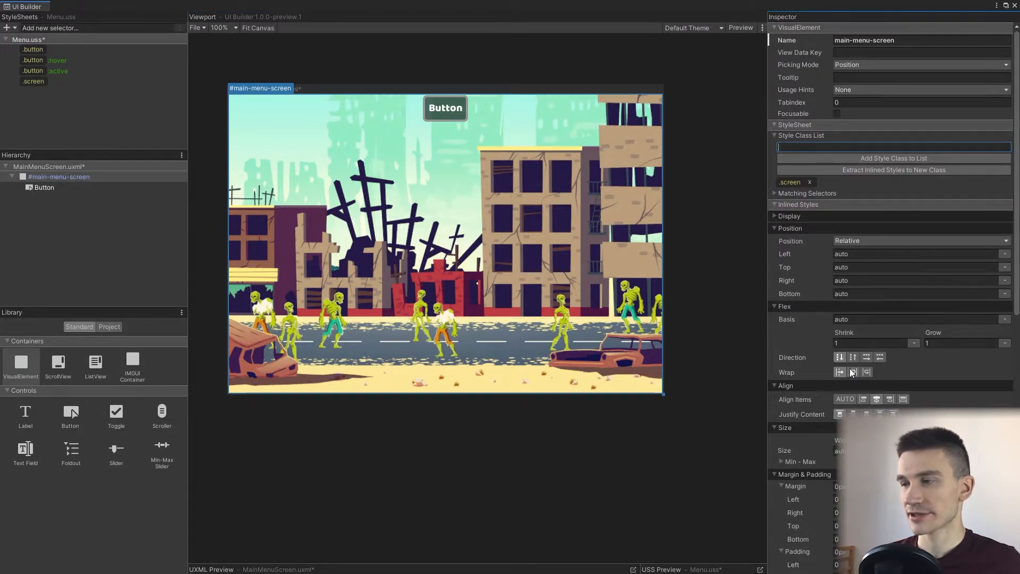
{"action": "mouse_move", "coordinate": [853, 372]}
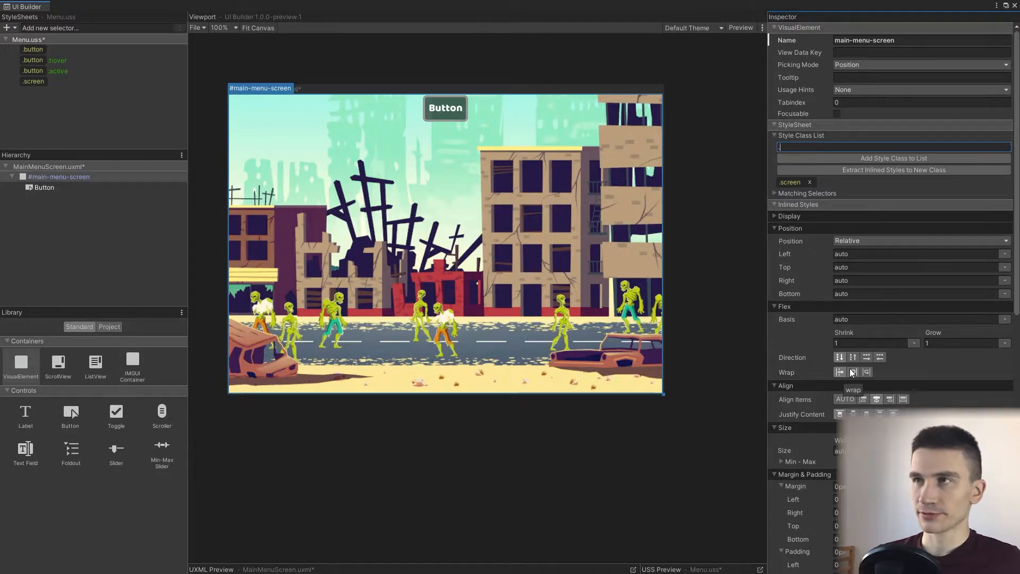
{"action": "type", "text": ".scree"}
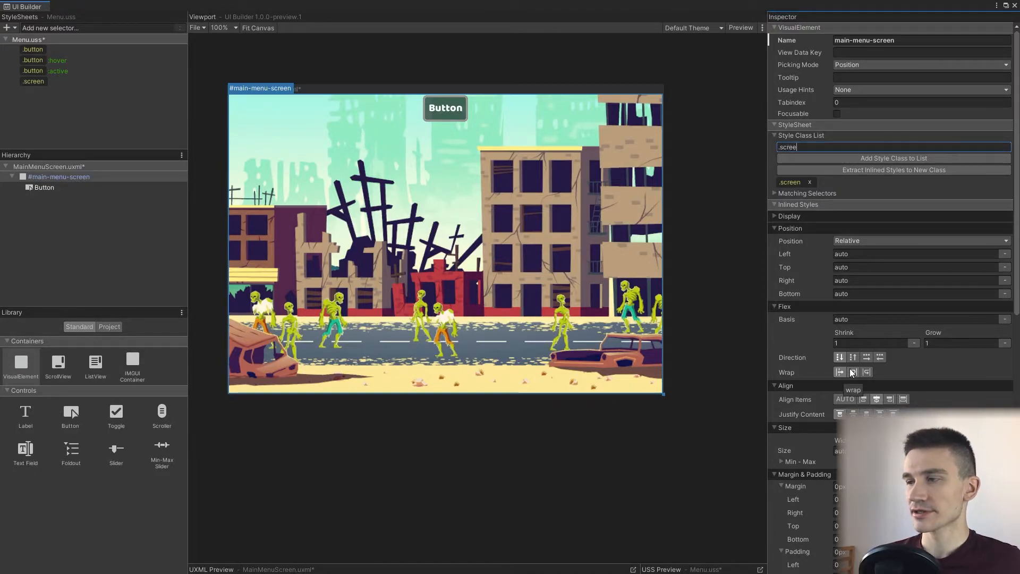
{"action": "key", "text": "backspace"}
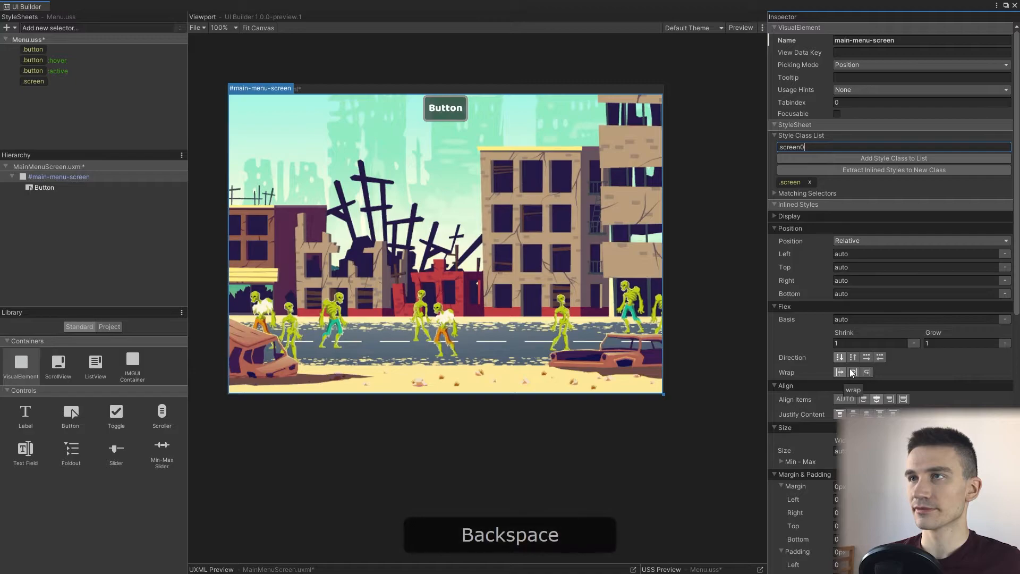
{"action": "type", "text": "-background"}
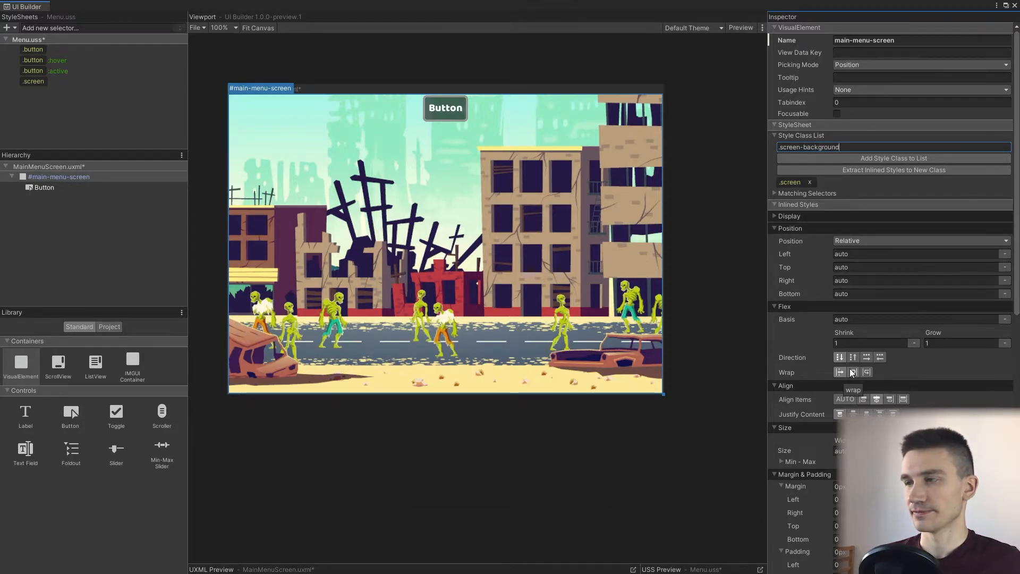
{"action": "mouse_move", "coordinate": [897, 170]}
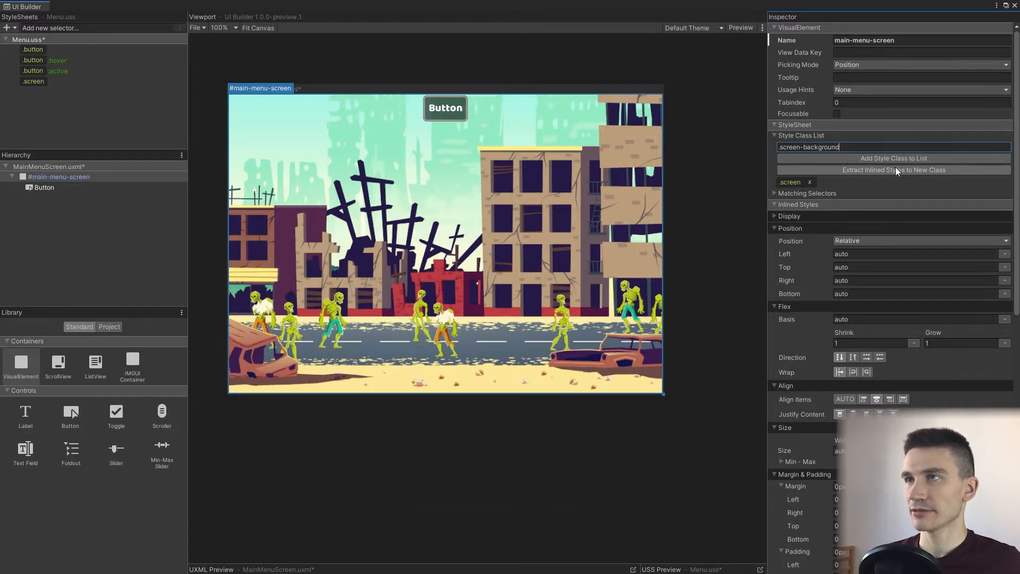
{"action": "left_click", "coordinate": [892, 157]}
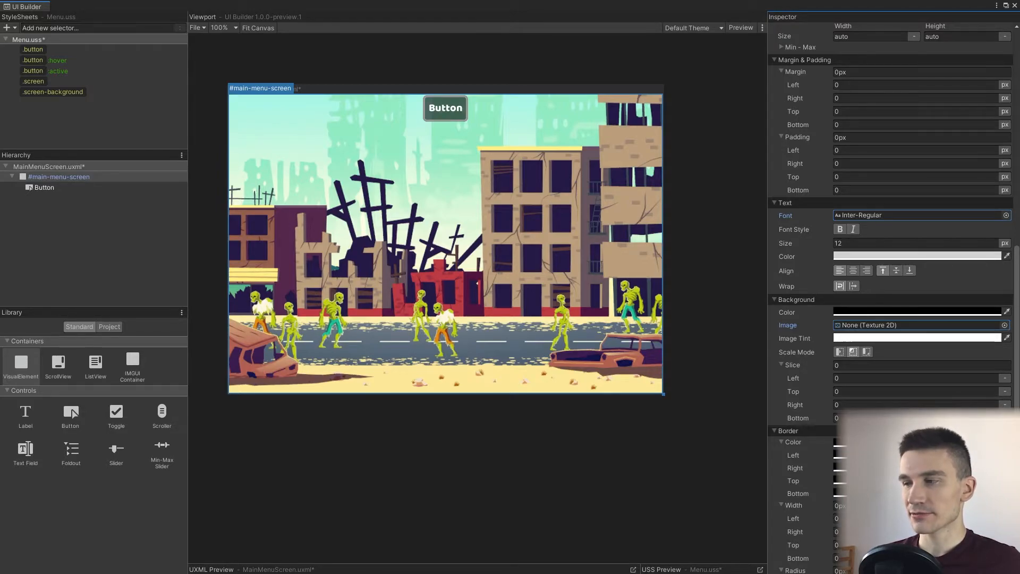
{"action": "mouse_move", "coordinate": [693, 353]}
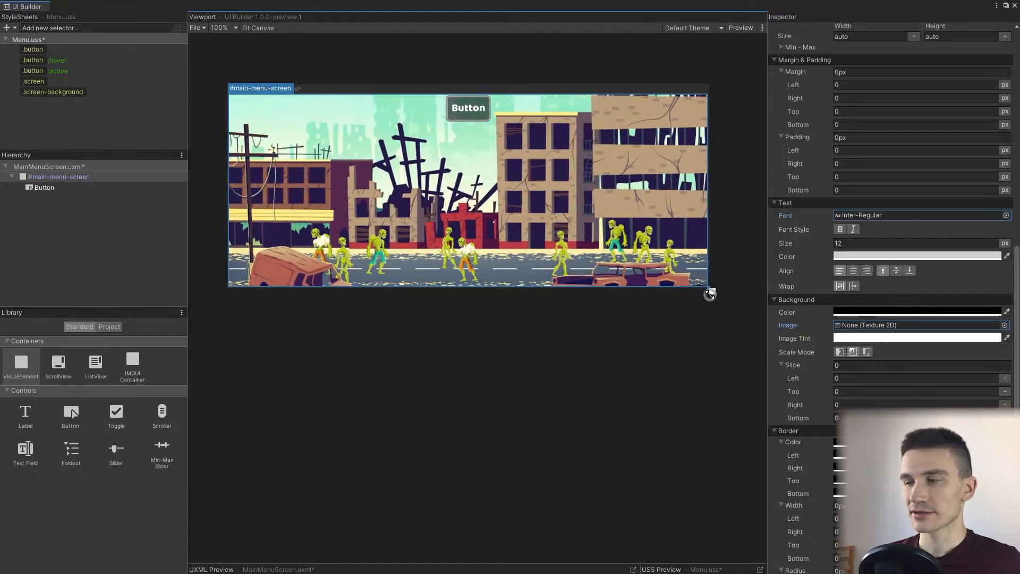
{"action": "left_click_drag", "start_coordinate": [711, 291], "coordinate": [623, 408]}
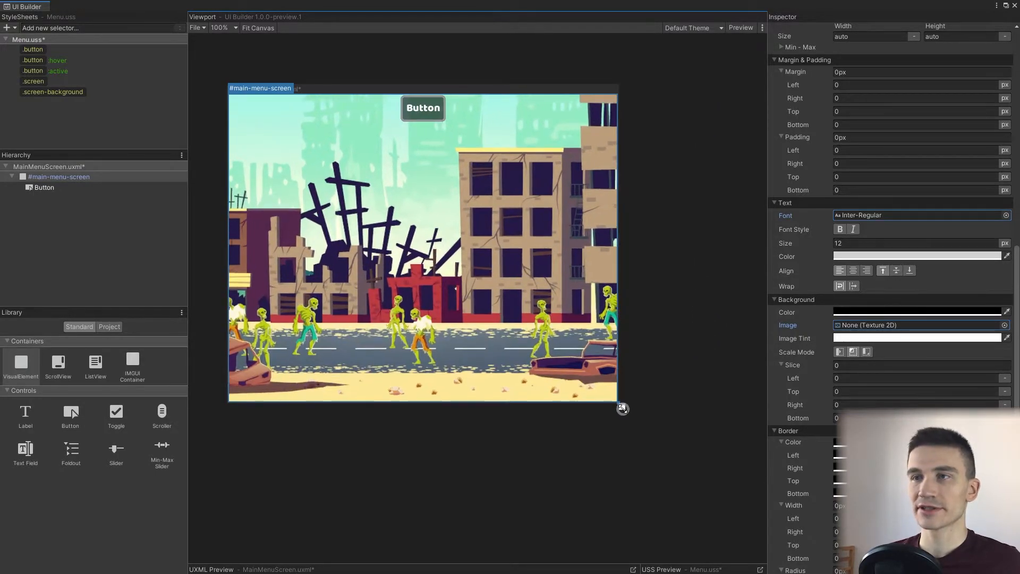
{"action": "left_click_drag", "start_coordinate": [619, 408], "coordinate": [676, 379]}
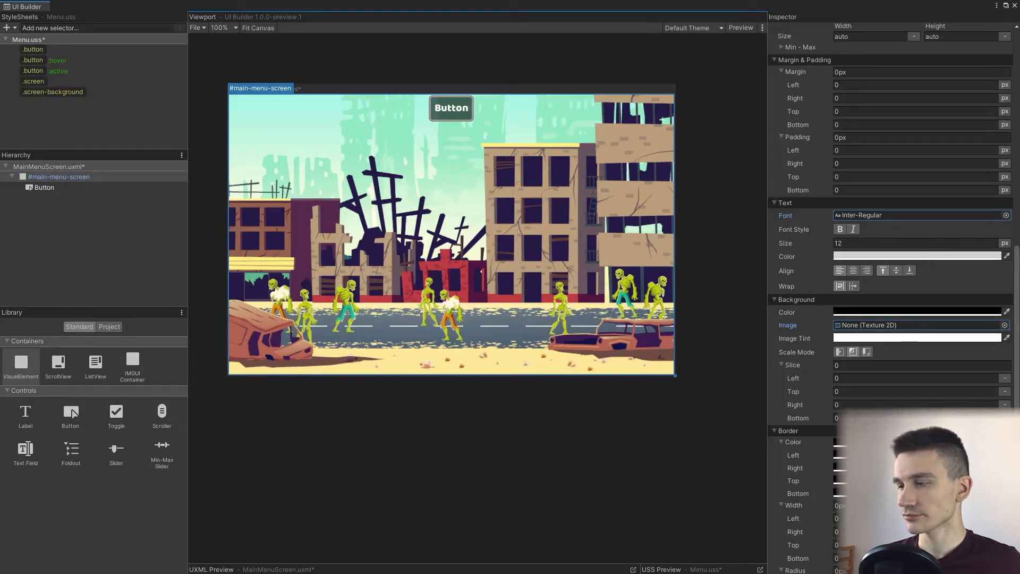
{"action": "left_click", "coordinate": [57, 176]}
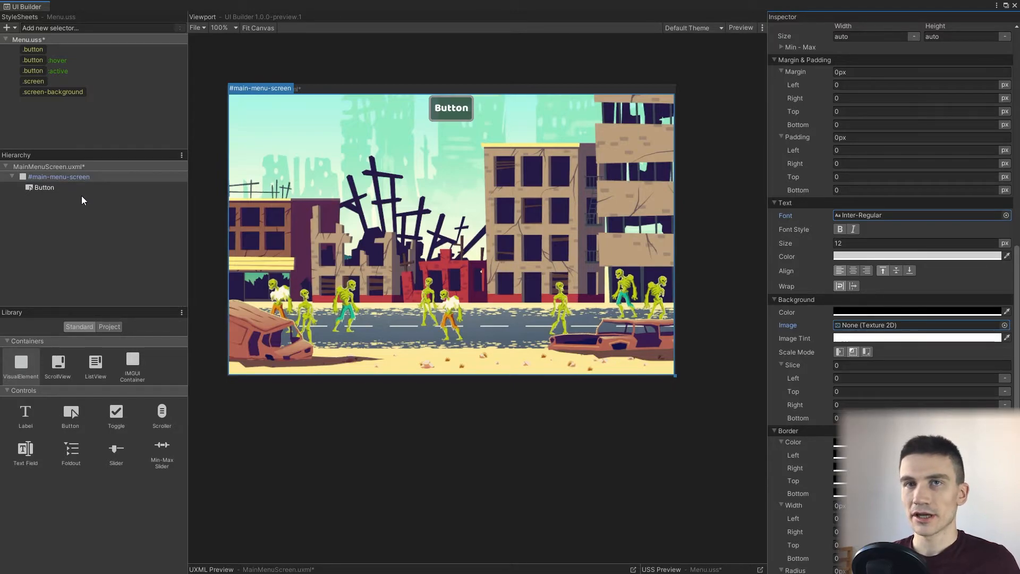
Delete the Button and add an empty VisualElement under main-menu-screen in its place.
{"action": "left_click", "coordinate": [44, 187]}
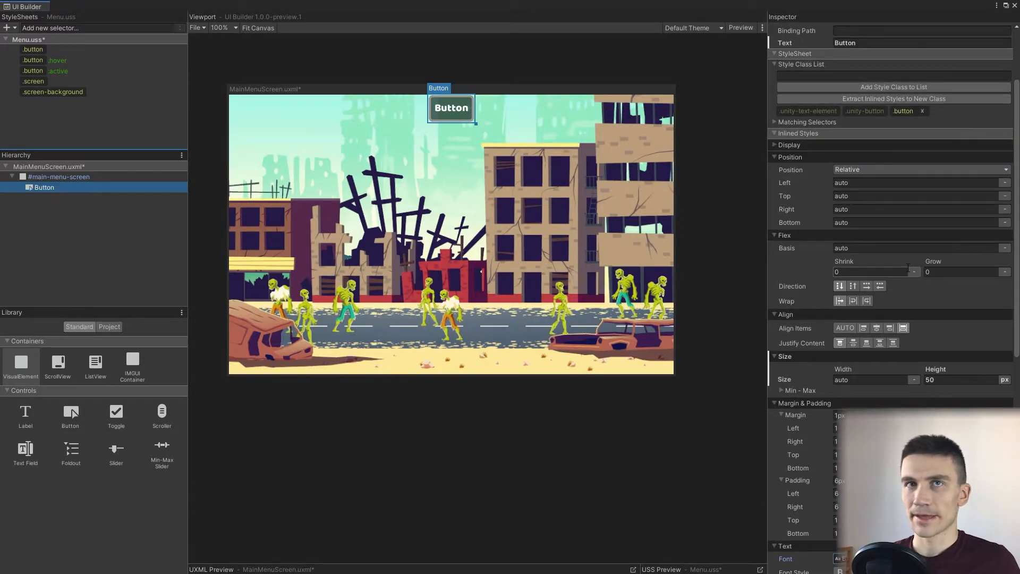
{"action": "left_click", "coordinate": [44, 187]}
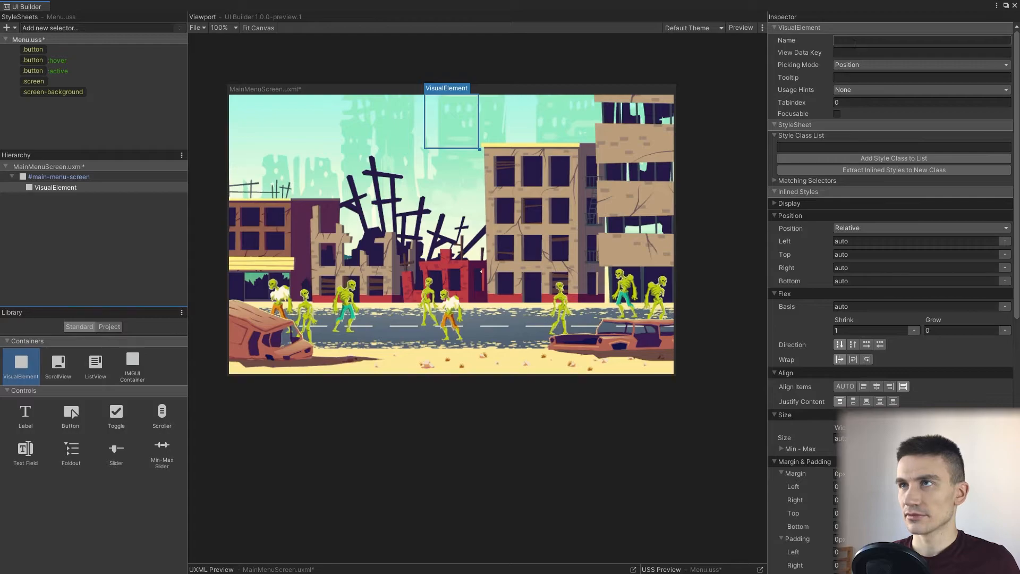
Rename the new container menu-center-panel and adjust how its contents are justified.
{"action": "type", "text": "menu-"}
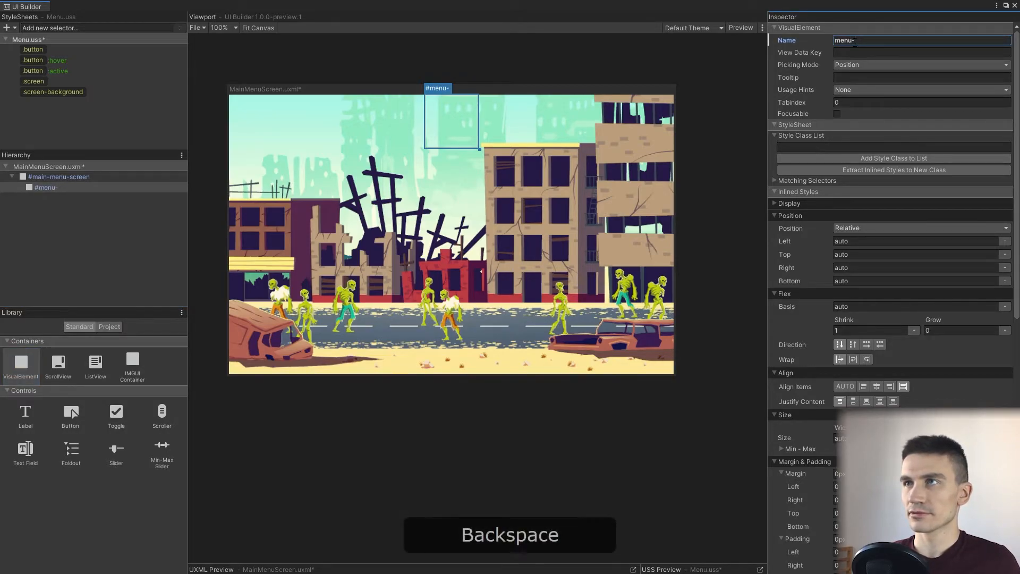
{"action": "type", "text": "center-panel"}
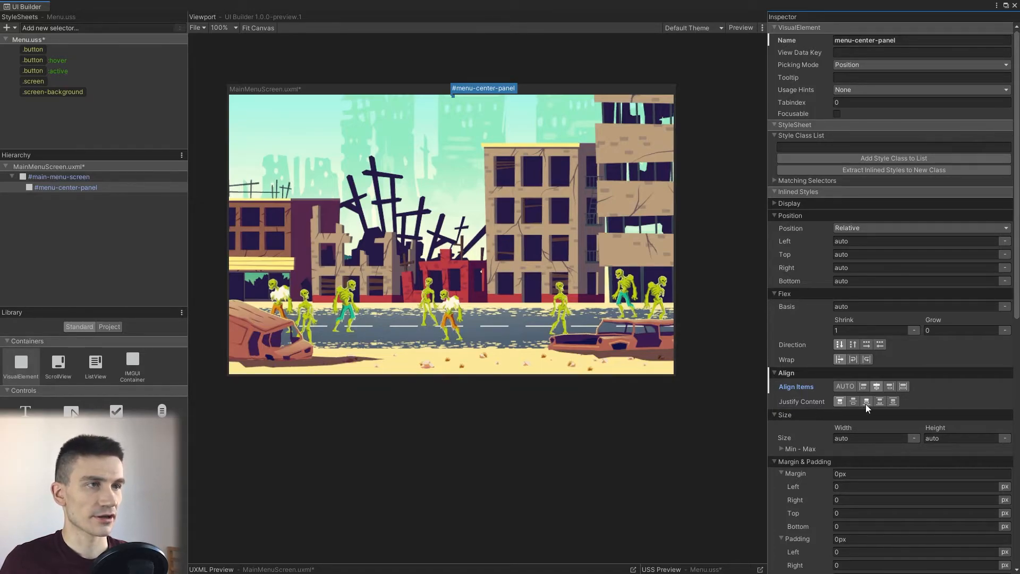
{"action": "left_click", "coordinate": [853, 402]}
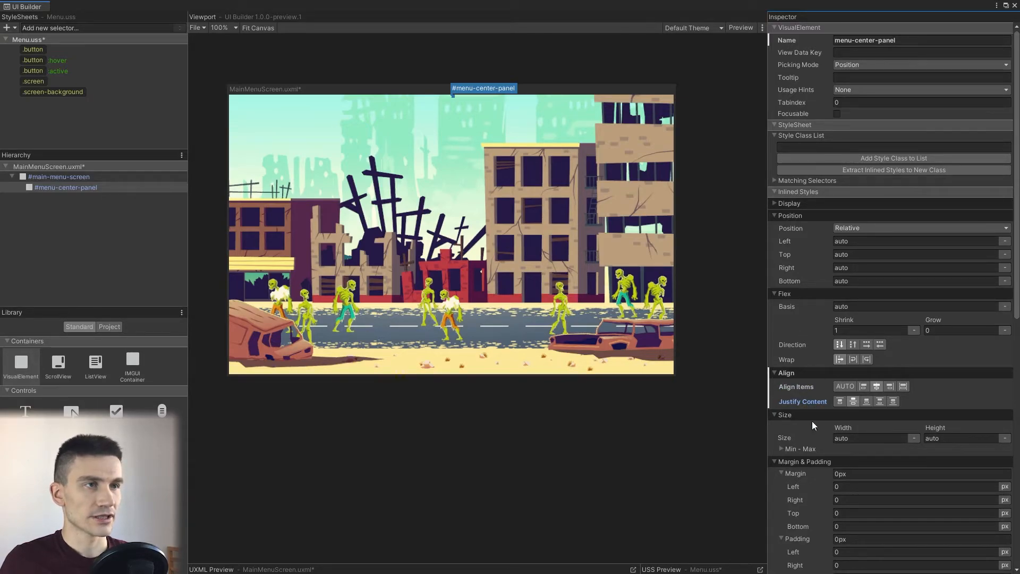
Size menu-center-panel to 50% width and 100% height as a central column.
{"action": "left_click", "coordinate": [871, 438]}
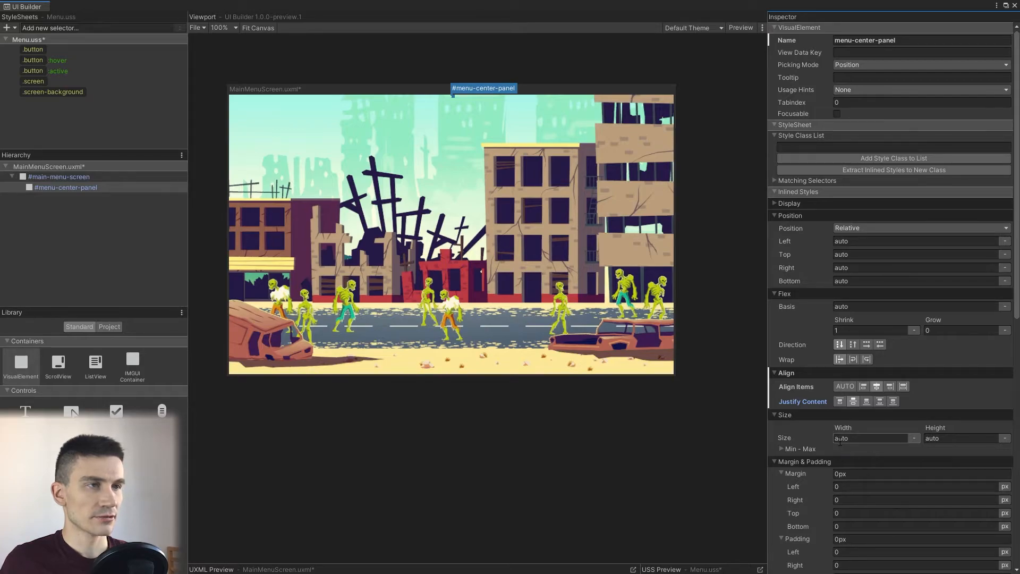
{"action": "left_click", "coordinate": [872, 438]}
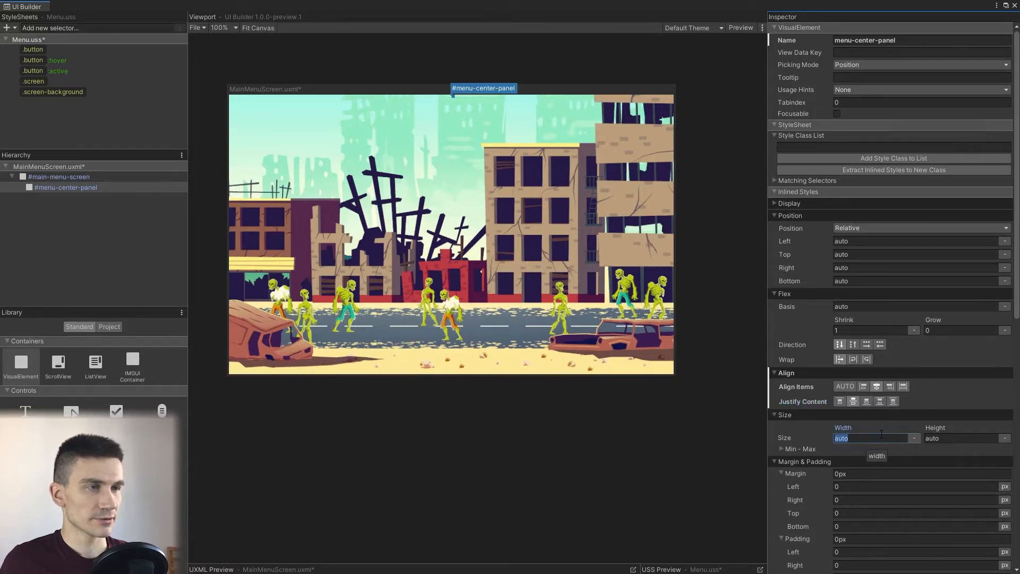
{"action": "type", "text": "50"}
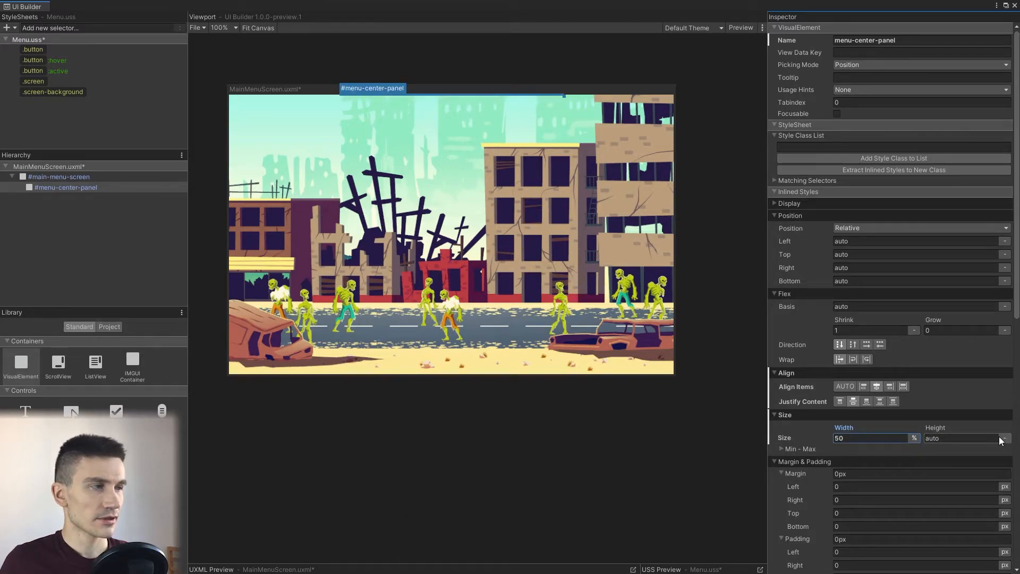
{"action": "mouse_move", "coordinate": [963, 437]}
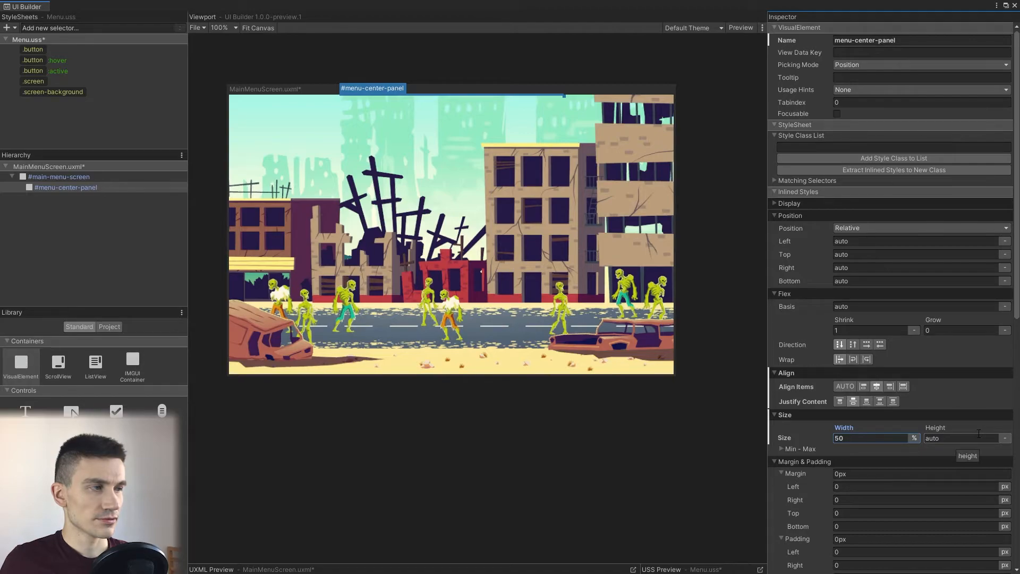
{"action": "left_click", "coordinate": [956, 437]}
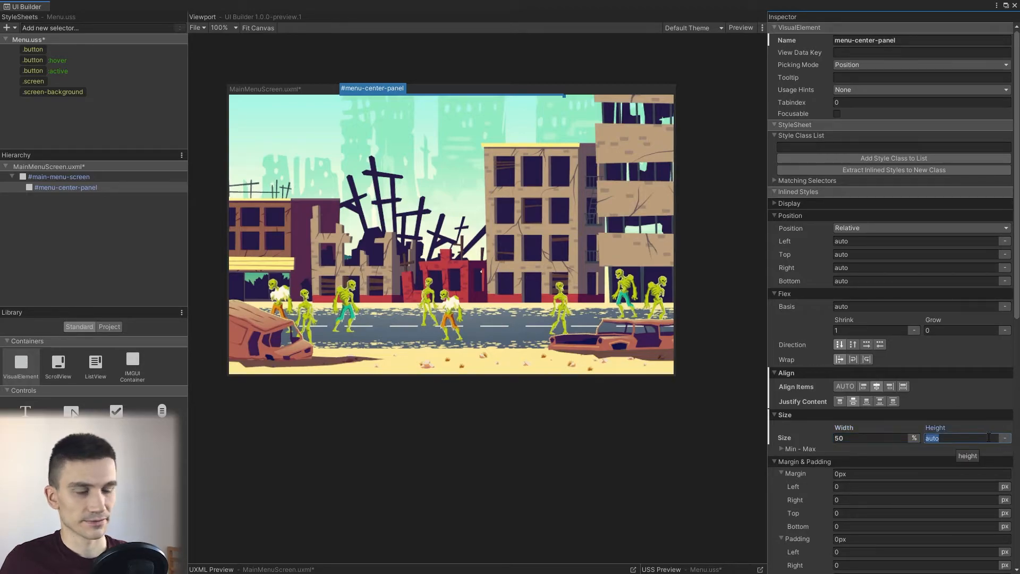
{"action": "type", "text": "100"}
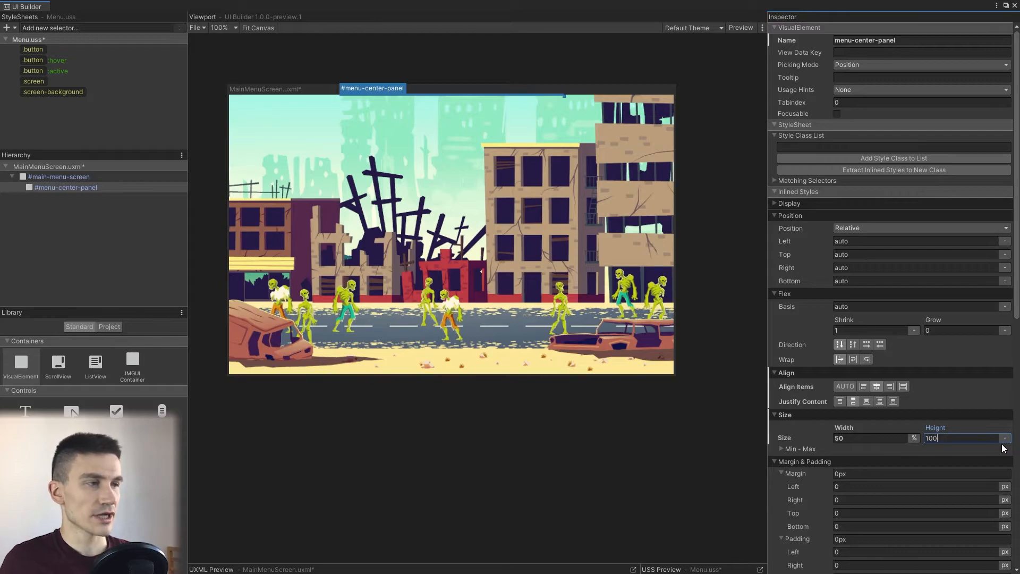
{"action": "mouse_move", "coordinate": [1004, 437]}
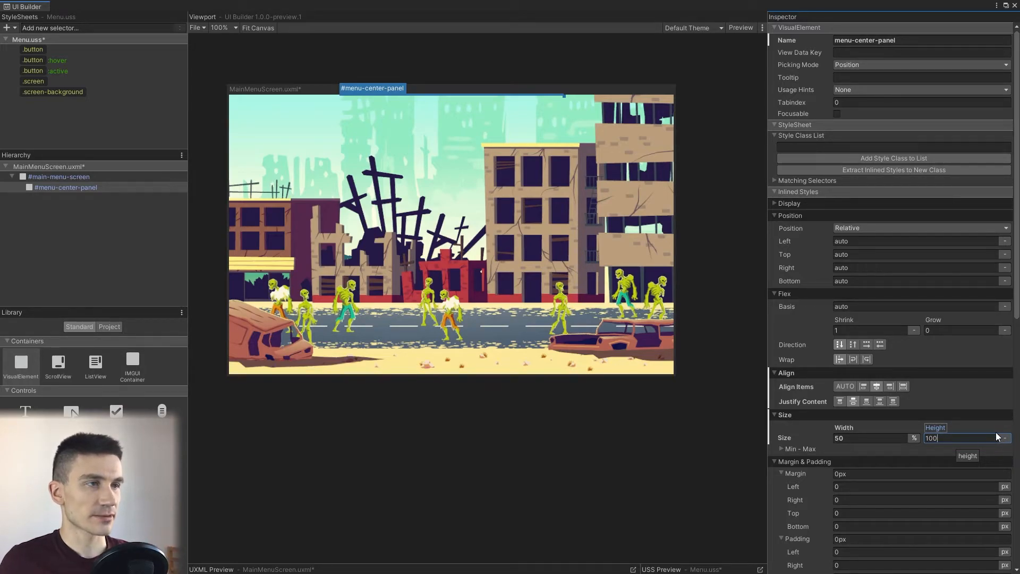
{"action": "left_click", "coordinate": [1005, 438]}
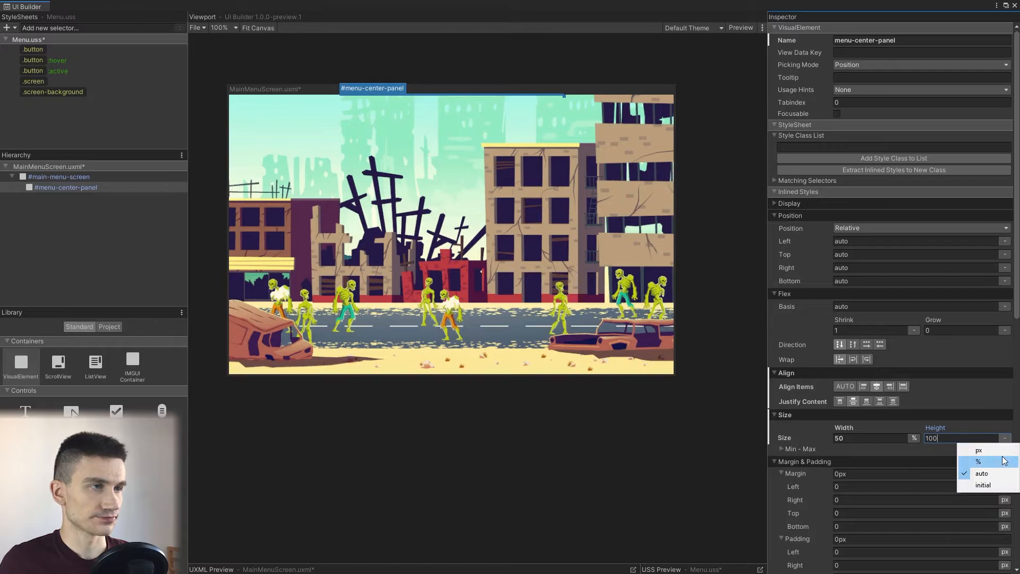
{"action": "left_click", "coordinate": [977, 461]}
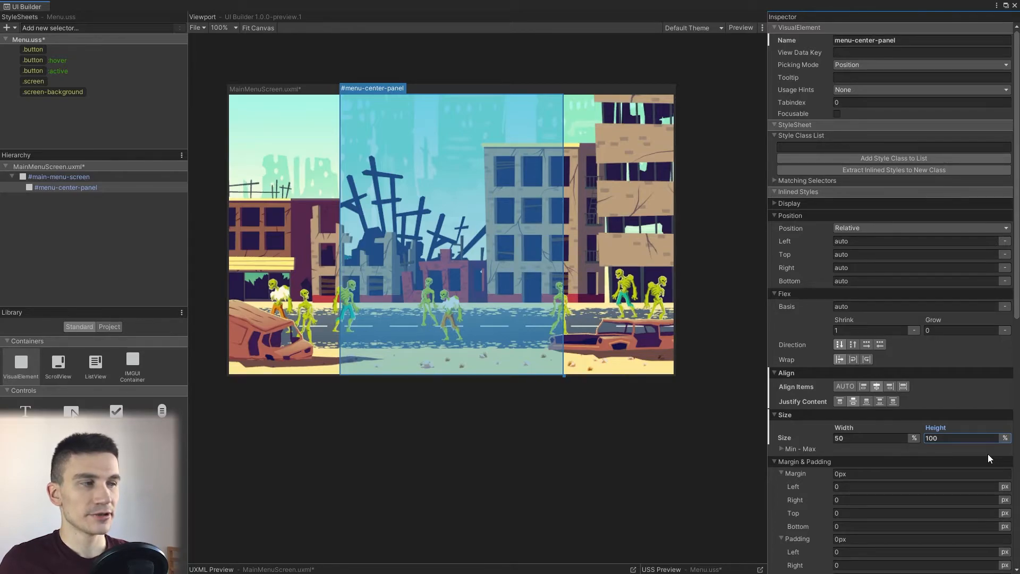
{"action": "left_click", "coordinate": [886, 147]}
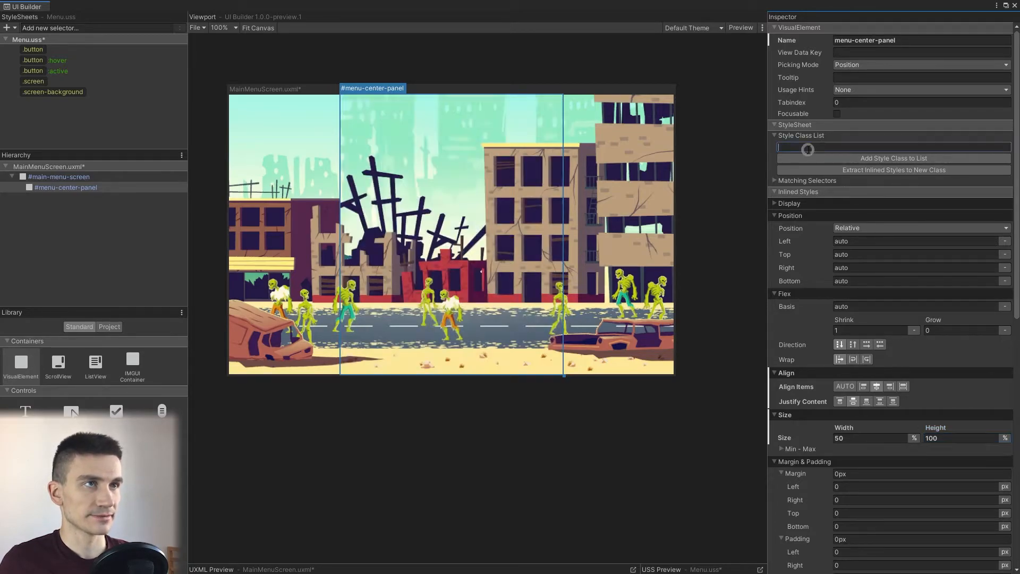
Add a menu-center-panel style class to the center panel via the Style Class List.
{"action": "type", "text": "menu"}
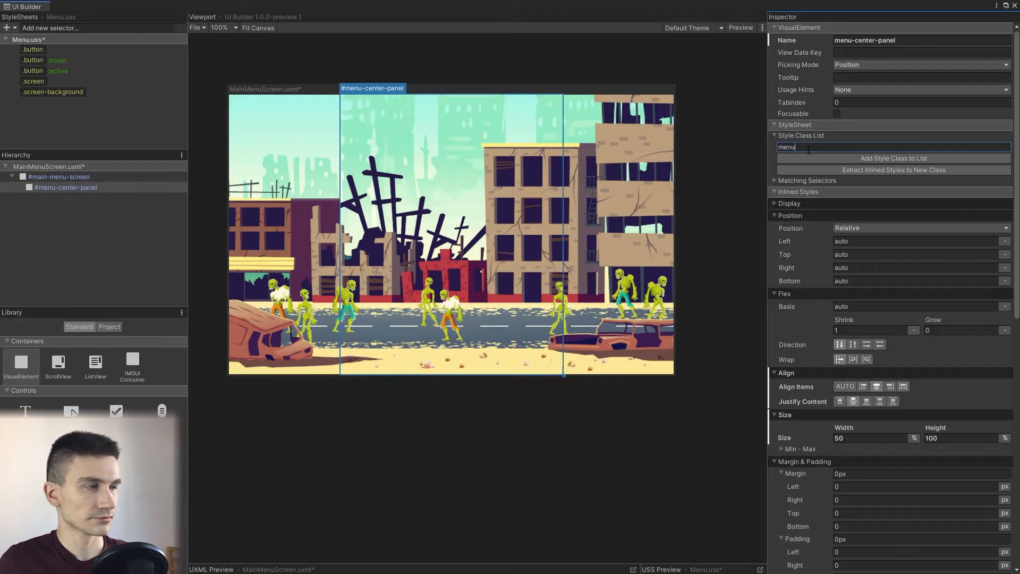
{"action": "key", "text": "backspace"}
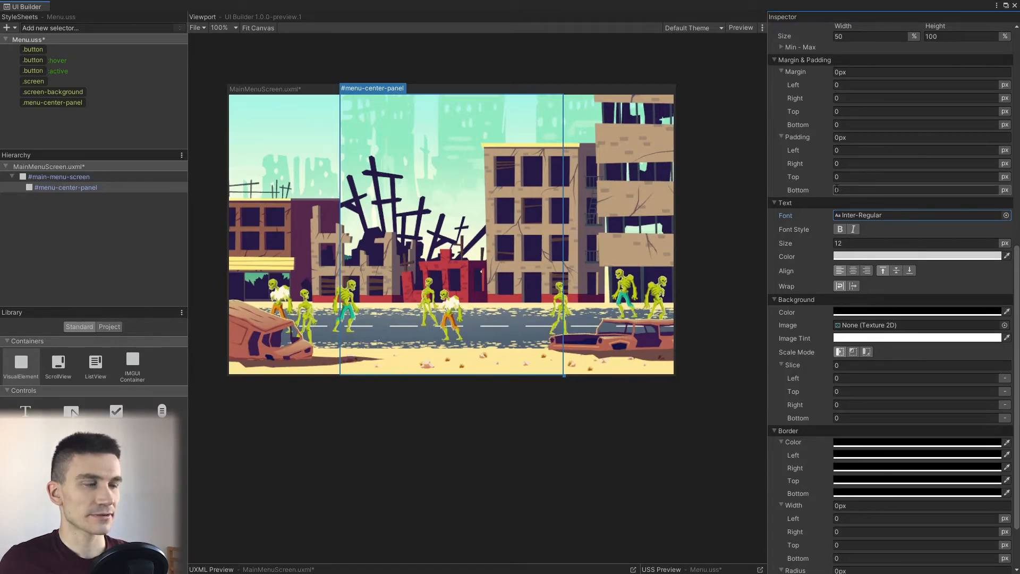
{"action": "mouse_move", "coordinate": [654, 293]}
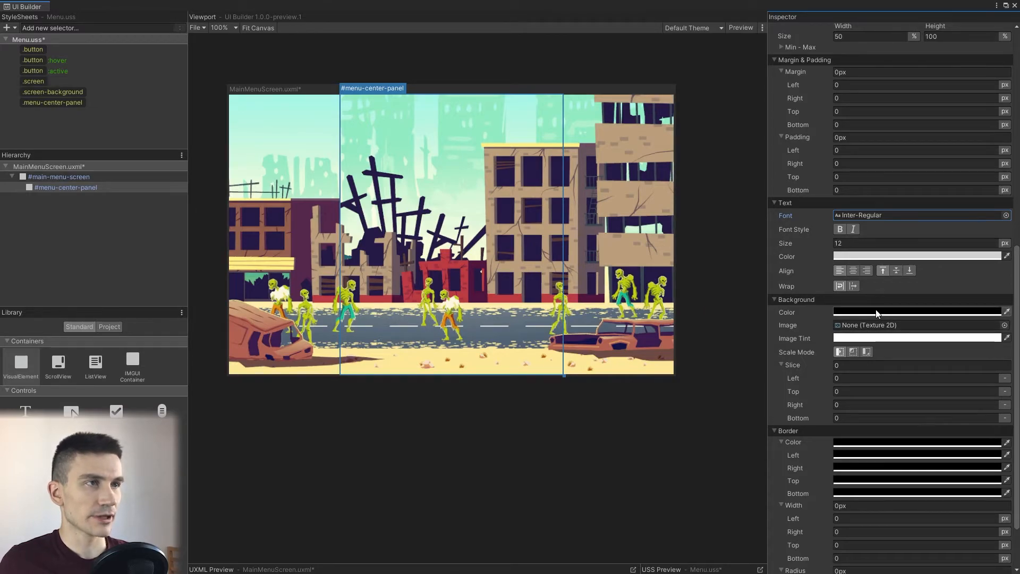
Tint the panel black at alpha 100 and name a menu-background-color class for it.
{"action": "left_click", "coordinate": [917, 312]}
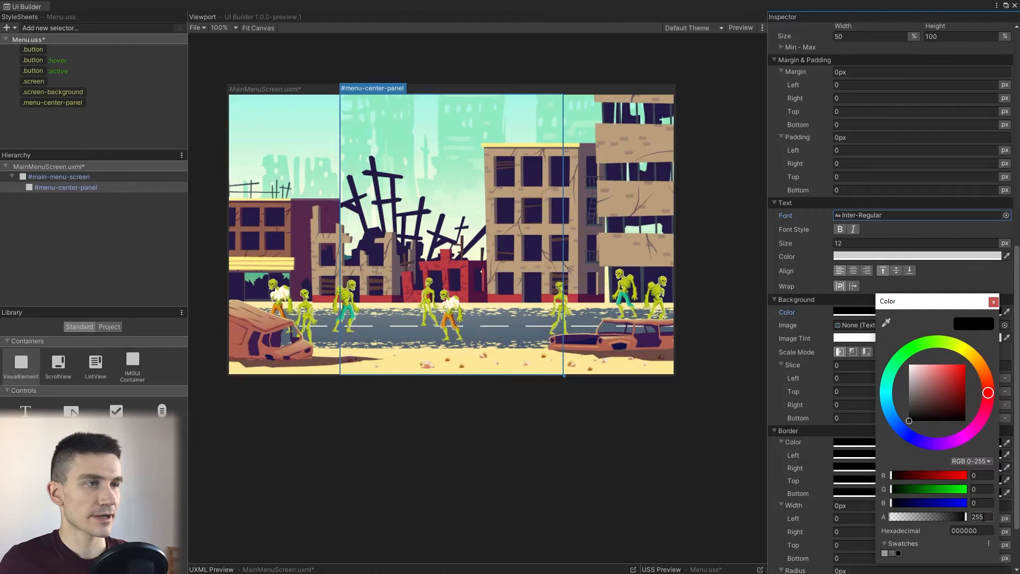
{"action": "type", "text": "100"}
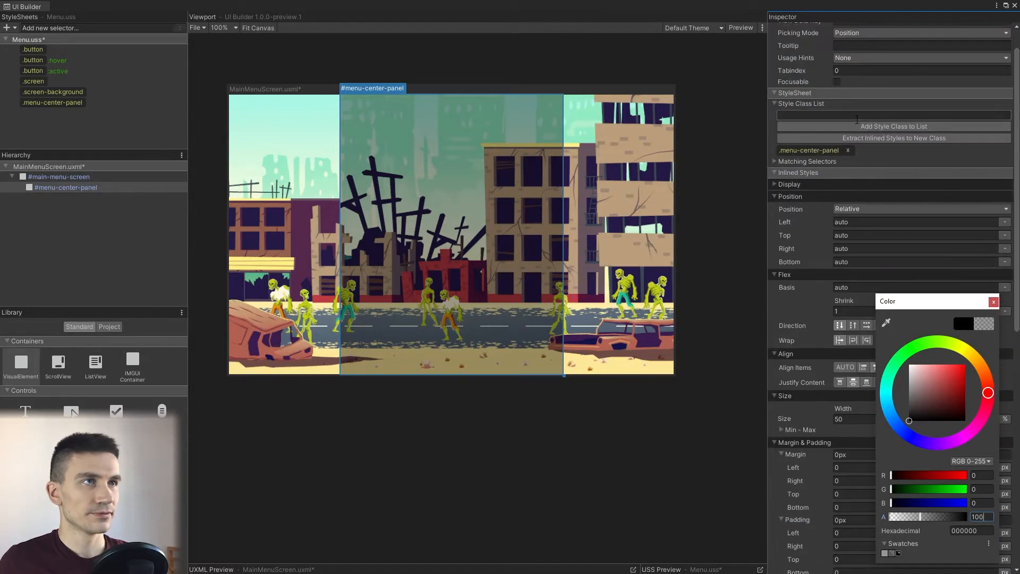
{"action": "type", "text": "menu-background-"}
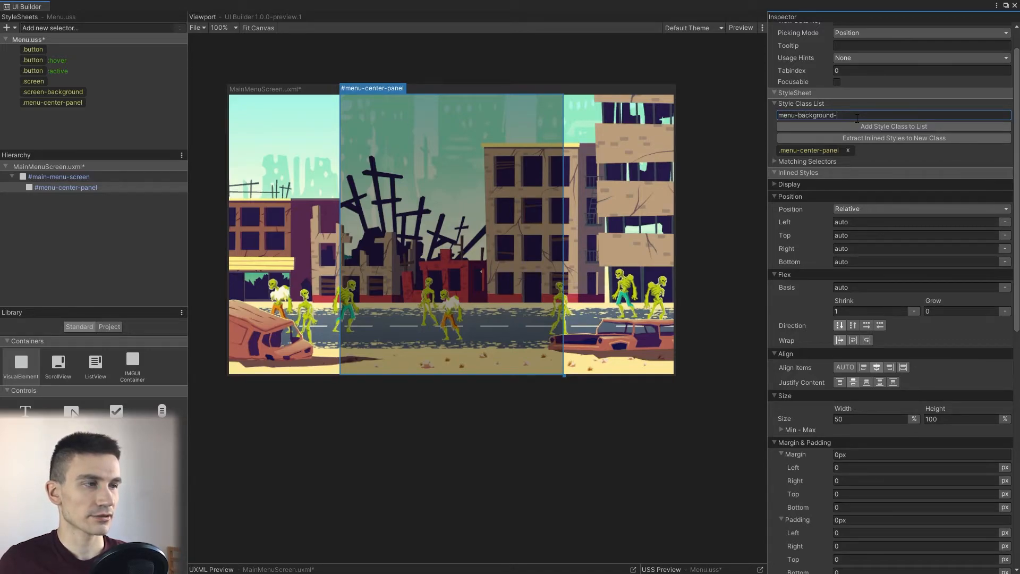
{"action": "type", "text": "color"}
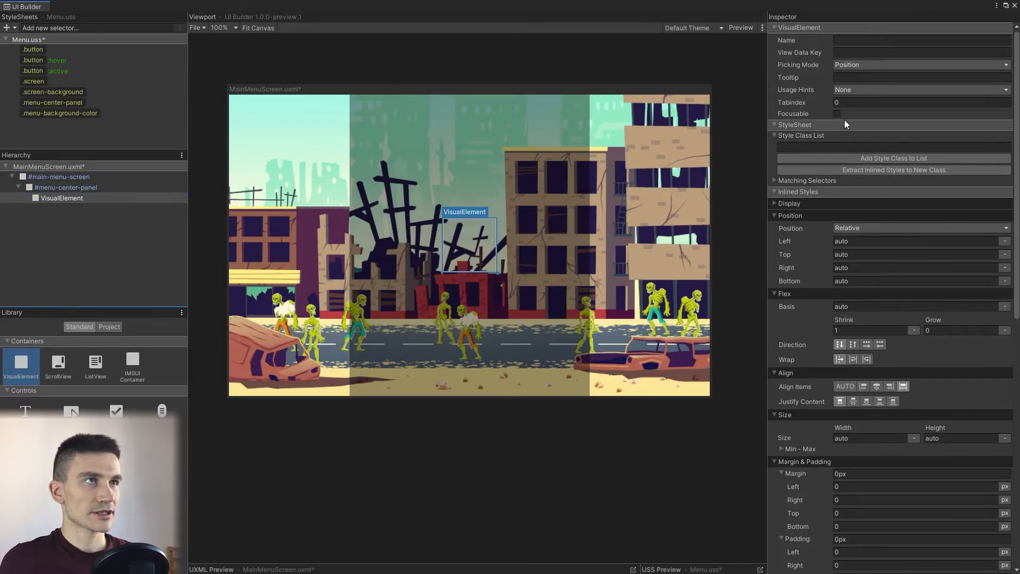
Name the element menu-start-title and size it Width 100%, Height 35%, Min Height 150px.
{"action": "type", "text": "menu-start-"}
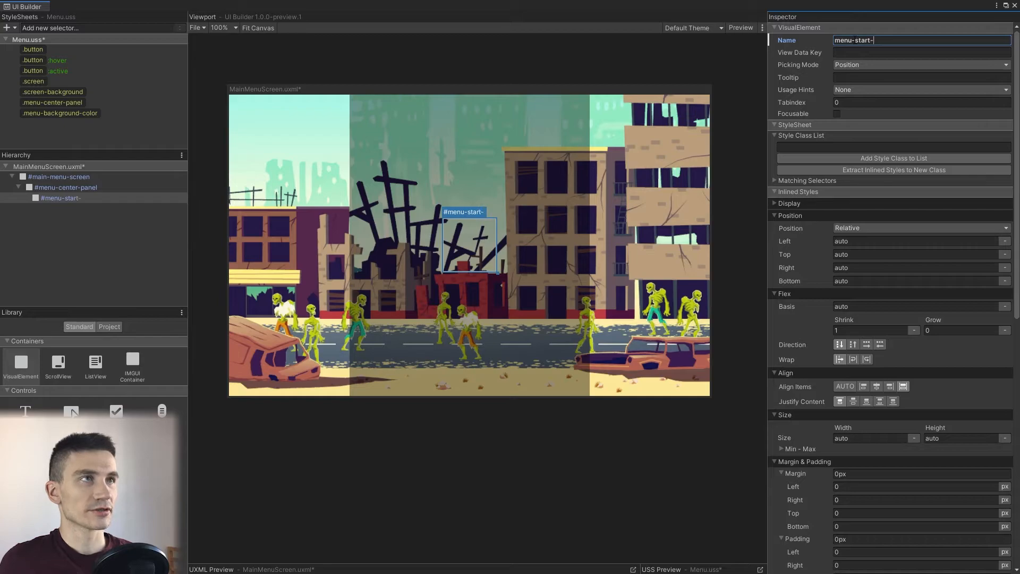
{"action": "type", "text": "title"}
{"action": "left_click", "coordinate": [877, 437]}
{"action": "type", "text": "100"}
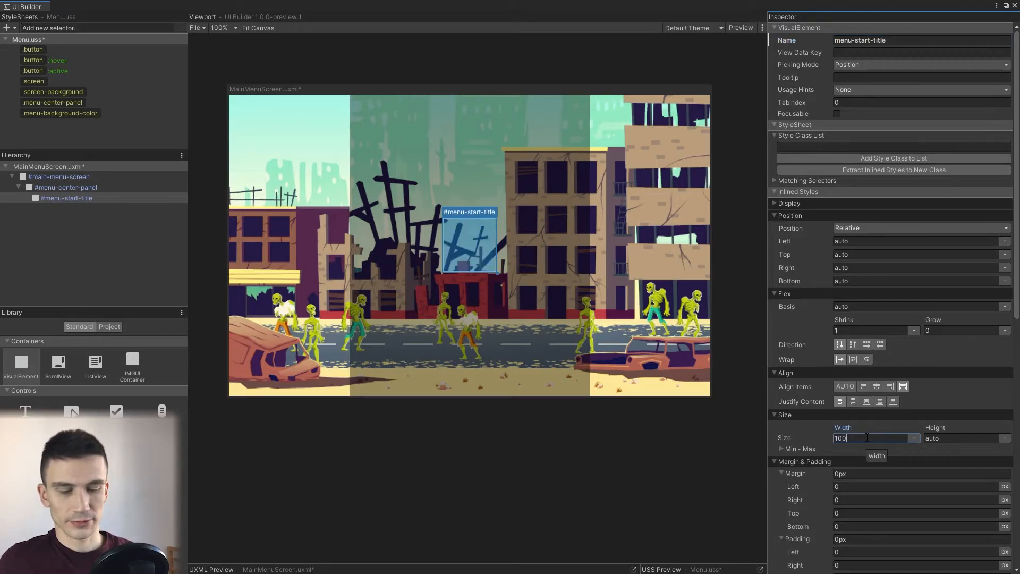
{"action": "left_click", "coordinate": [914, 438]}
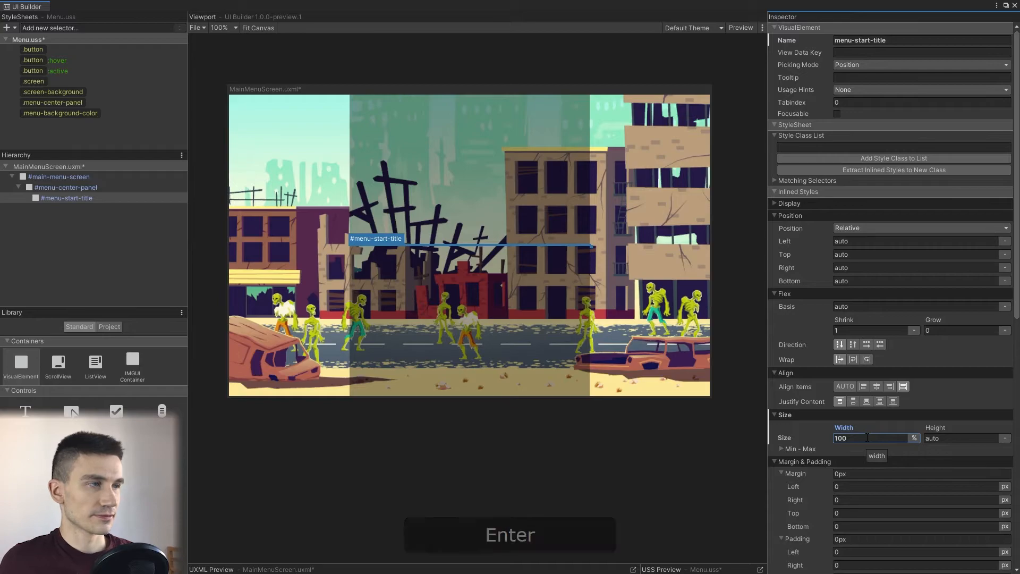
{"action": "left_click", "coordinate": [962, 438]}
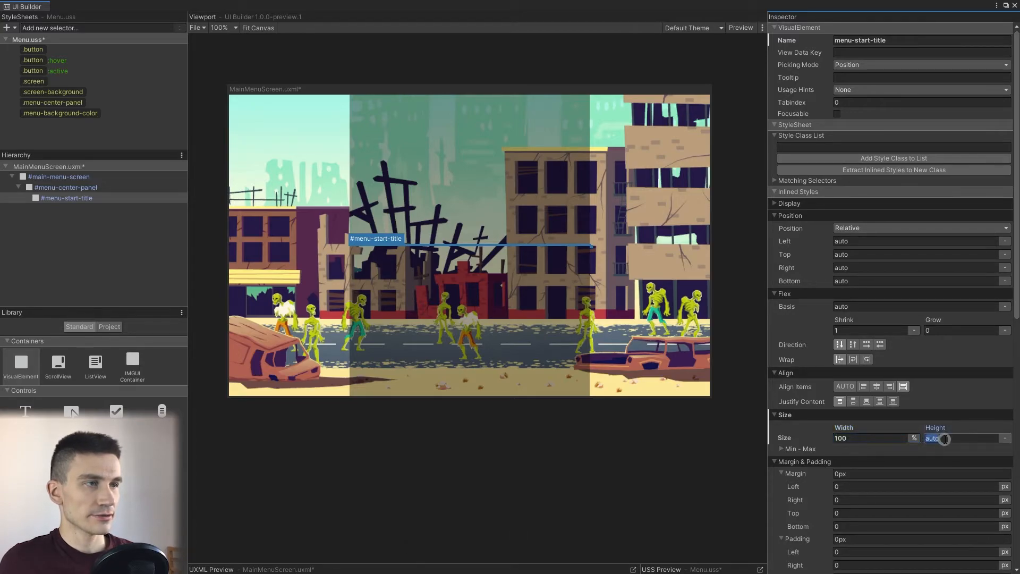
{"action": "type", "text": "35"}
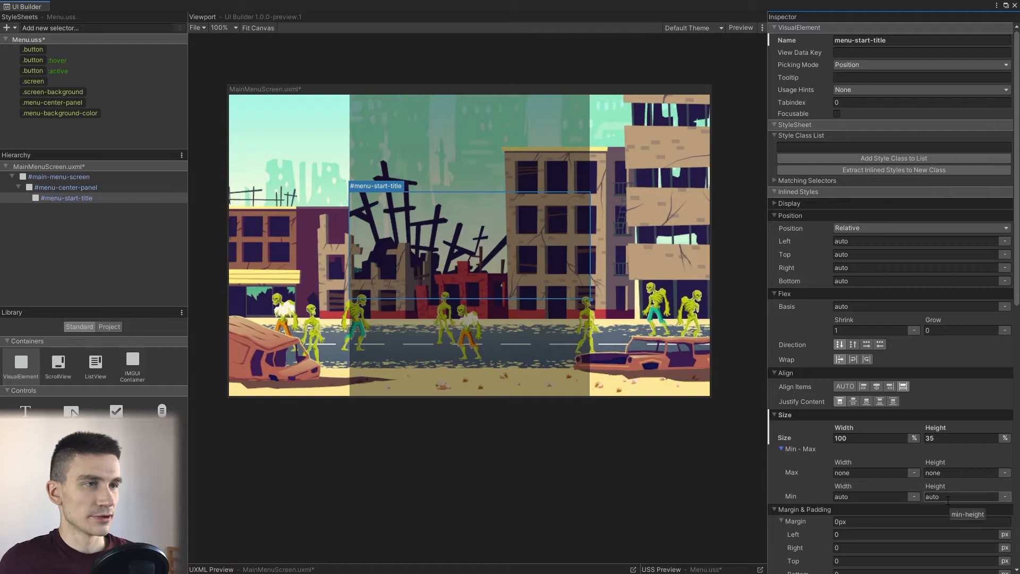
{"action": "type", "text": "150"}
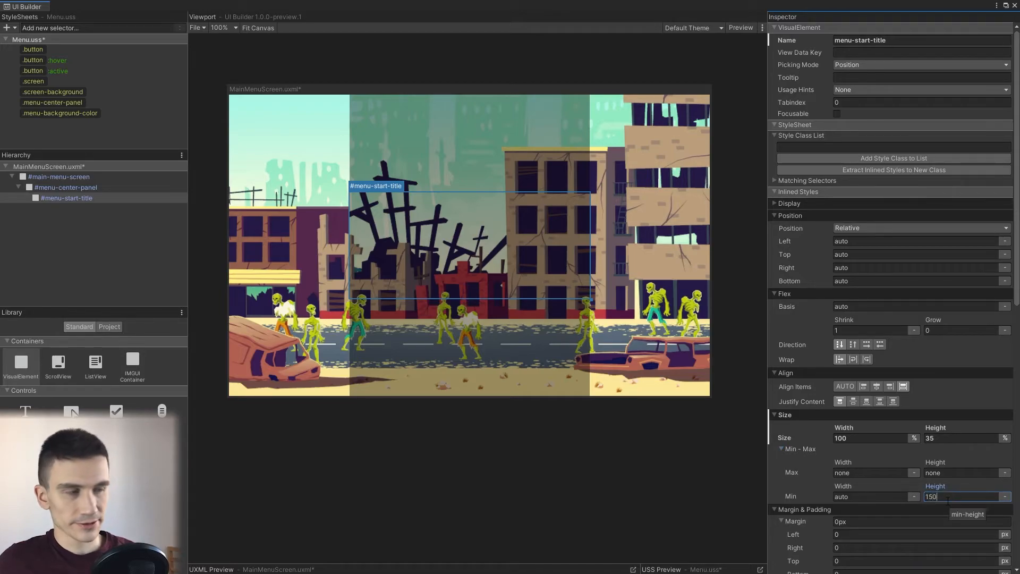
{"action": "left_click", "coordinate": [1004, 497]}
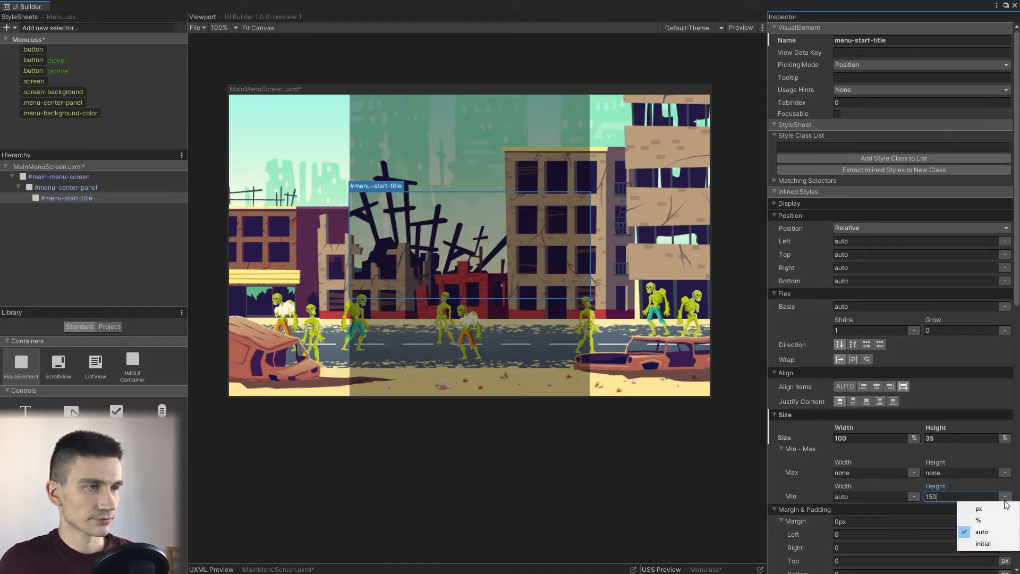
{"action": "left_click", "coordinate": [979, 508]}
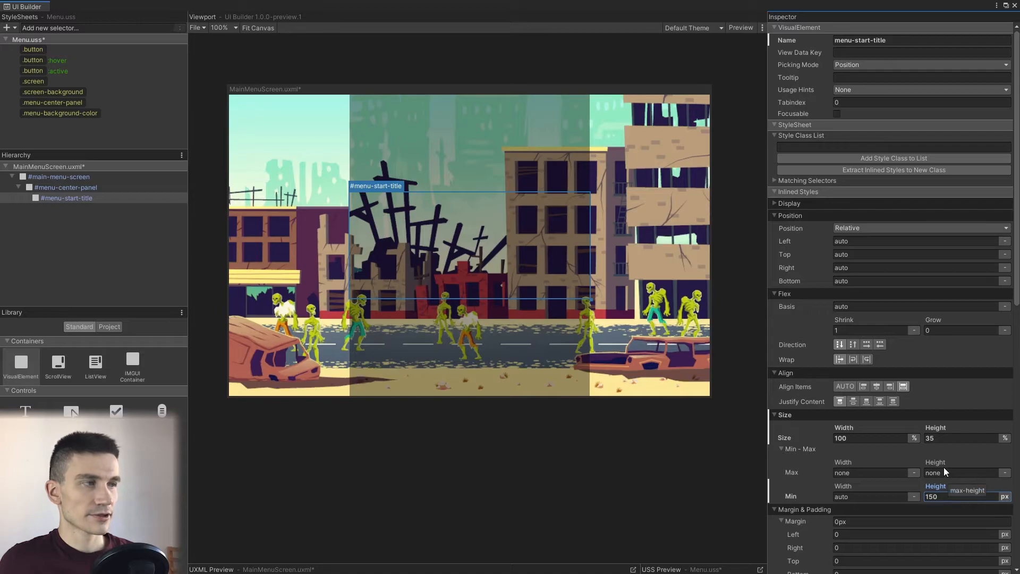
{"action": "mouse_move", "coordinate": [871, 437]}
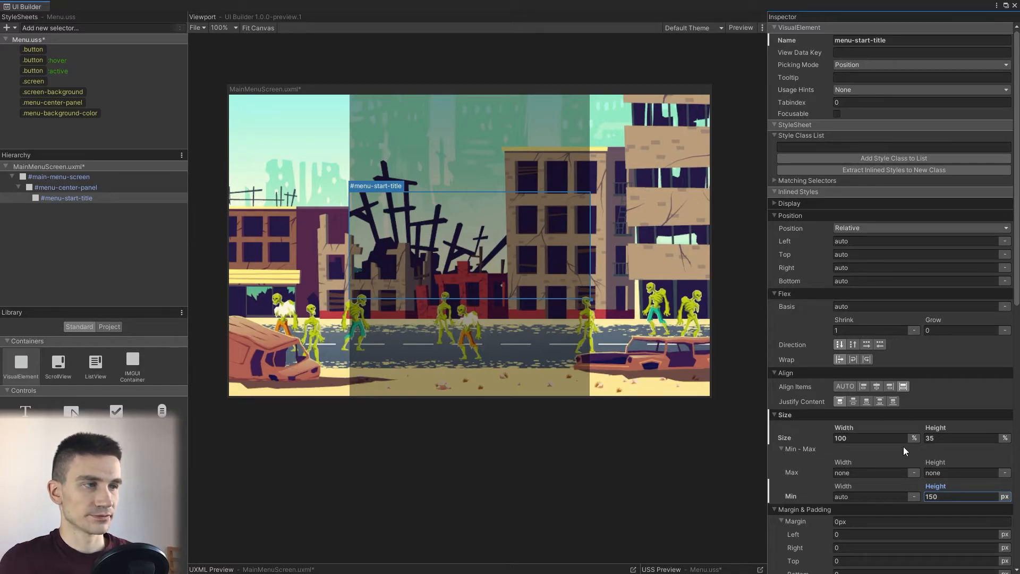
{"action": "scroll", "scroll_direction": "down", "scroll_amount": 3}
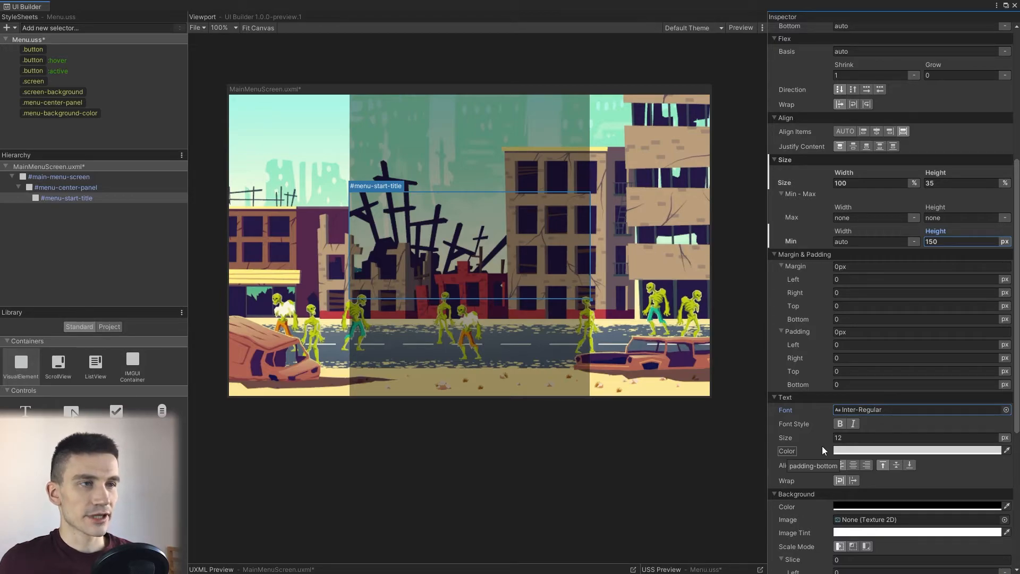
Set the Logo texture as the title background with scale-to-fit mode, collapsing Position, Align and Margin sections.
{"action": "scroll", "scroll_direction": "down", "scroll_amount": 3}
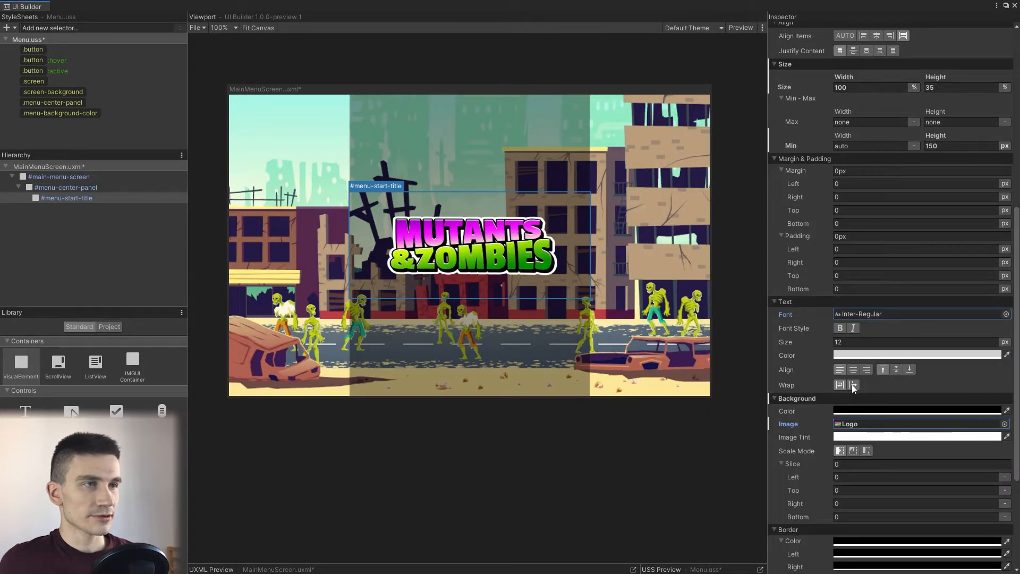
{"action": "mouse_move", "coordinate": [867, 451]}
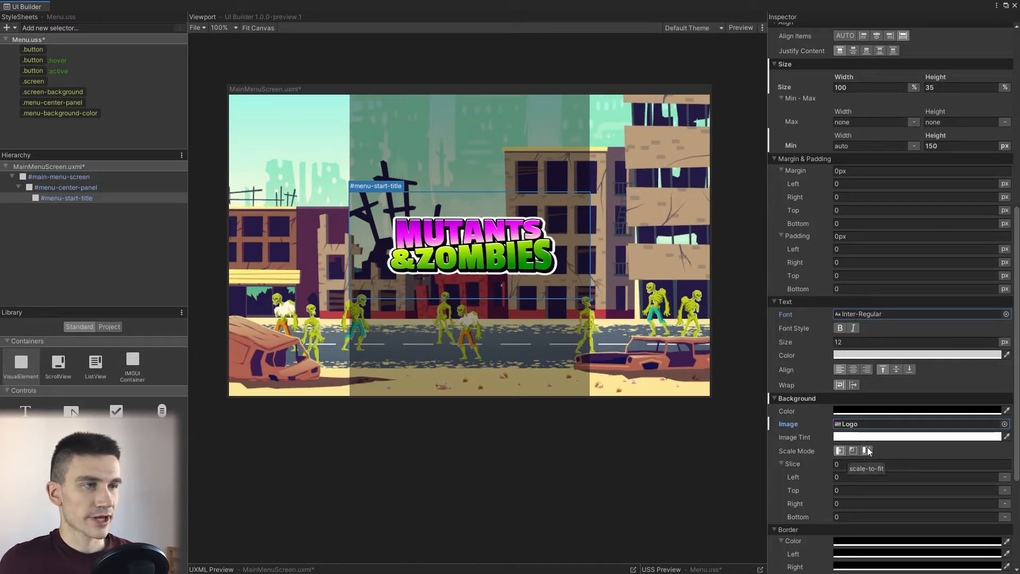
{"action": "left_click", "coordinate": [866, 451]}
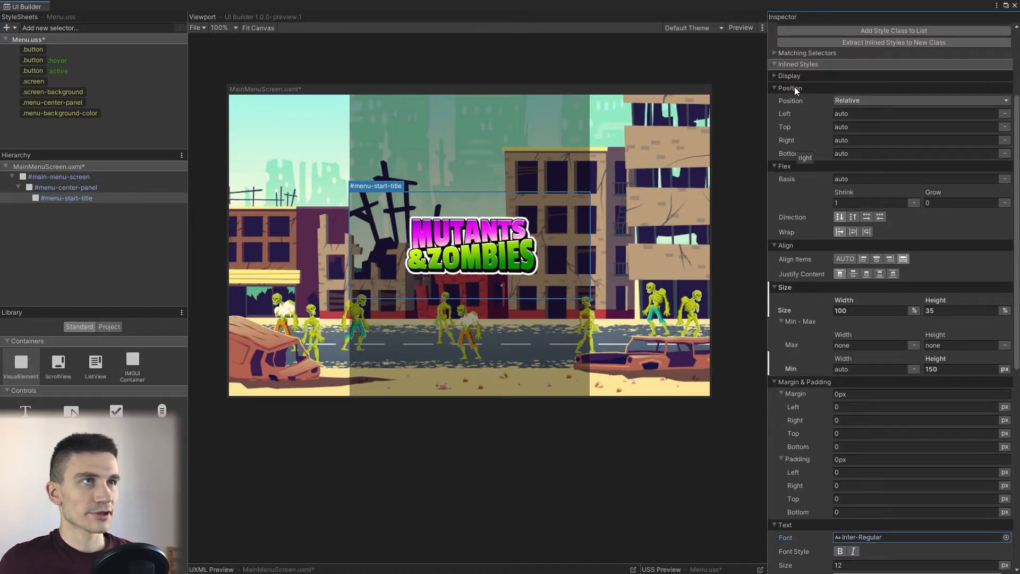
{"action": "left_click", "coordinate": [775, 89]}
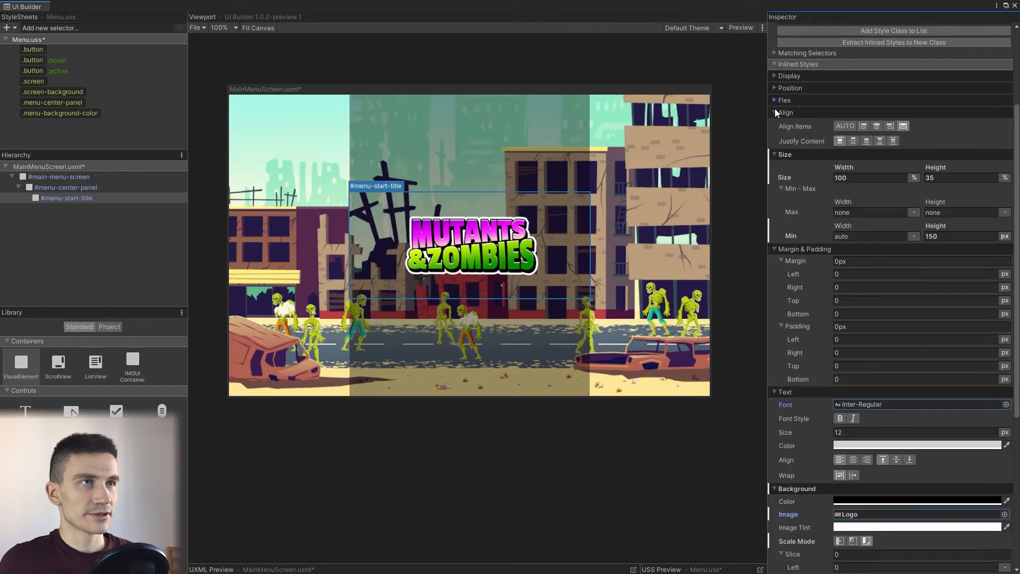
{"action": "left_click", "coordinate": [775, 111]}
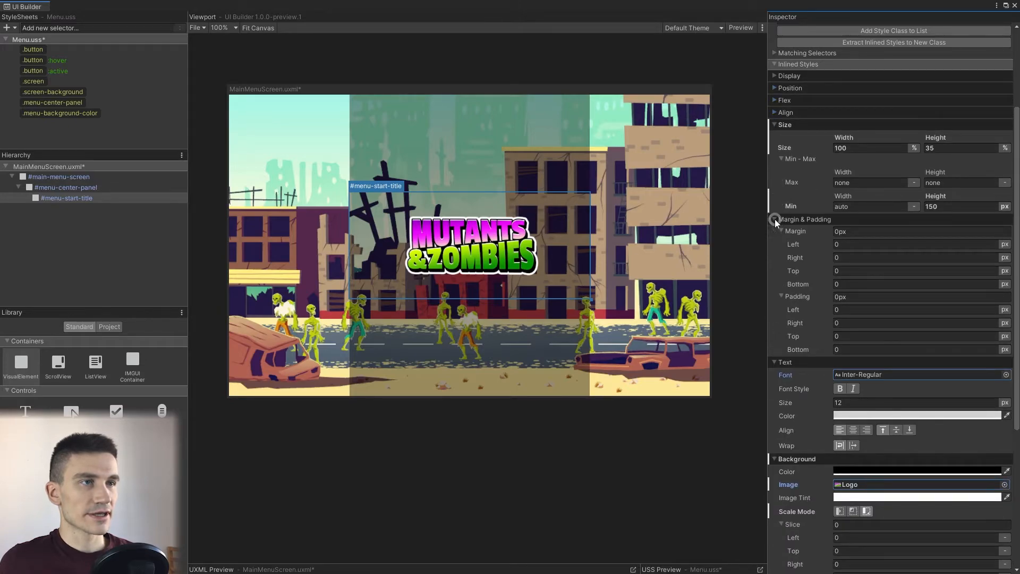
{"action": "left_click", "coordinate": [775, 219]}
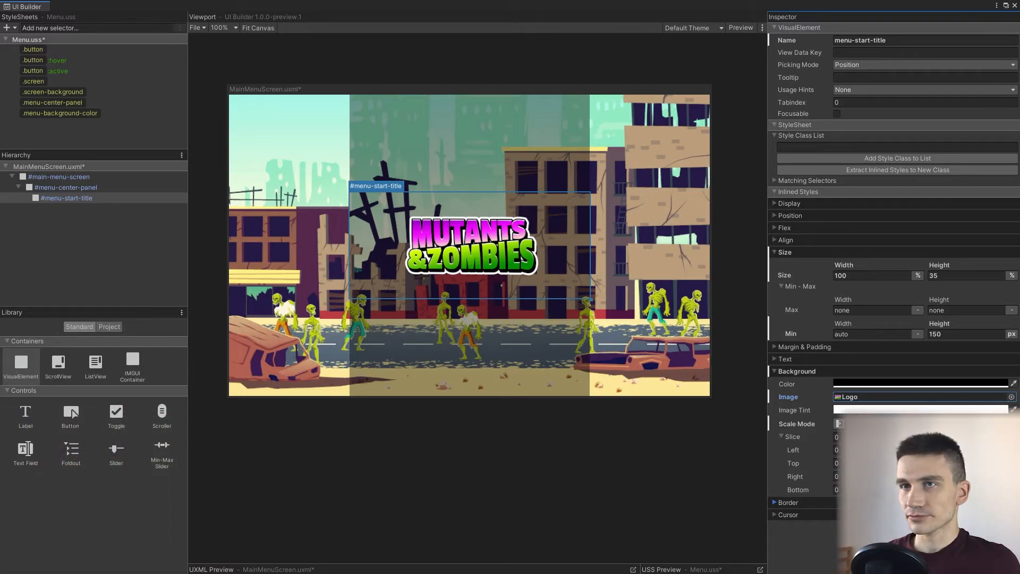
{"action": "key", "text": "ctrl+s"}
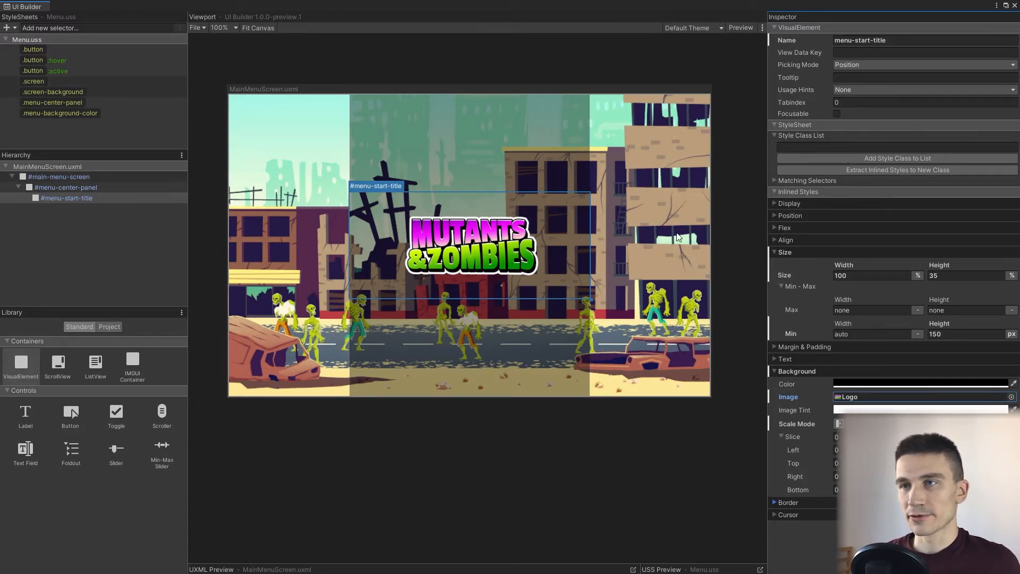
{"action": "mouse_move", "coordinate": [749, 402]}
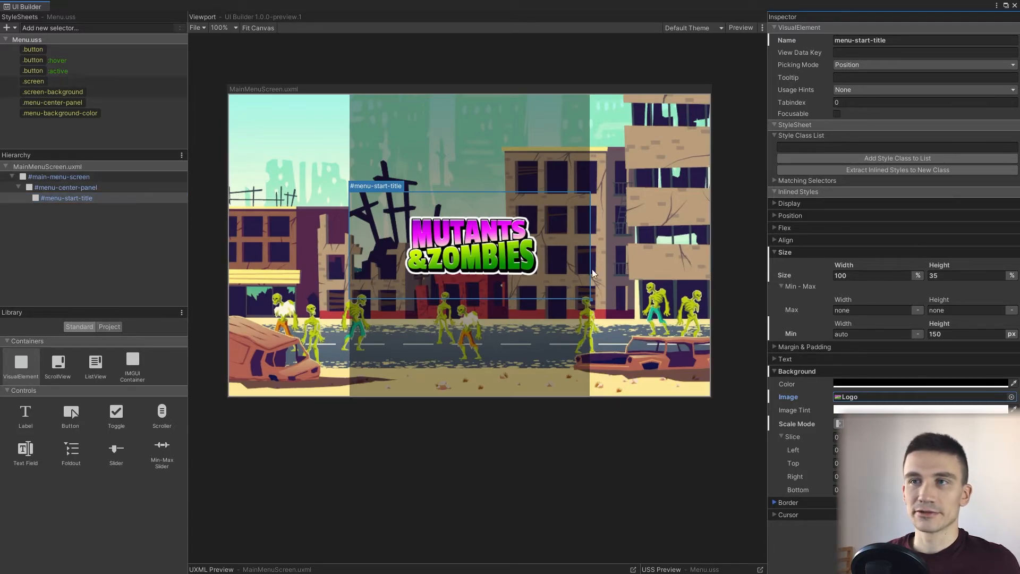
{"action": "mouse_move", "coordinate": [694, 474]}
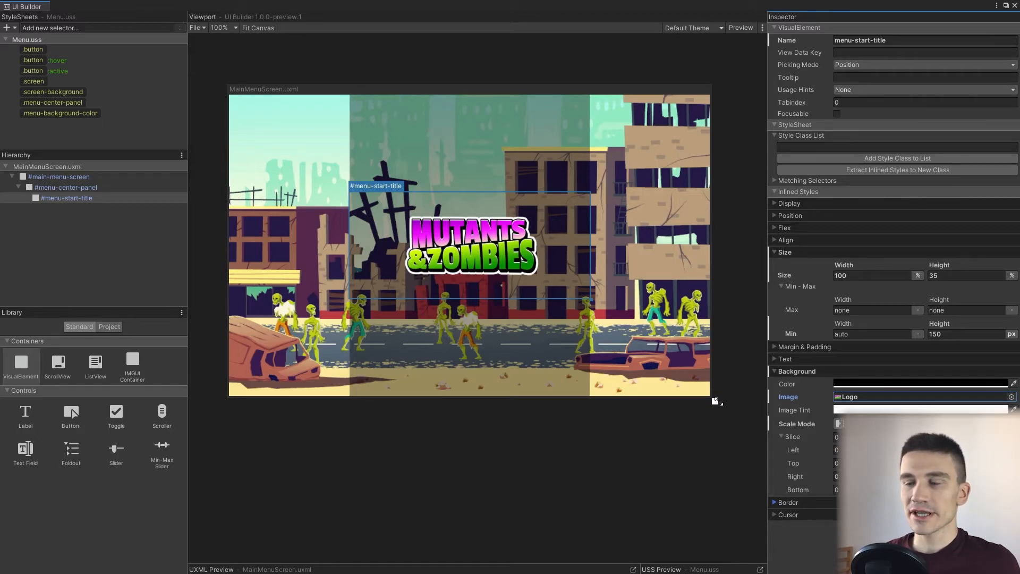
{"action": "mouse_move", "coordinate": [744, 395]}
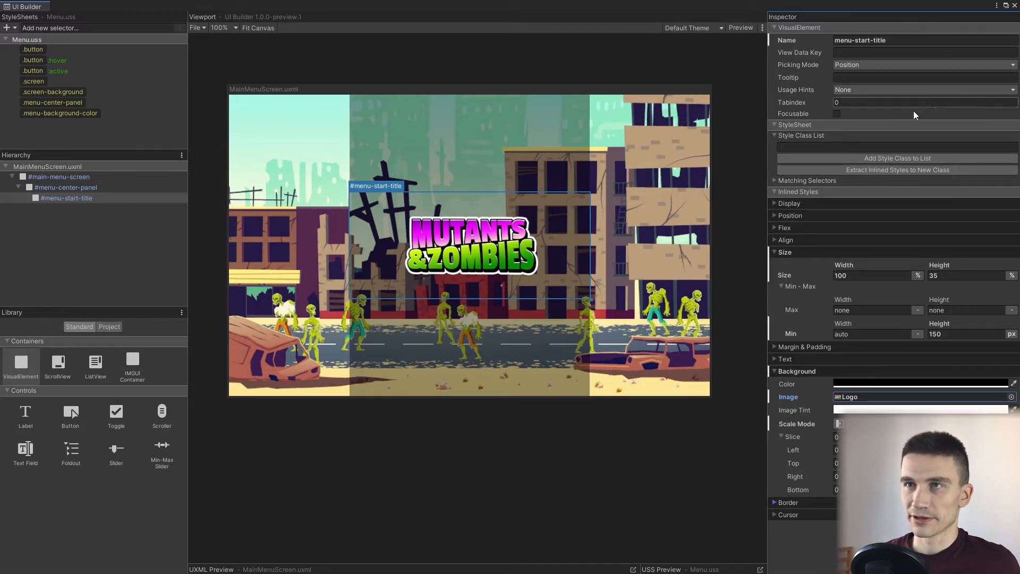
{"action": "mouse_move", "coordinate": [899, 287]}
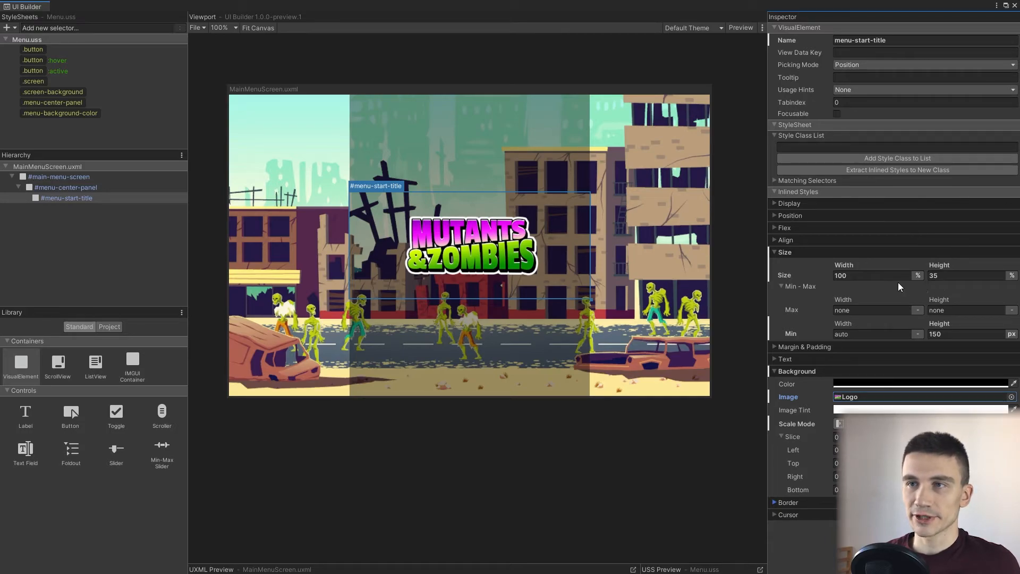
{"action": "mouse_move", "coordinate": [877, 309]}
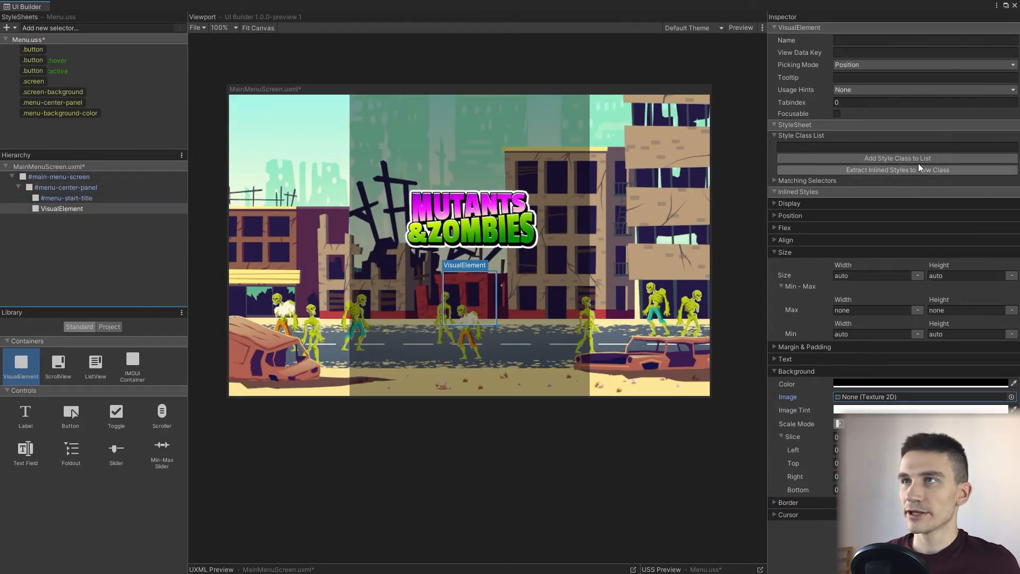
Name the new container menu-buttons-list and centre its Align Items and Justify Content.
{"action": "type", "text": "menu-buttons-list"}
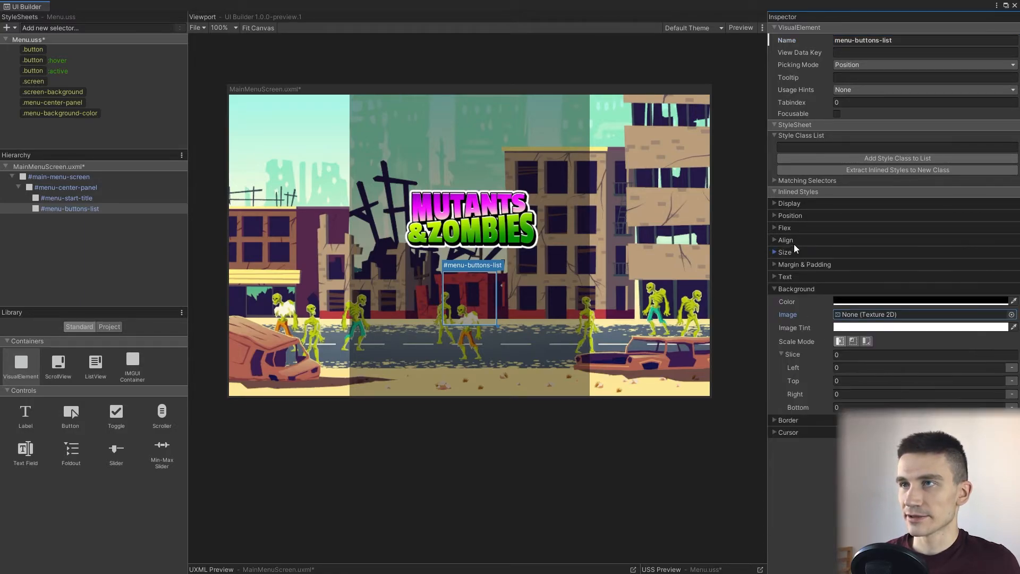
{"action": "left_click", "coordinate": [785, 239]}
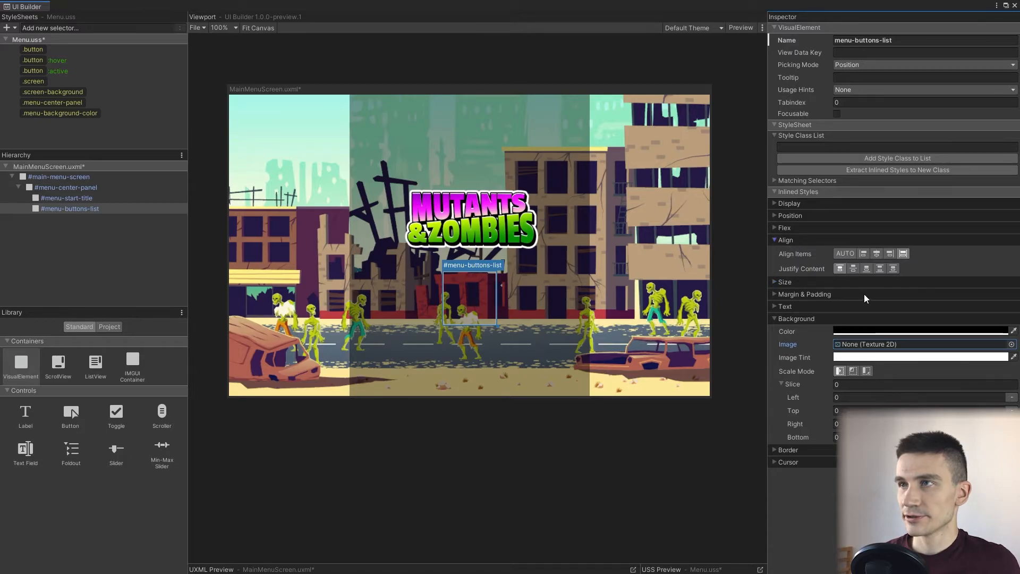
{"action": "left_click", "coordinate": [876, 253]}
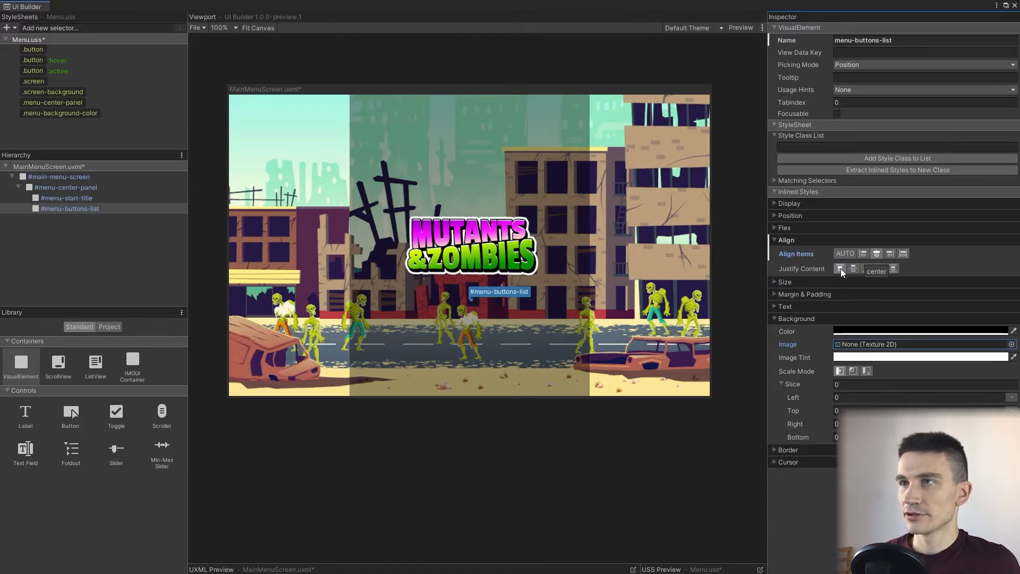
{"action": "left_click", "coordinate": [840, 267]}
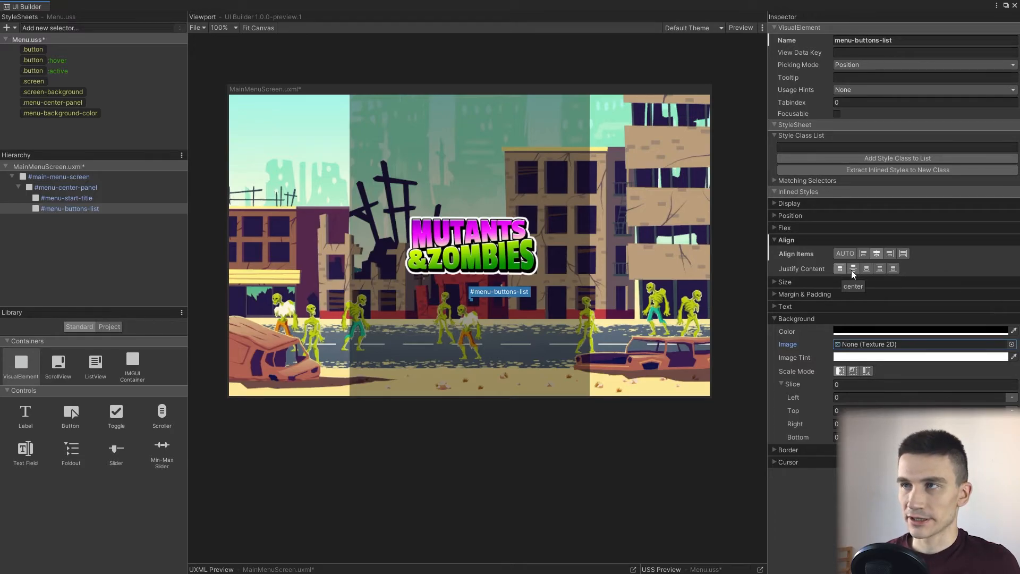
{"action": "mouse_move", "coordinate": [839, 268]}
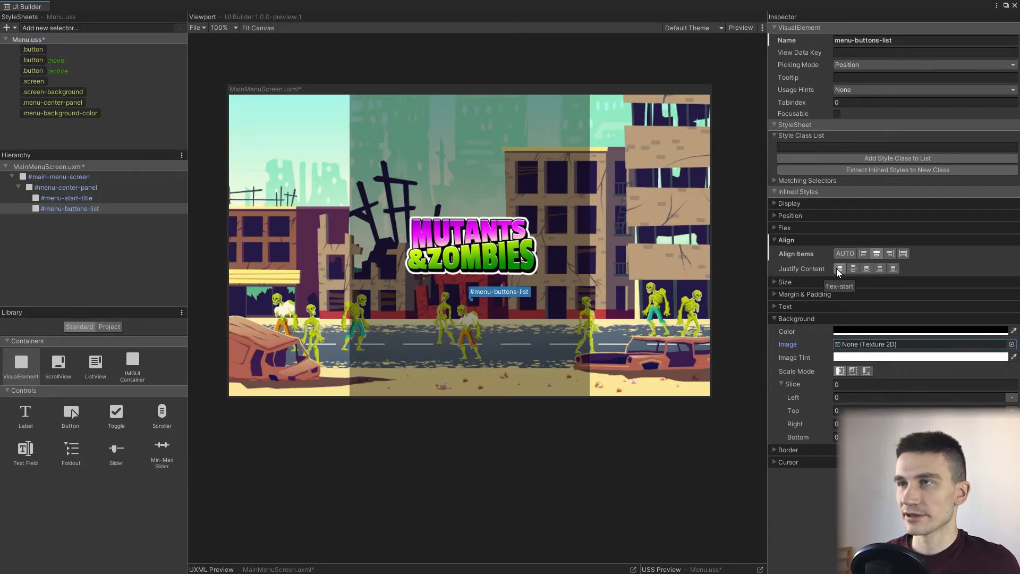
{"action": "mouse_move", "coordinate": [840, 272]}
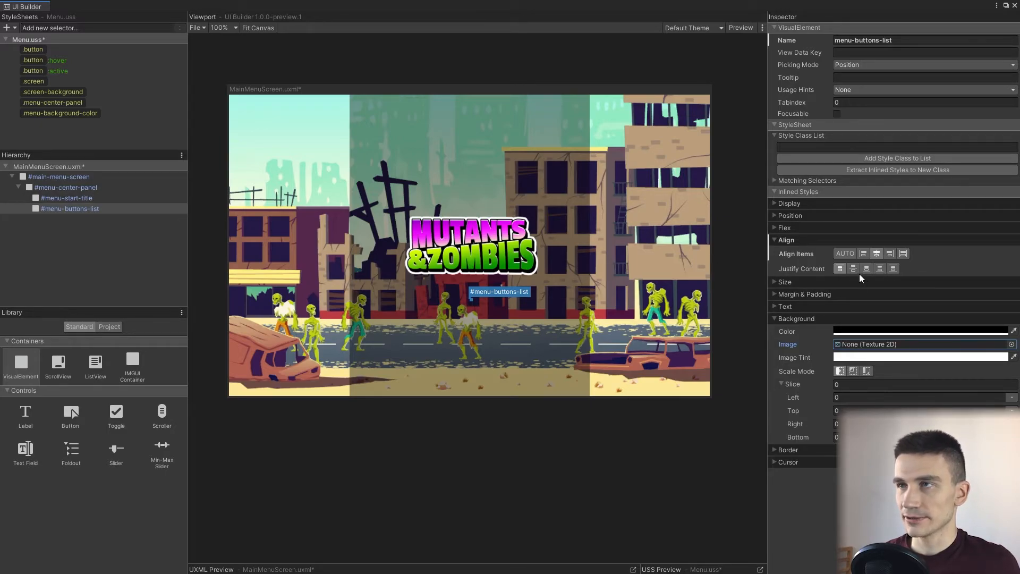
{"action": "mouse_move", "coordinate": [853, 267]}
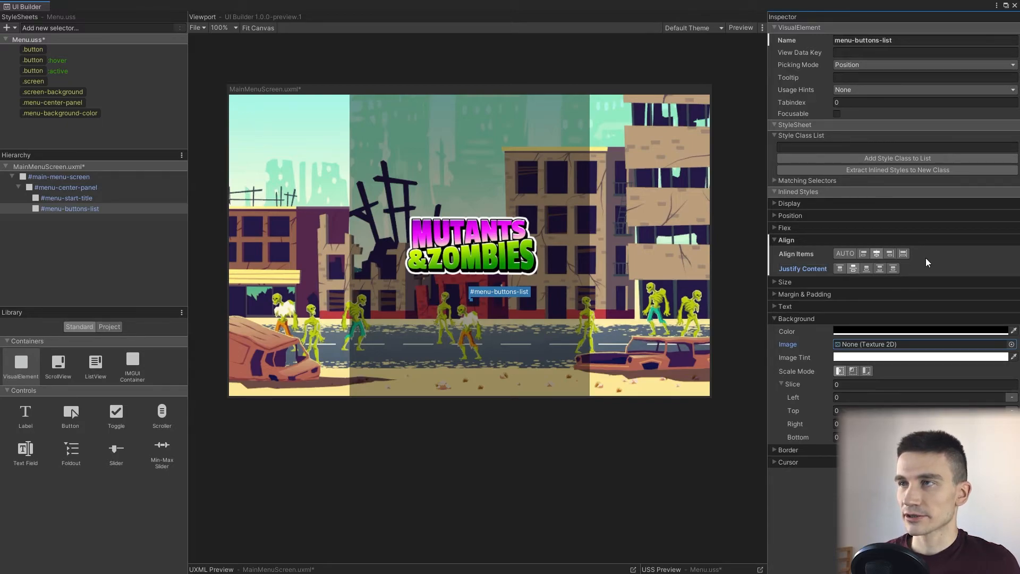
{"action": "left_click", "coordinate": [839, 268]}
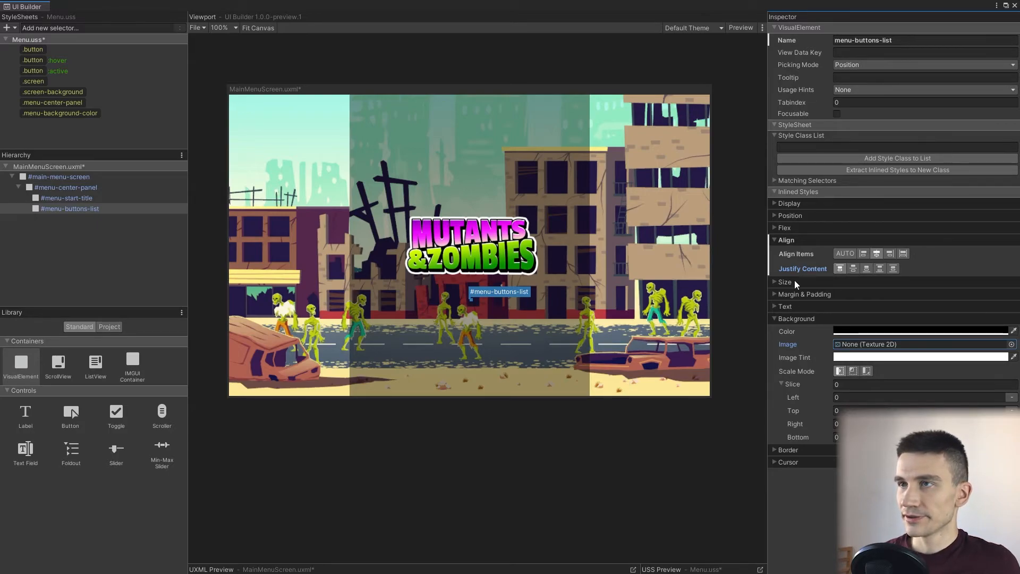
{"action": "left_click", "coordinate": [785, 281]}
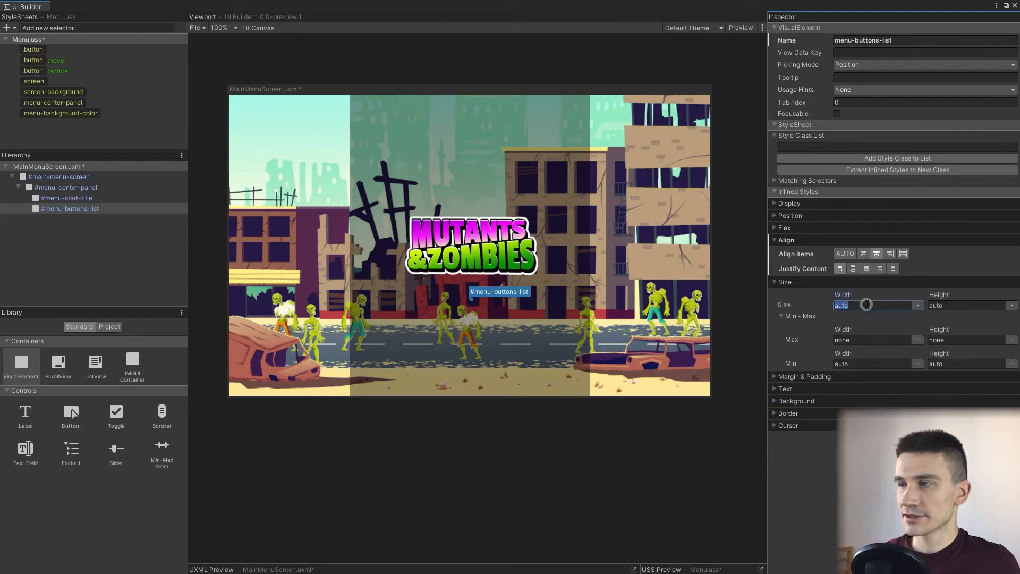
Set menu-buttons-list Width to 50% with a 200px Min Width.
{"action": "type", "text": "50%"}
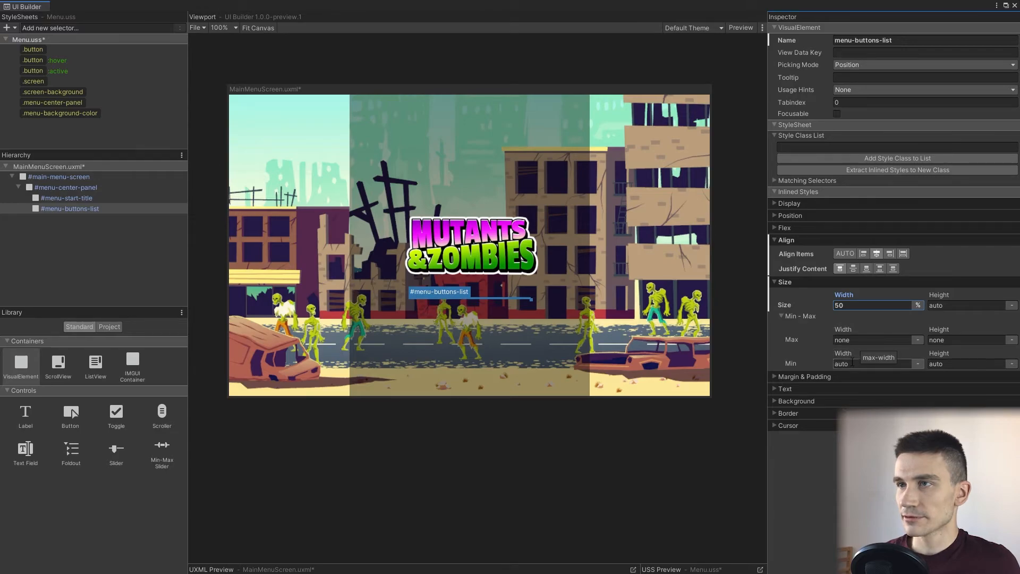
{"action": "type", "text": "239"}
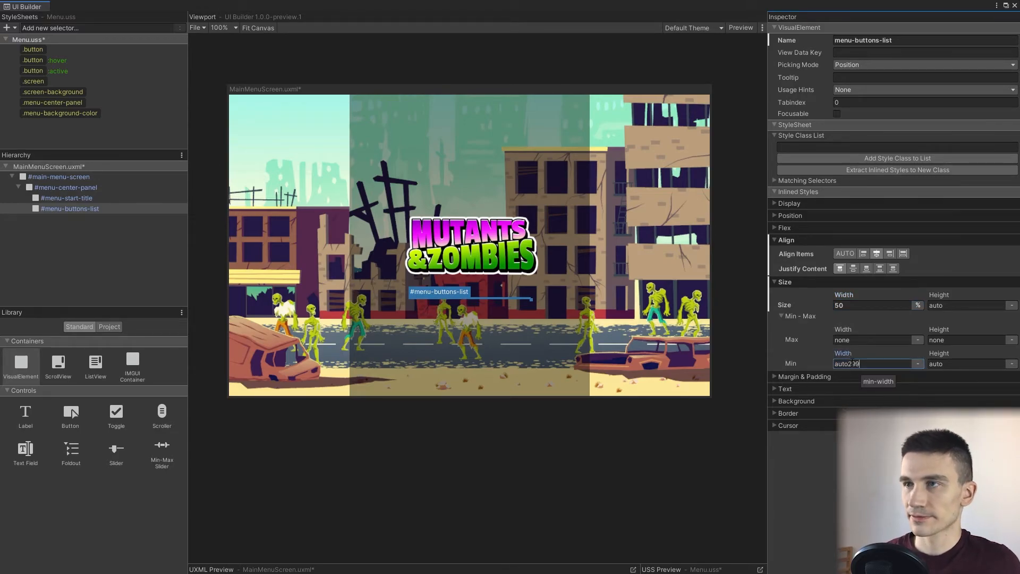
{"action": "key", "text": "ctrl+a"}
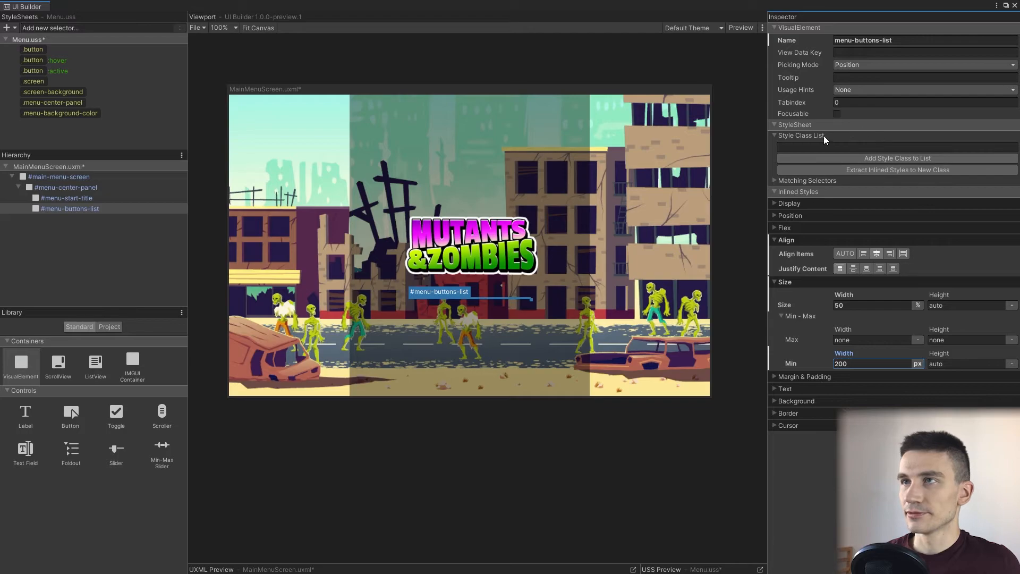
Extract the container's inlined styles into a new menu-buttons-list style class.
{"action": "type", "text": "menu"}
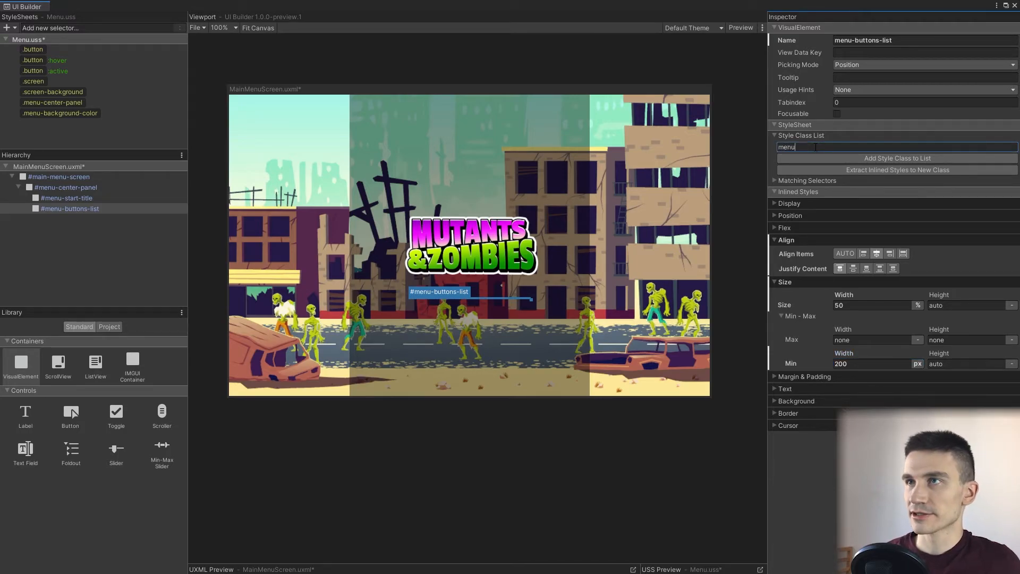
{"action": "type", "text": "-button"}
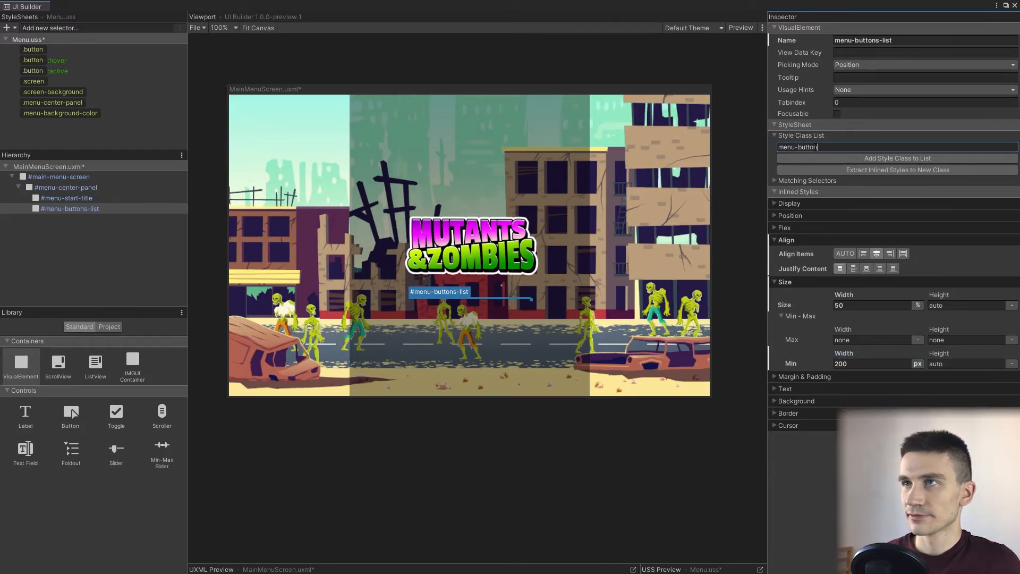
{"action": "type", "text": "menu-buttons-list"}
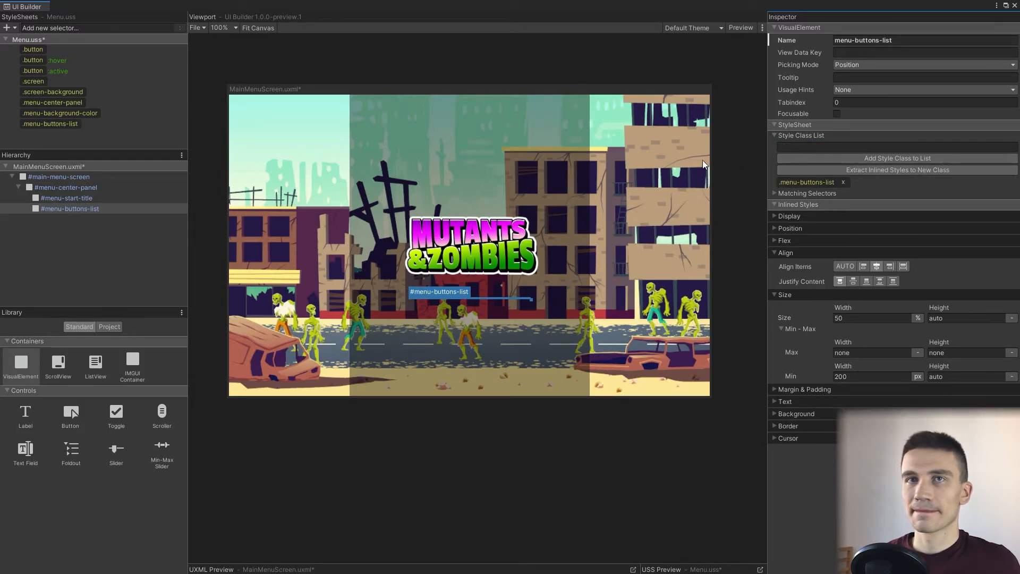
{"action": "key", "text": "ctrl+s"}
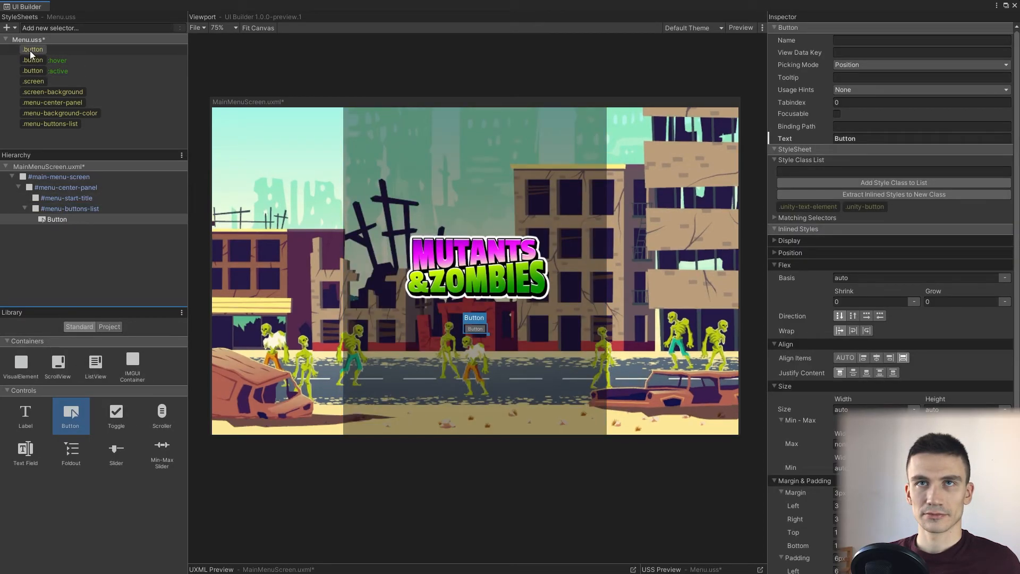
Select the shared .button style rule in the StyleSheets panel.
{"action": "left_click", "coordinate": [32, 49]}
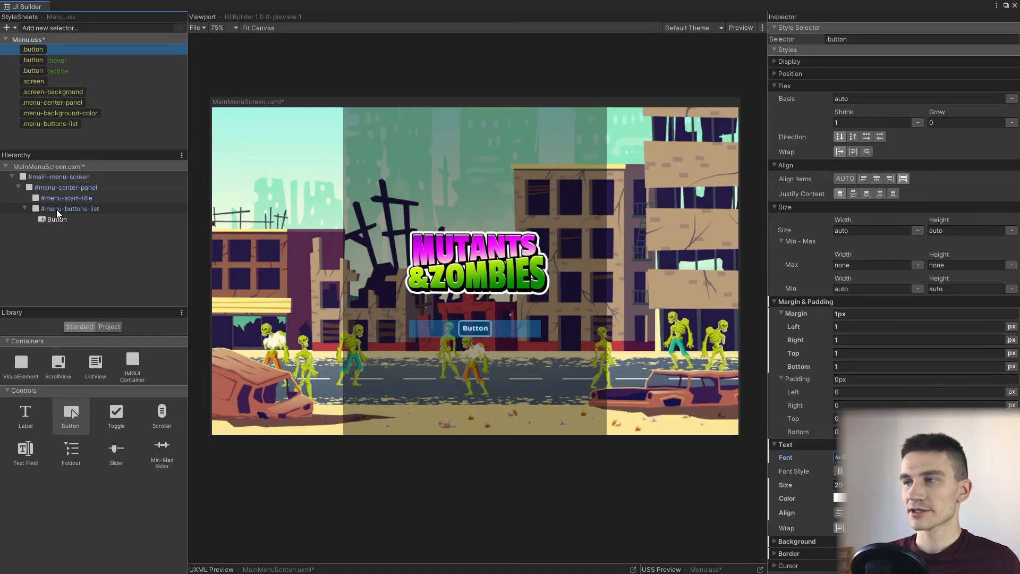
Style the Button with Width 100%, Height 100px, 10px top and bottom margins, and text size 40.
{"action": "left_click", "coordinate": [55, 219]}
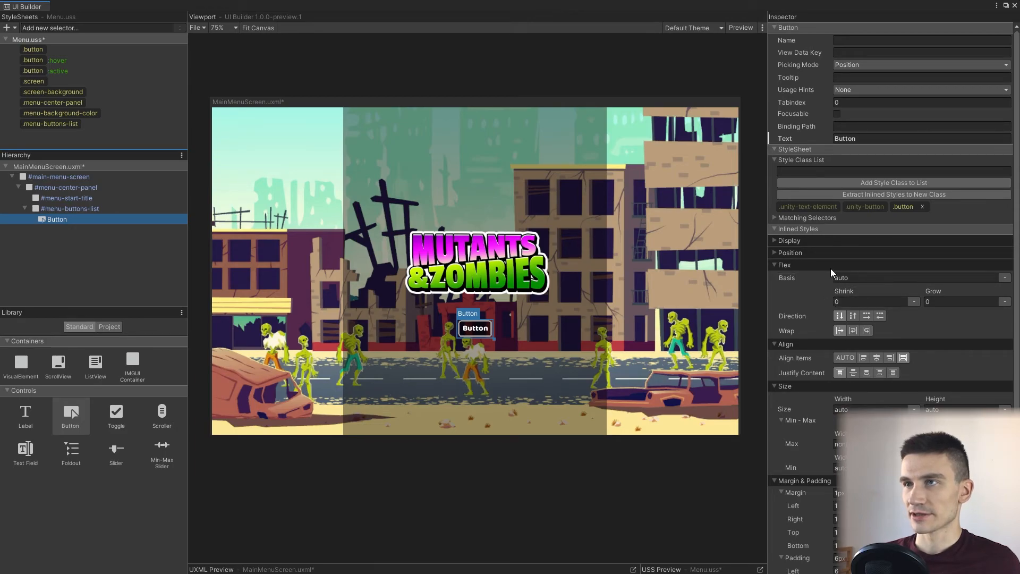
{"action": "scroll", "scroll_direction": "down", "scroll_amount": 3}
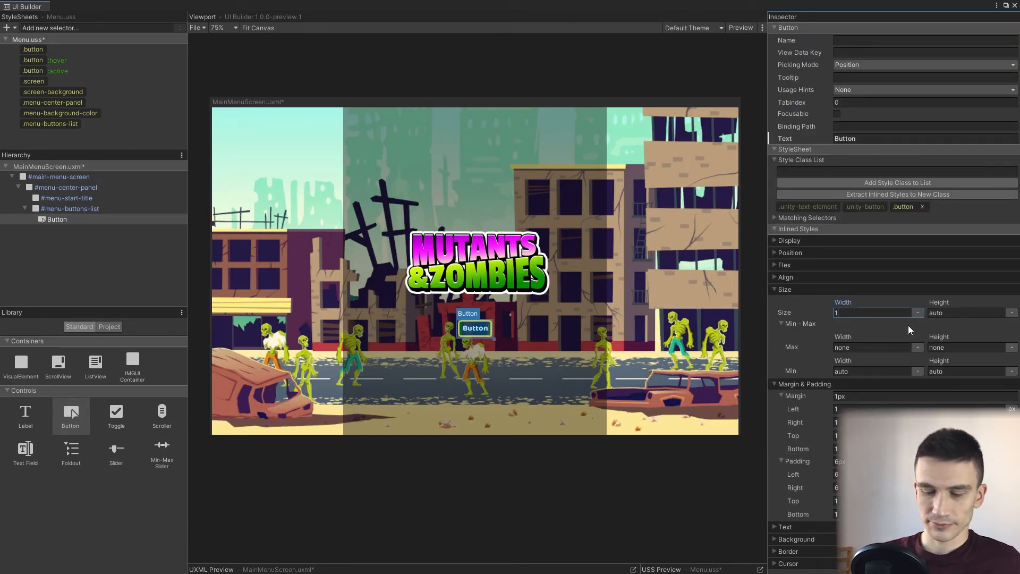
{"action": "type", "text": "100"}
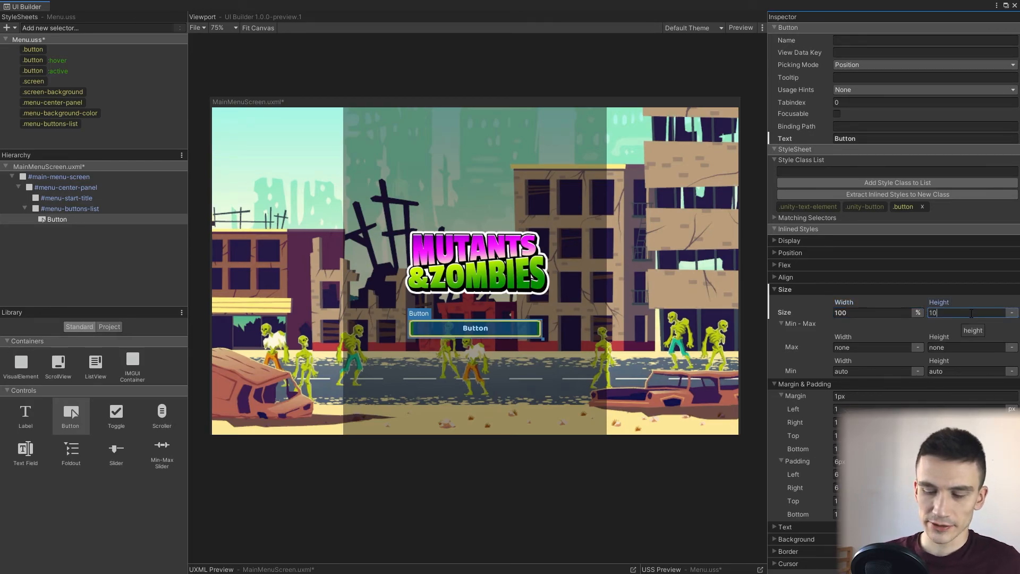
{"action": "type", "text": "100"}
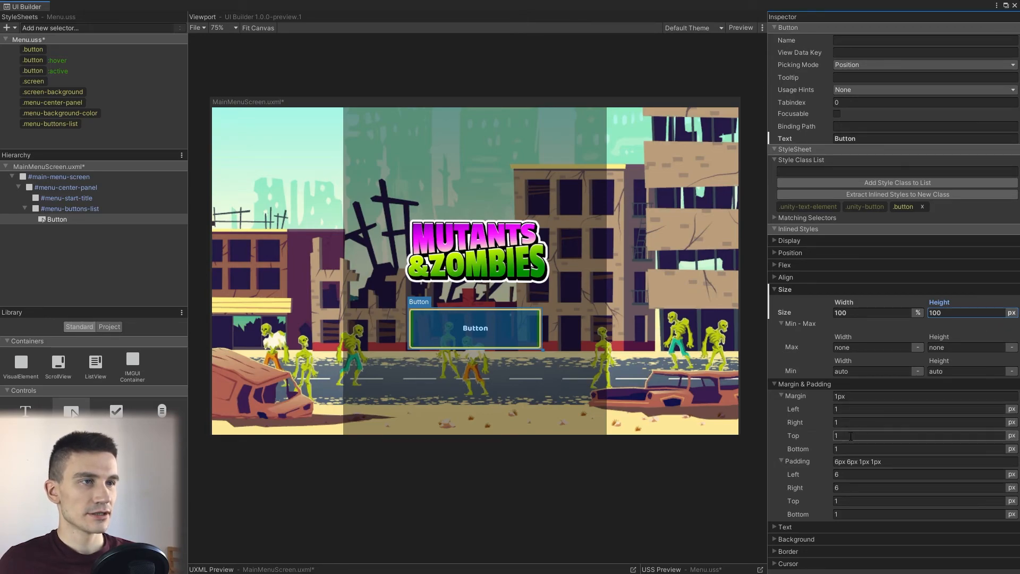
{"action": "type", "text": "10px"}
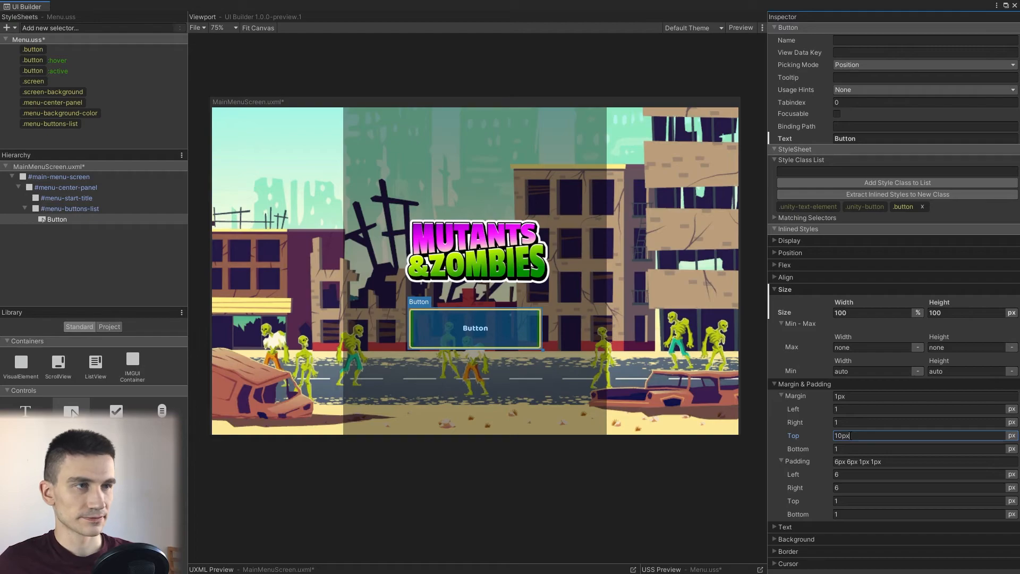
{"action": "key", "text": "Tab"}
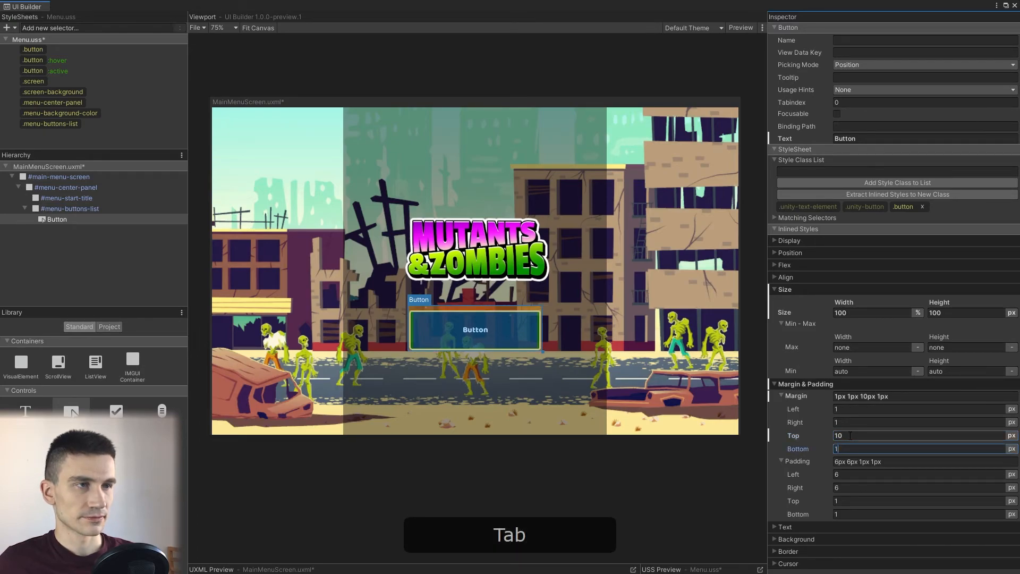
{"action": "type", "text": "10"}
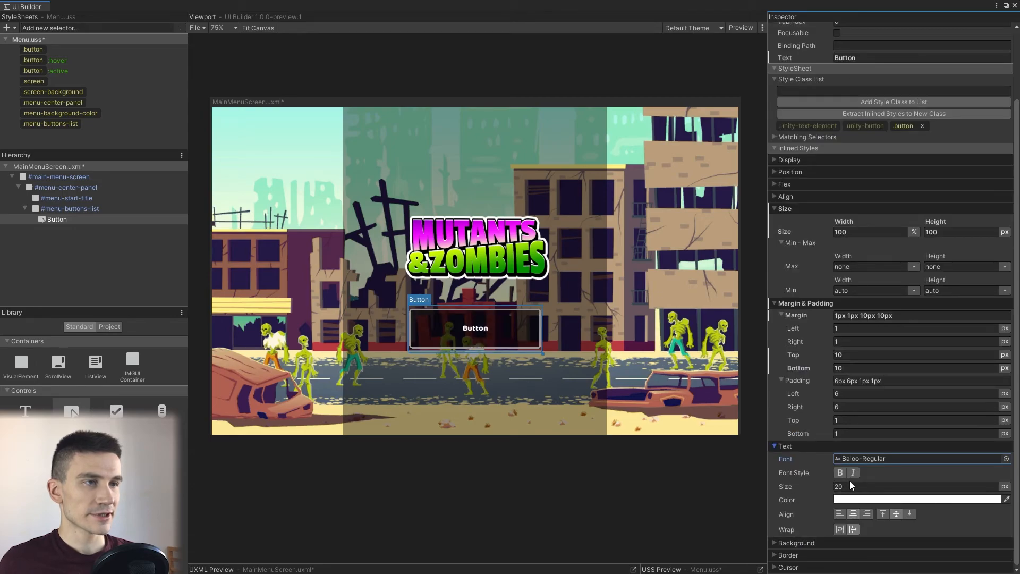
{"action": "type", "text": "40"}
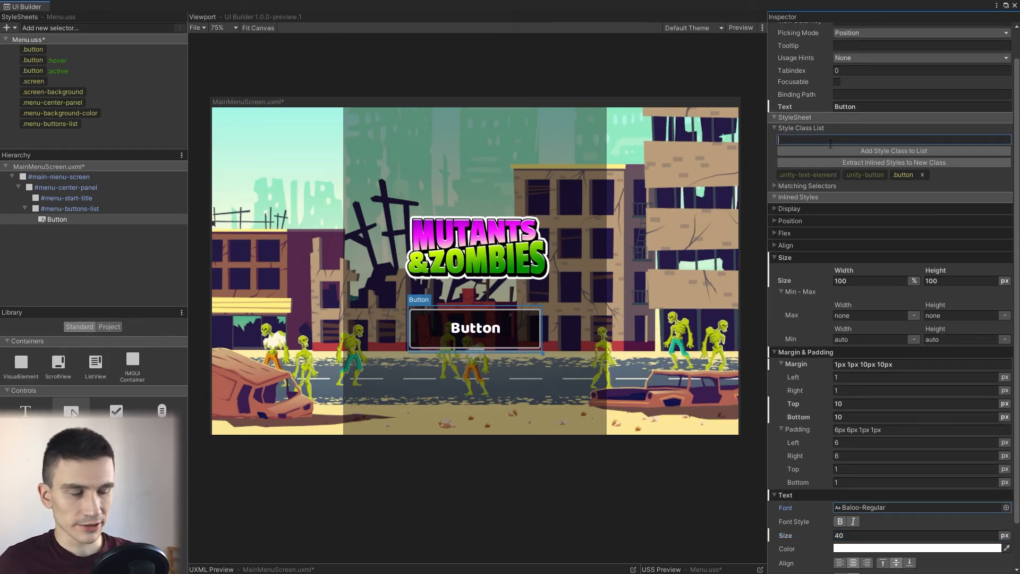
{"action": "type", "text": "menu"}
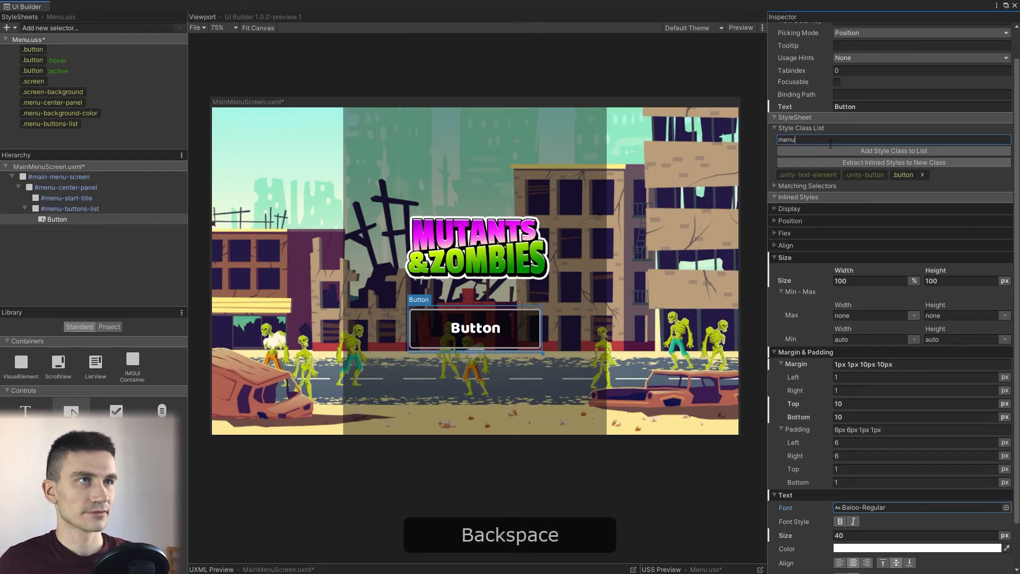
{"action": "type", "text": "-button"}
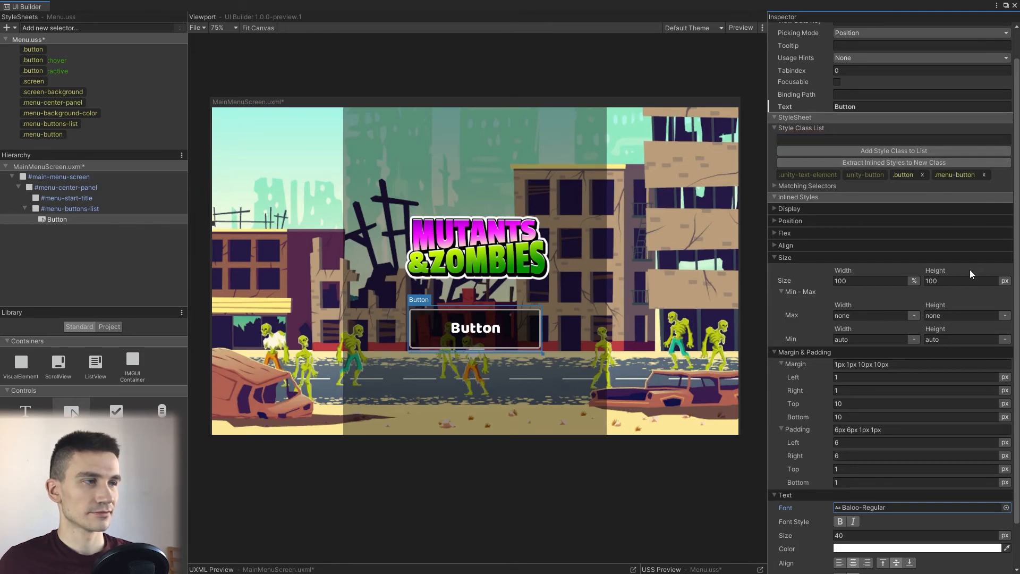
{"action": "mouse_move", "coordinate": [807, 343]}
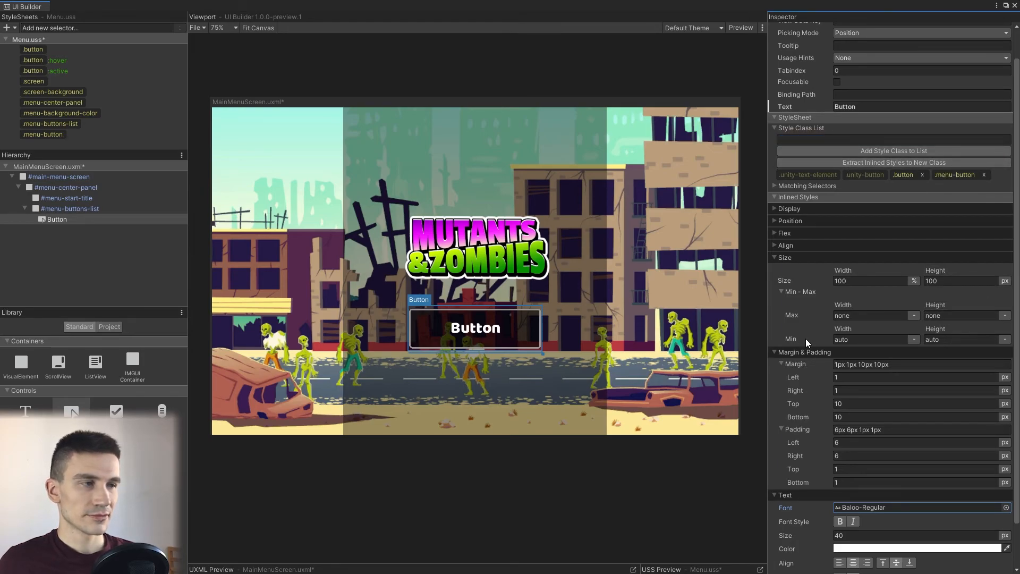
Duplicate the button into three stacked menu buttons and enlarge the canvas preview.
{"action": "left_click", "coordinate": [56, 219]}
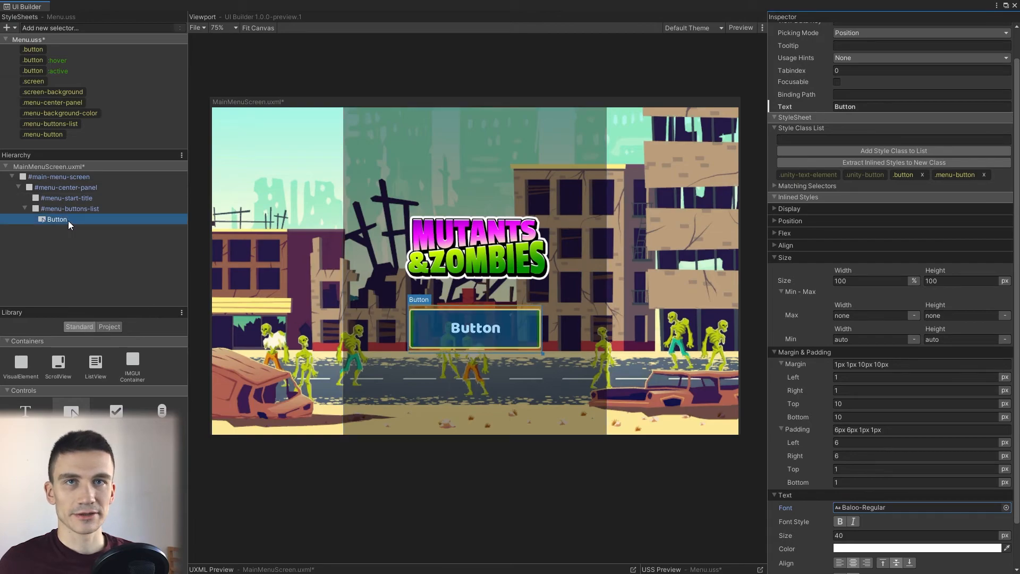
{"action": "key", "text": "ctrl+d"}
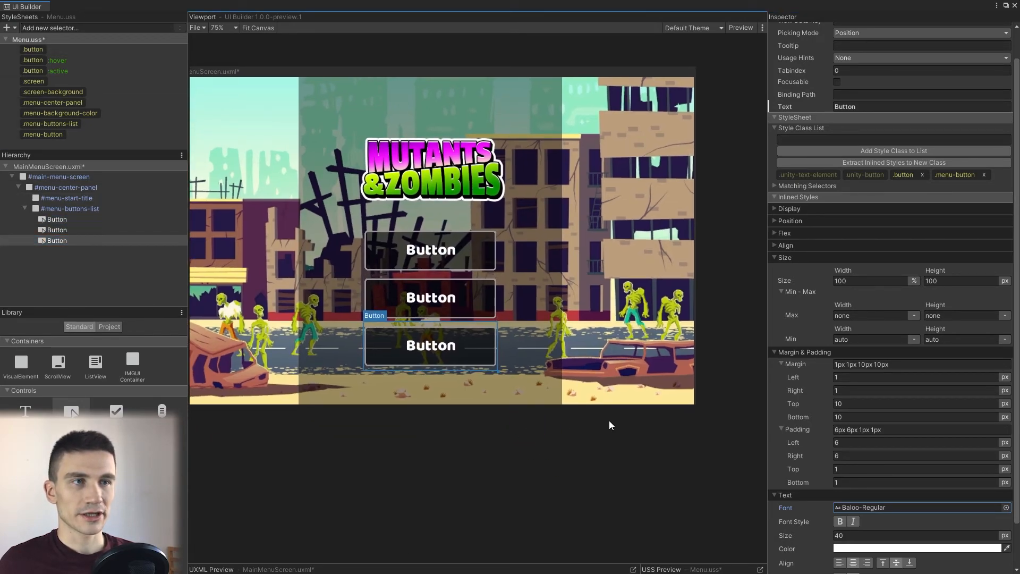
{"action": "left_click", "coordinate": [219, 28]}
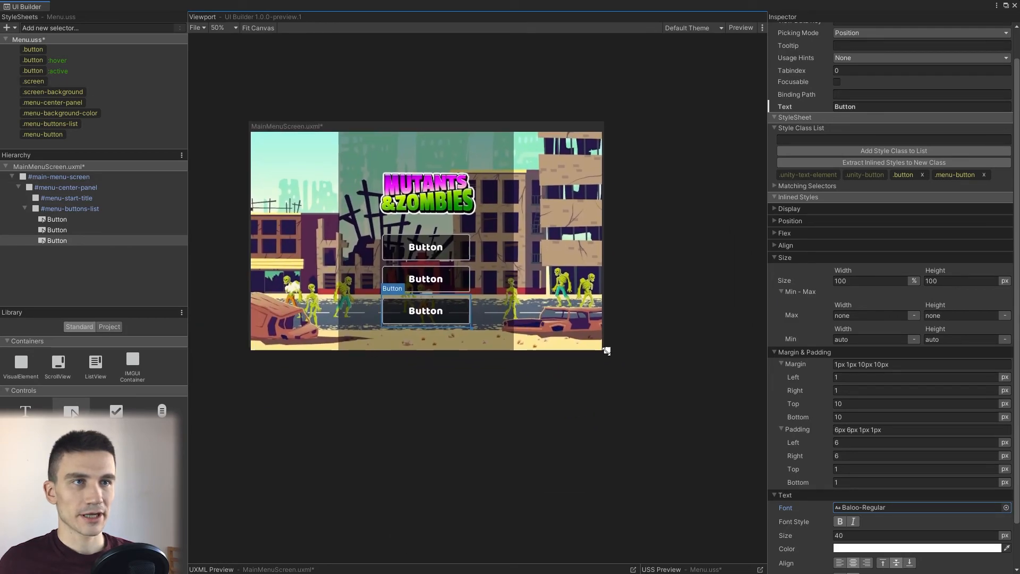
{"action": "left_click_drag", "start_coordinate": [605, 349], "coordinate": [669, 379]}
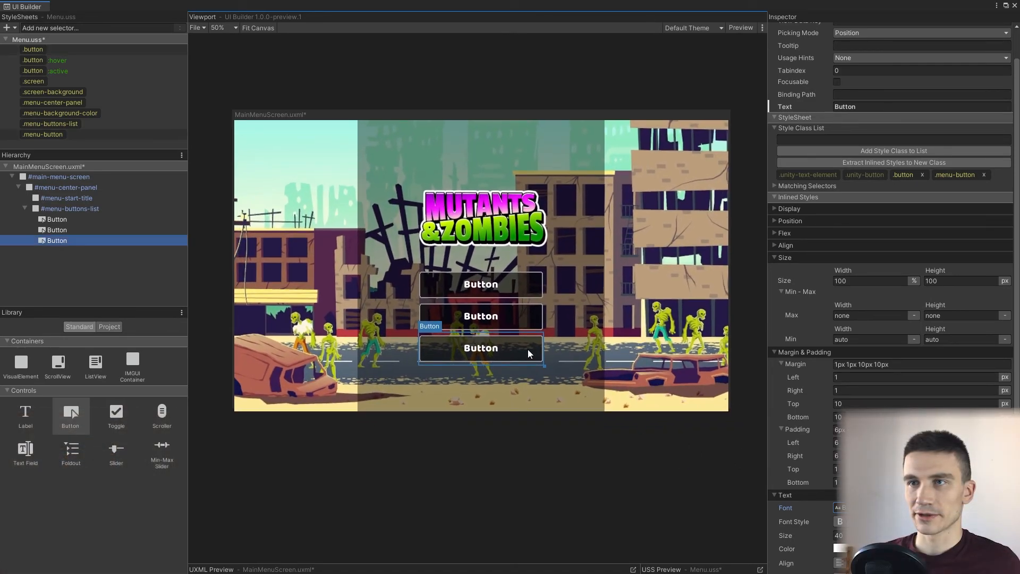
{"action": "left_click", "coordinate": [220, 27]}
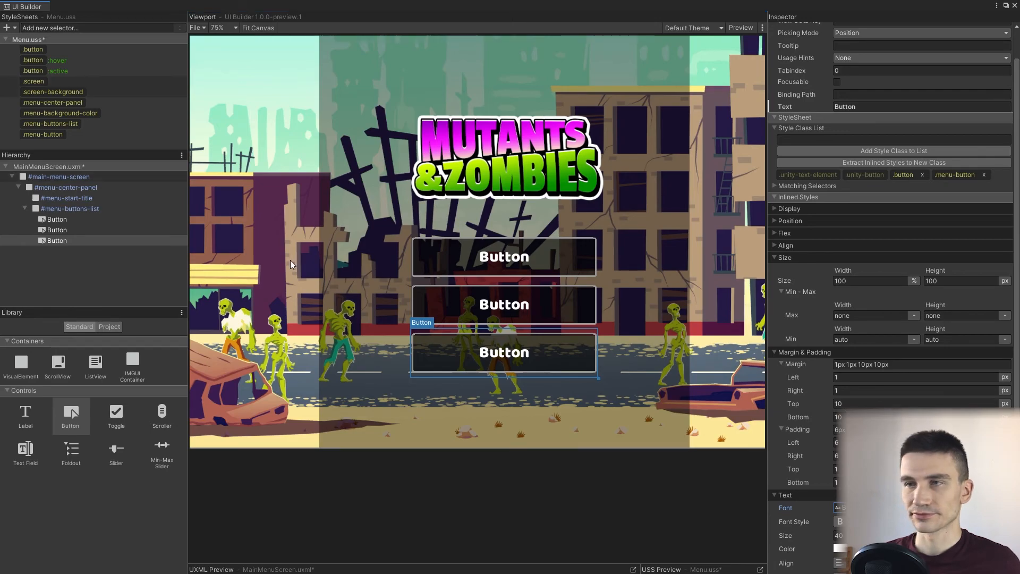
Name the first button start-button and label it Start.
{"action": "left_click", "coordinate": [55, 219]}
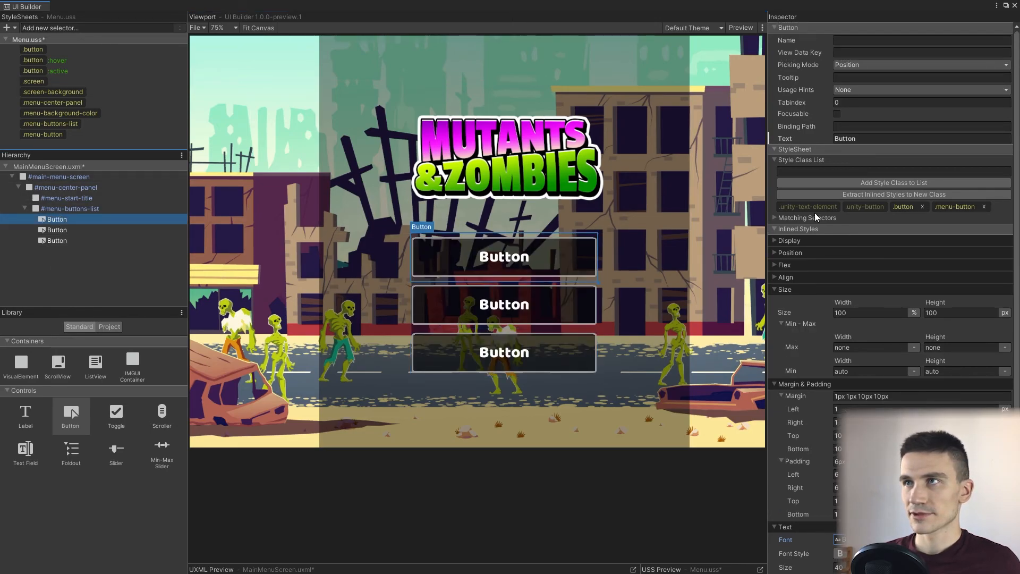
{"action": "left_click", "coordinate": [920, 39]}
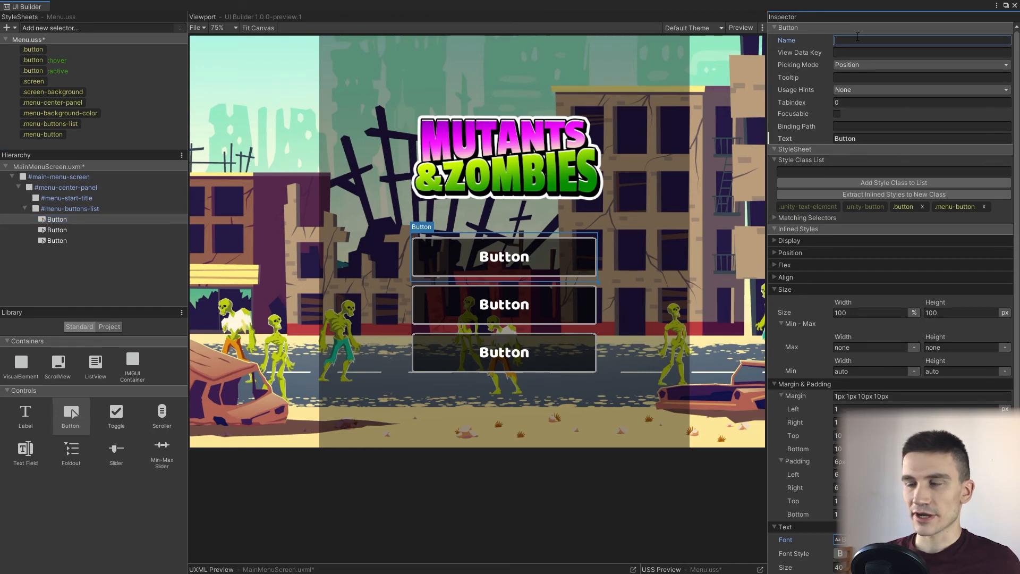
{"action": "type", "text": "start-button"}
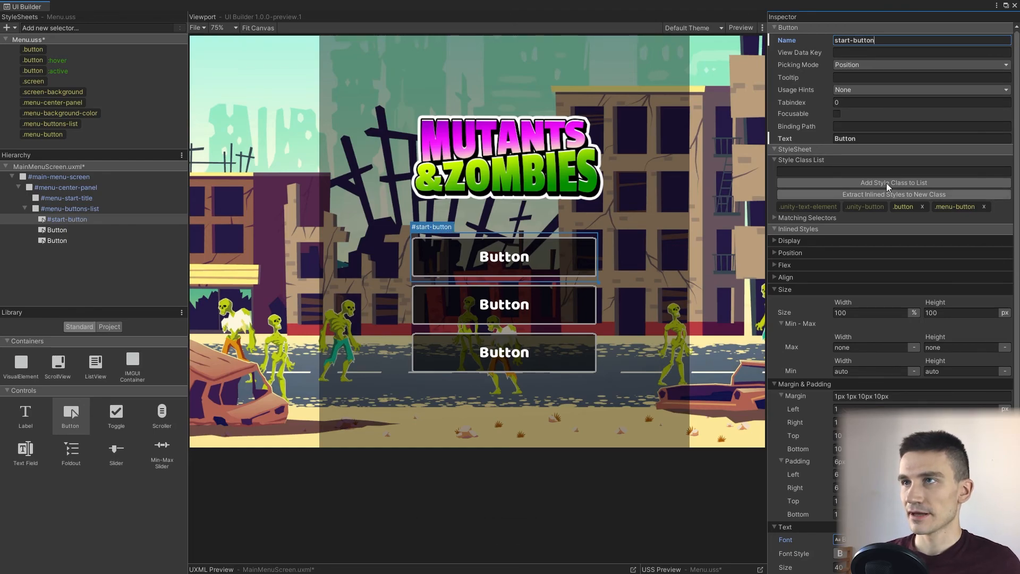
{"action": "type", "text": "Start"}
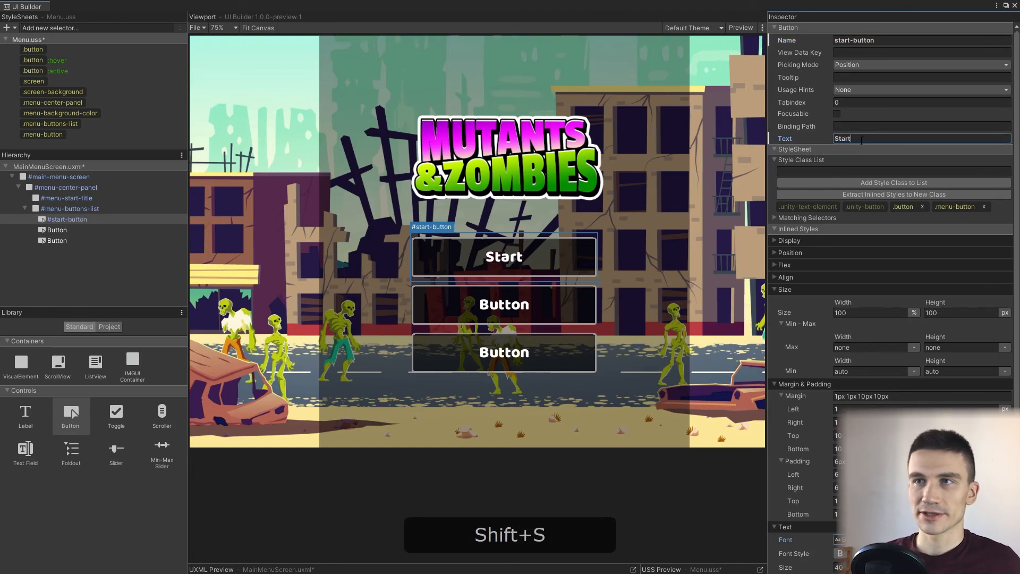
Name the second button settings-button and label it Settings.
{"action": "left_click", "coordinate": [55, 229]}
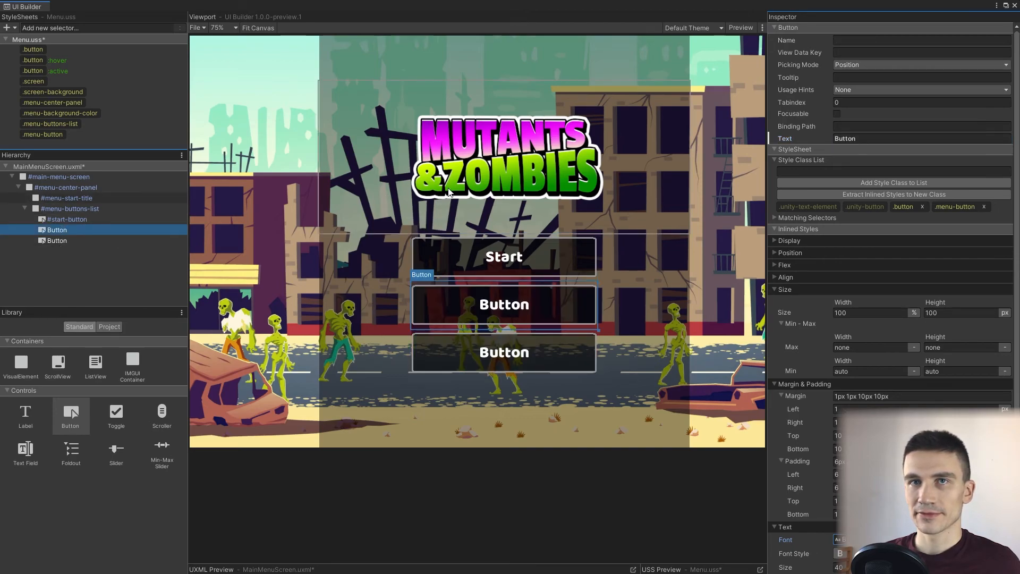
{"action": "left_click", "coordinate": [920, 39]}
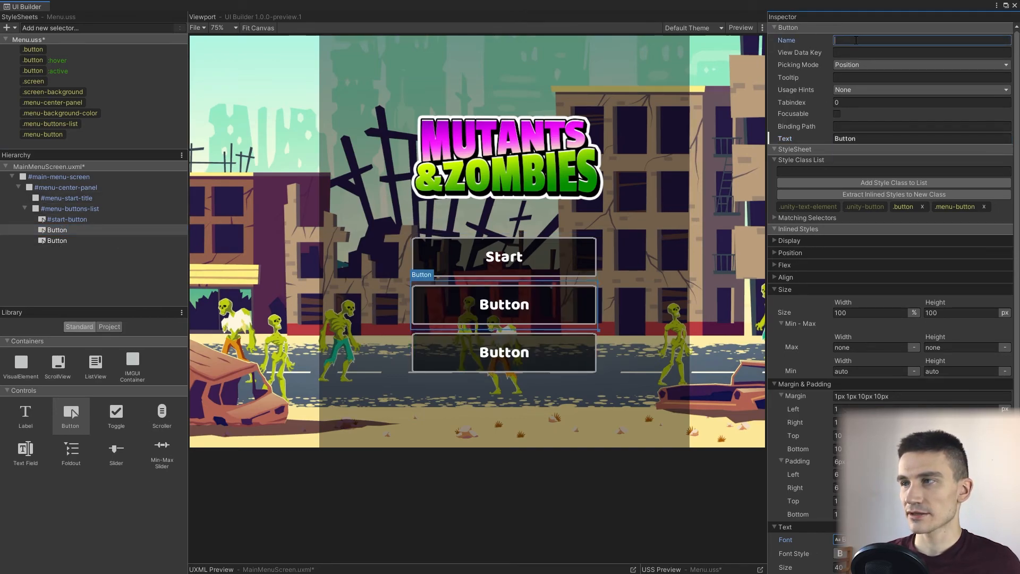
{"action": "type", "text": "settings-button"}
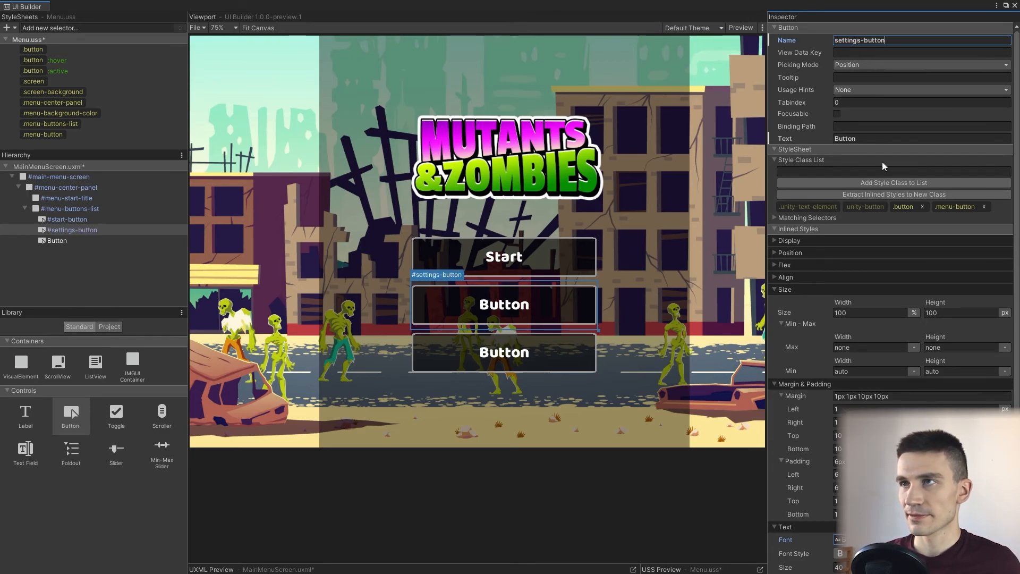
{"action": "type", "text": "Se"}
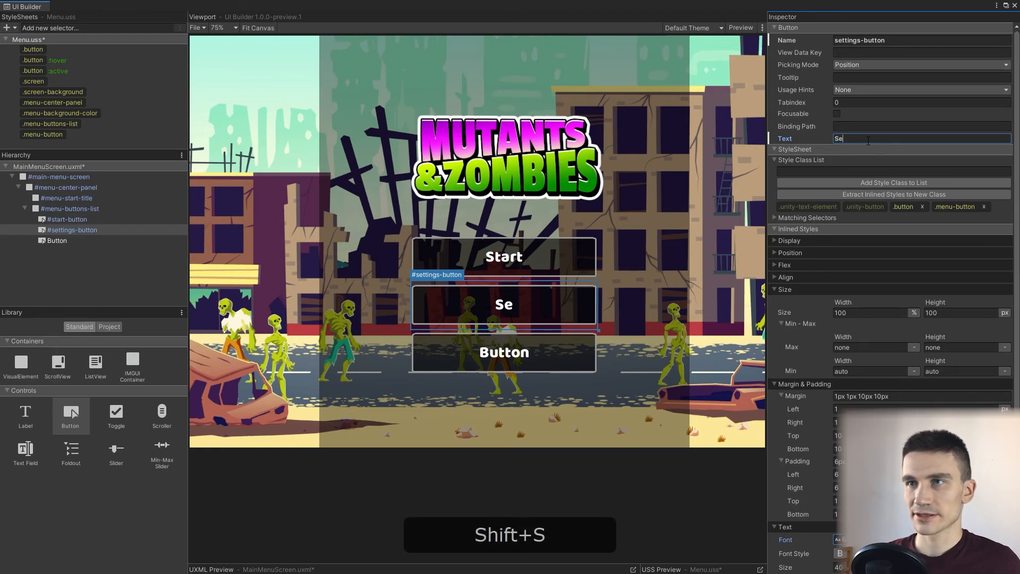
{"action": "type", "text": "tt"}
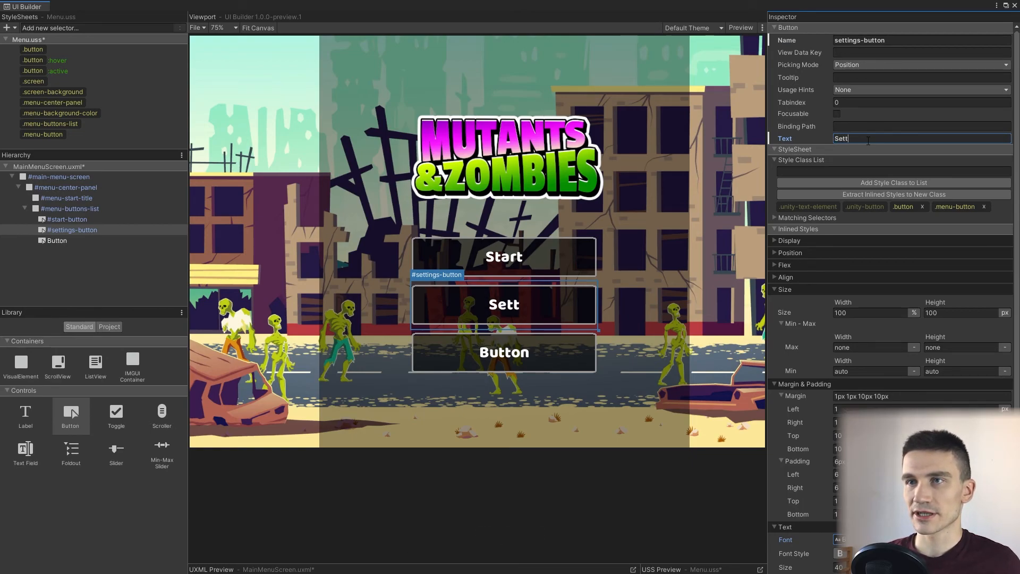
{"action": "type", "text": "ings"}
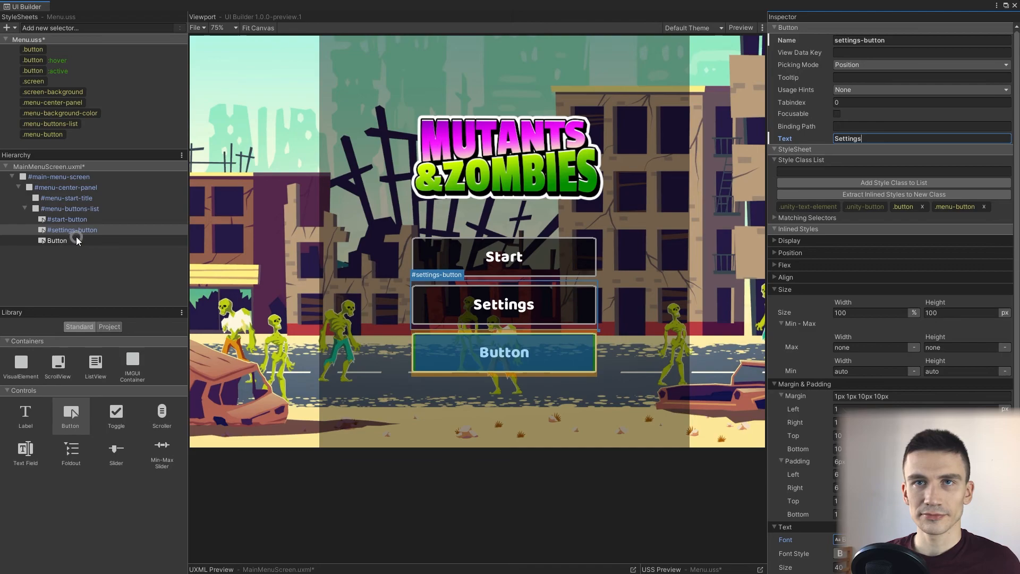
Name the third button exit-button and label it Exit.
{"action": "left_click", "coordinate": [56, 240]}
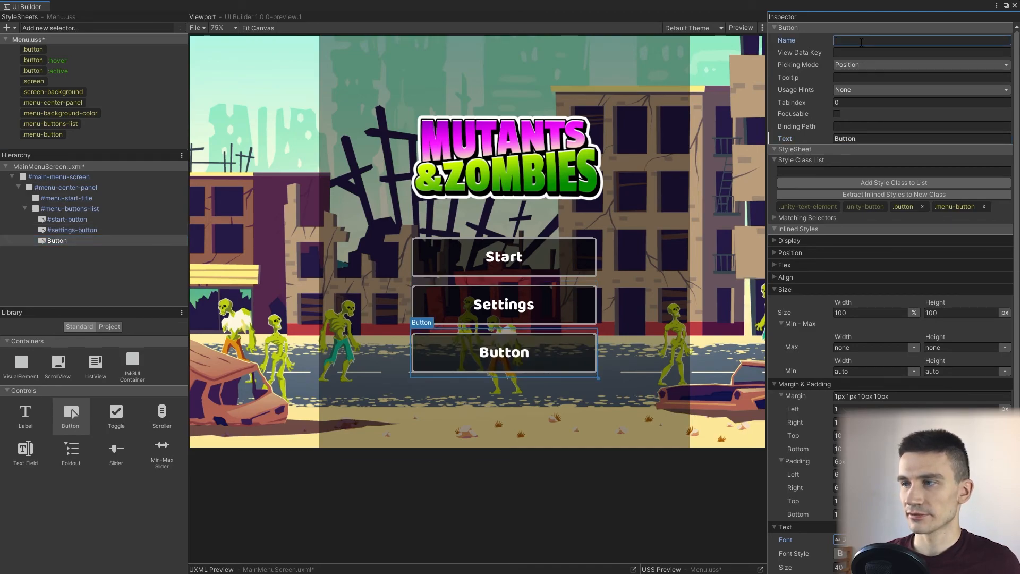
{"action": "type", "text": "exit-"}
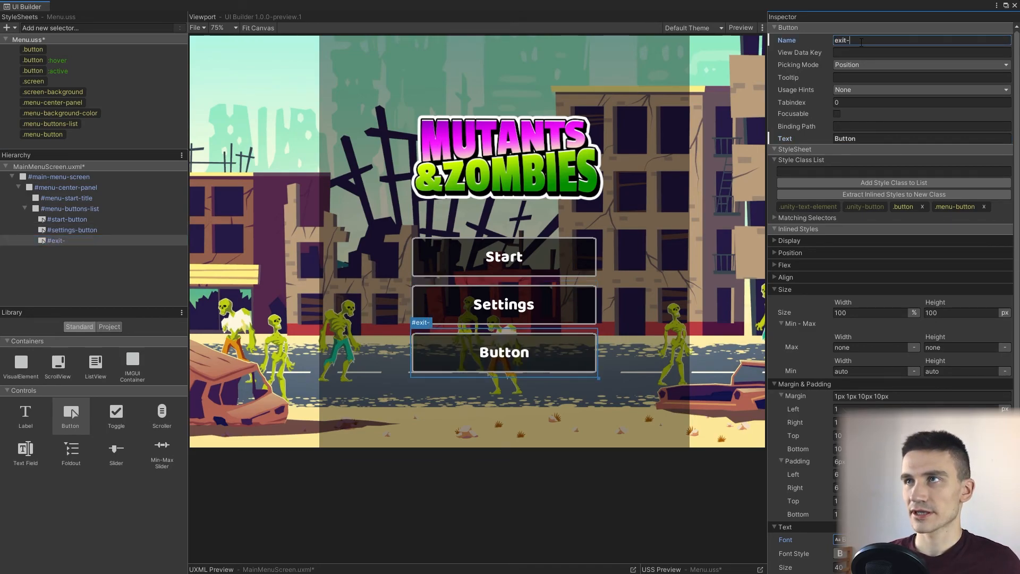
{"action": "type", "text": "b"}
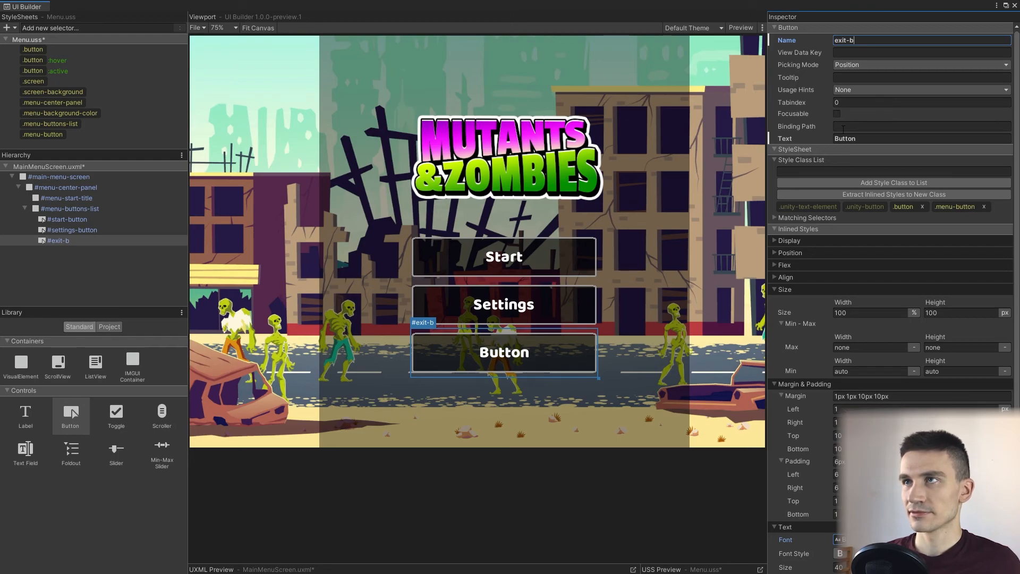
{"action": "type", "text": "Exi"}
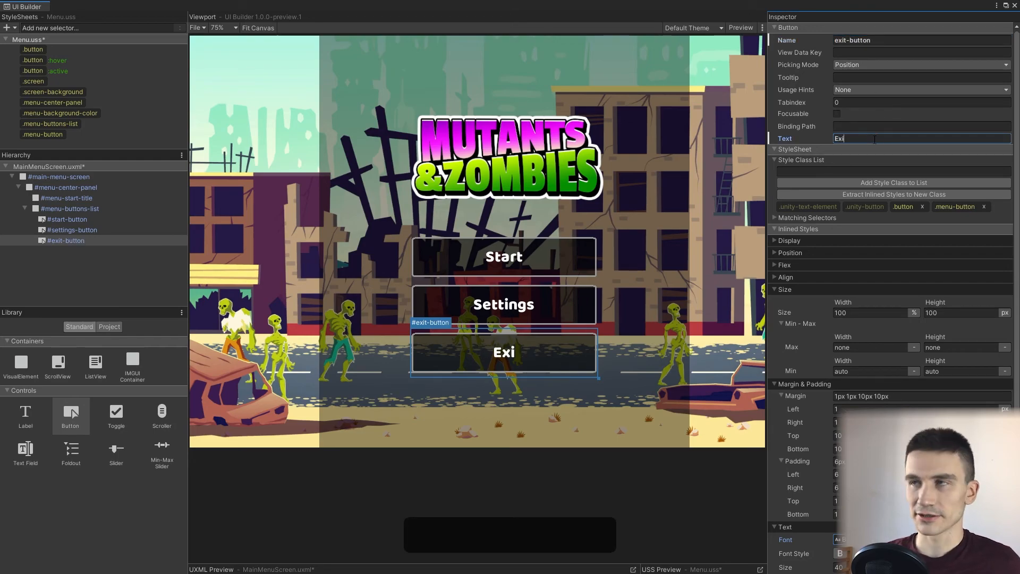
{"action": "type", "text": "t"}
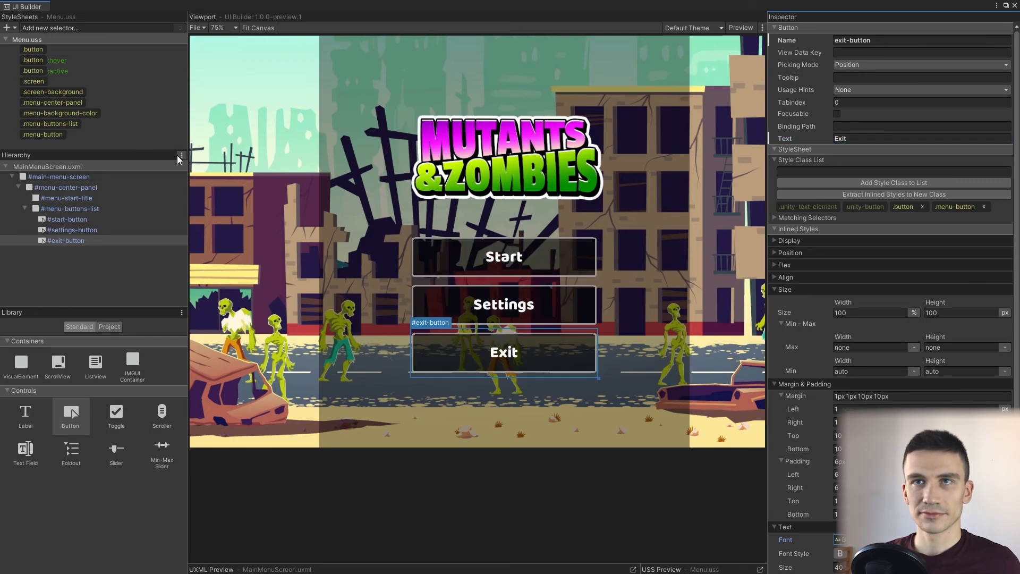
{"action": "left_click", "coordinate": [181, 156]}
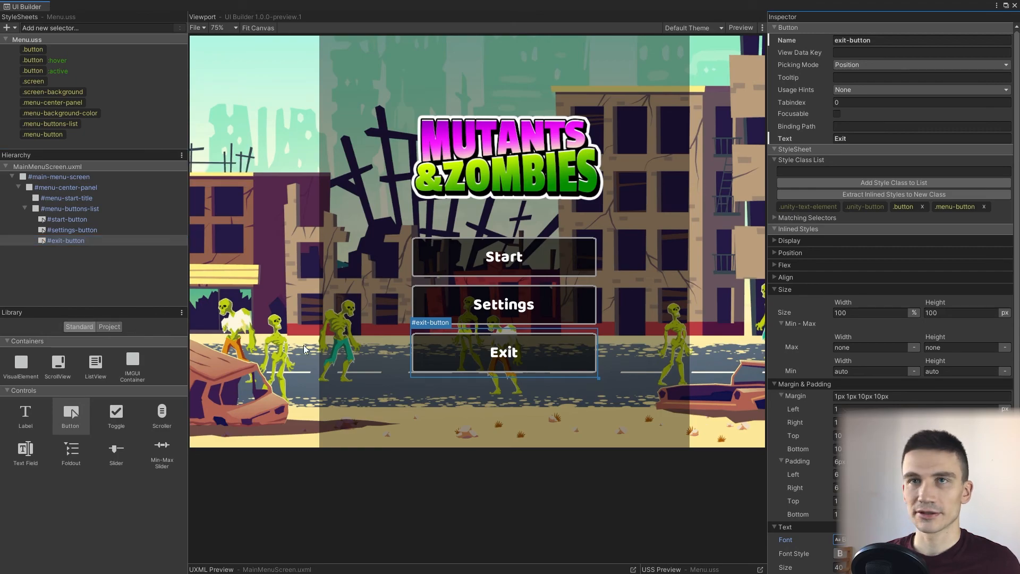
{"action": "mouse_move", "coordinate": [181, 160]}
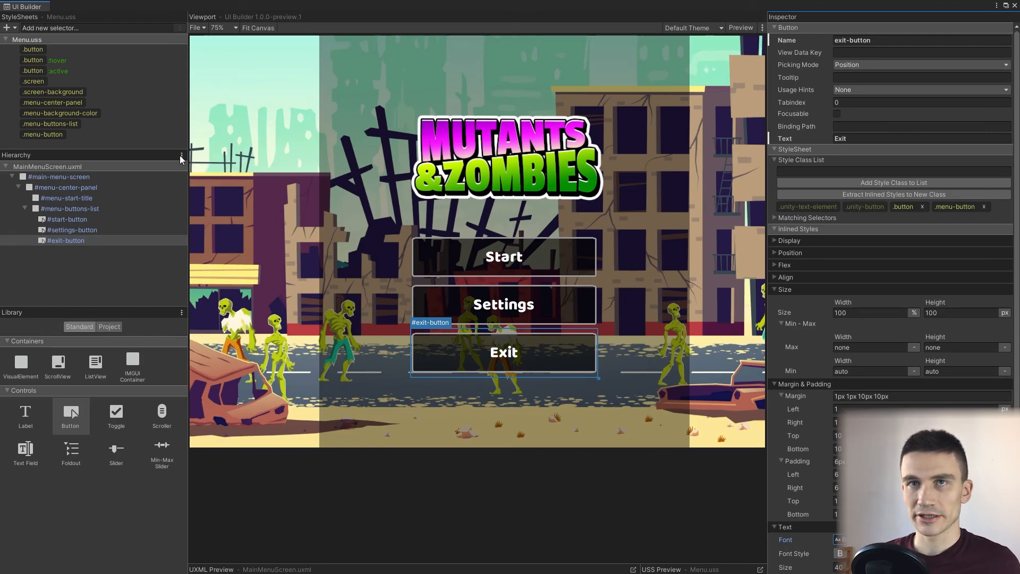
Enable Show Type Name in the Hierarchy options and save the layout.
{"action": "left_click", "coordinate": [181, 156]}
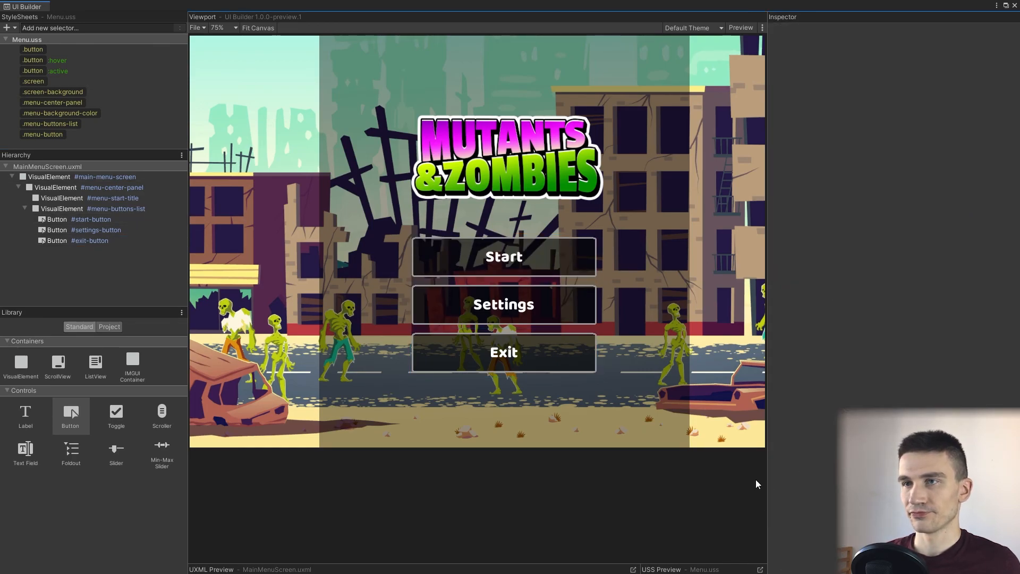
{"action": "key", "text": "ctrl+s"}
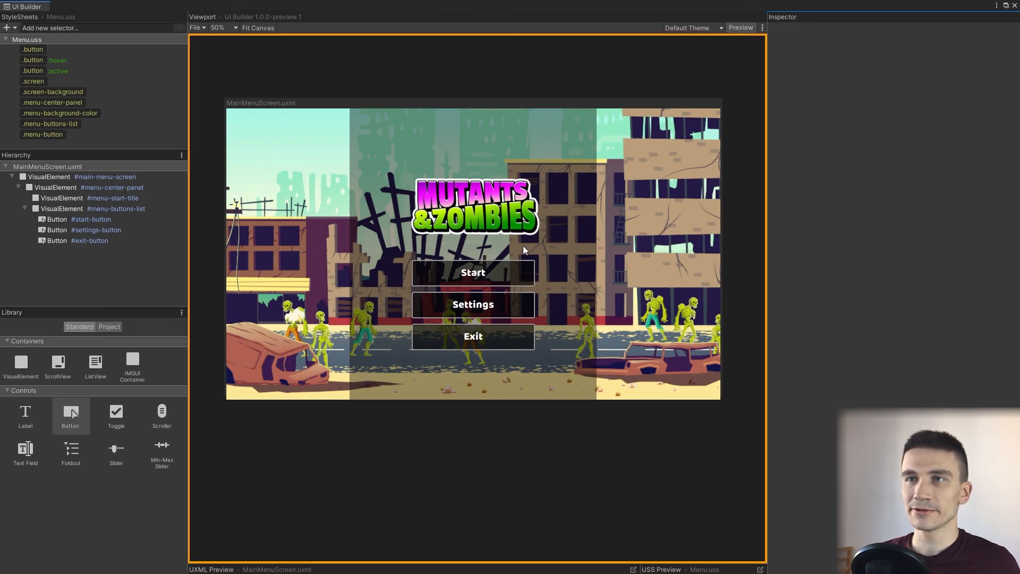
{"action": "mouse_move", "coordinate": [473, 272]}
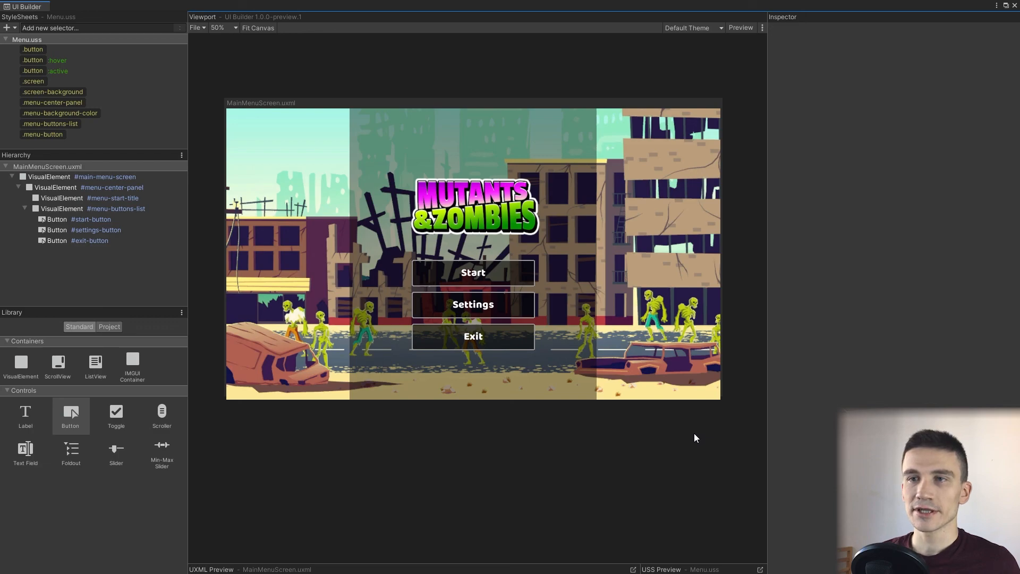
Save the finished three-button main menu layout with Ctrl+S.
{"action": "key", "text": "Ctrl+s"}
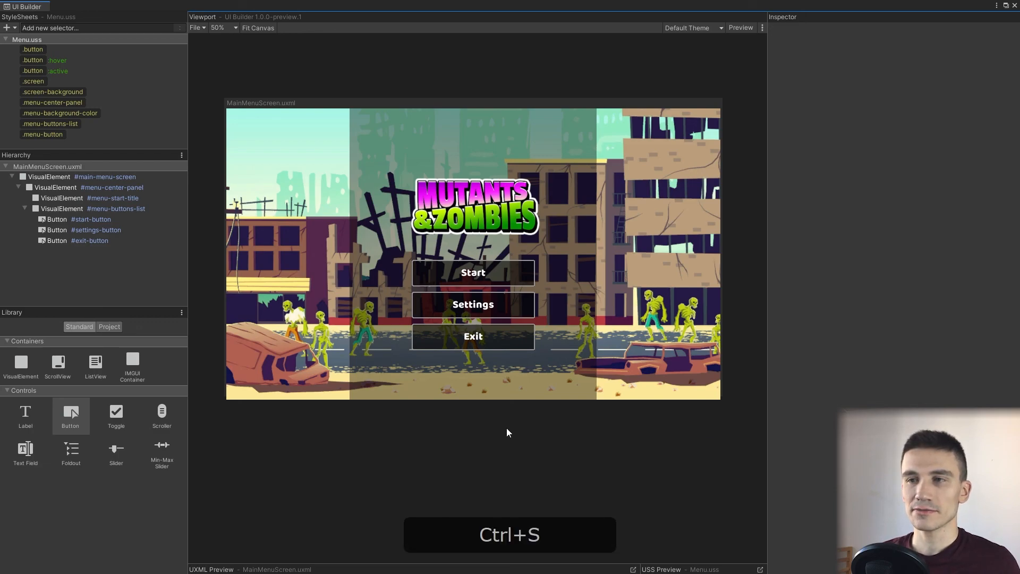